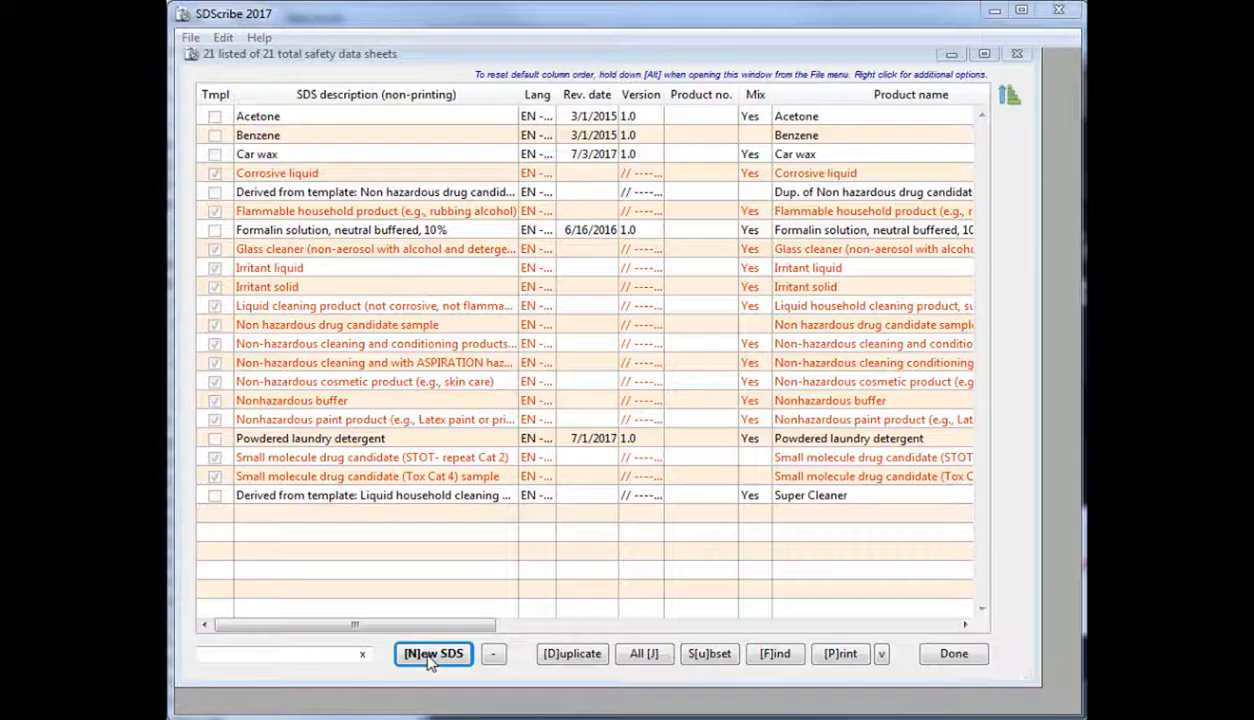
# Start a new blank safety data sheet, then abandon it and return to the list.
pyautogui.click(432, 654)
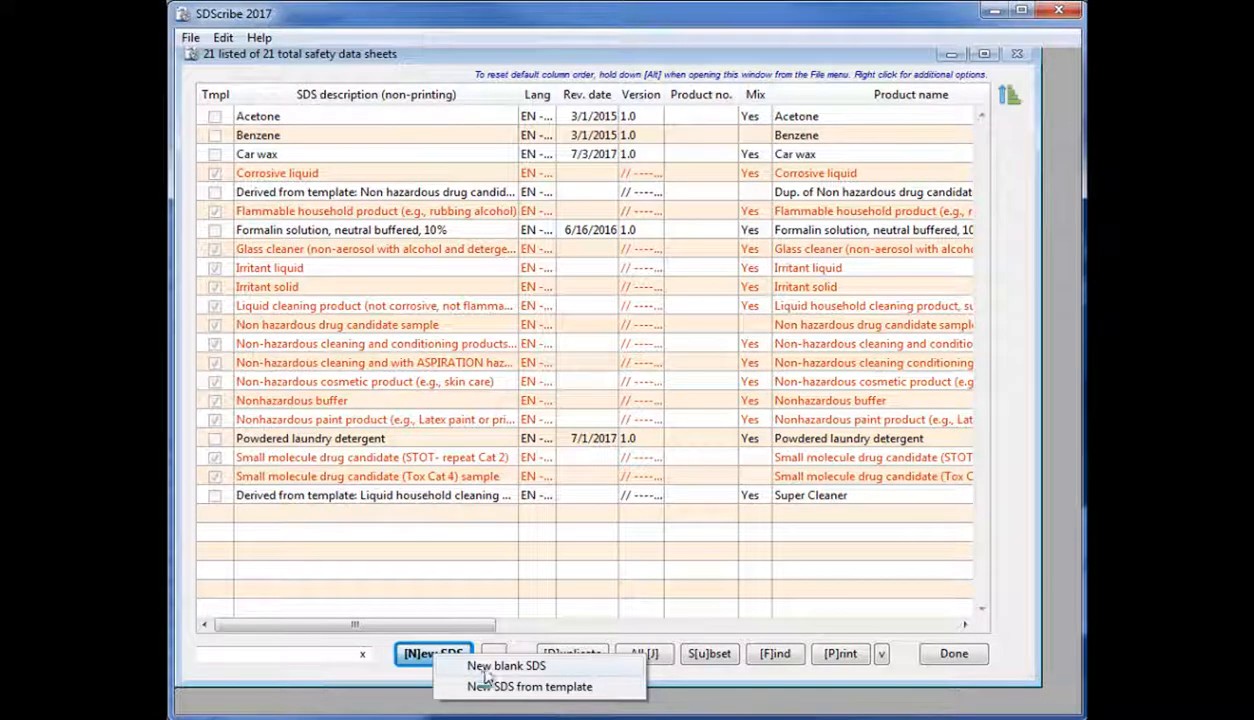
pyautogui.click(508, 665)
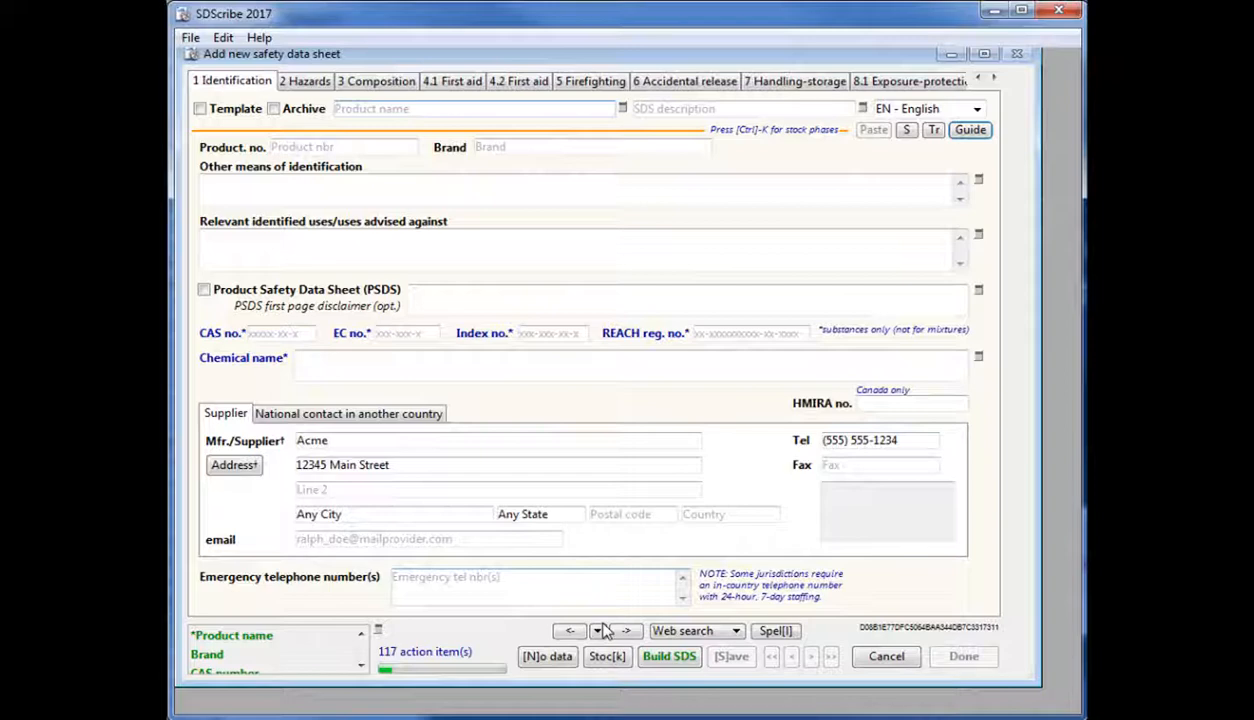
pyautogui.click(599, 630)
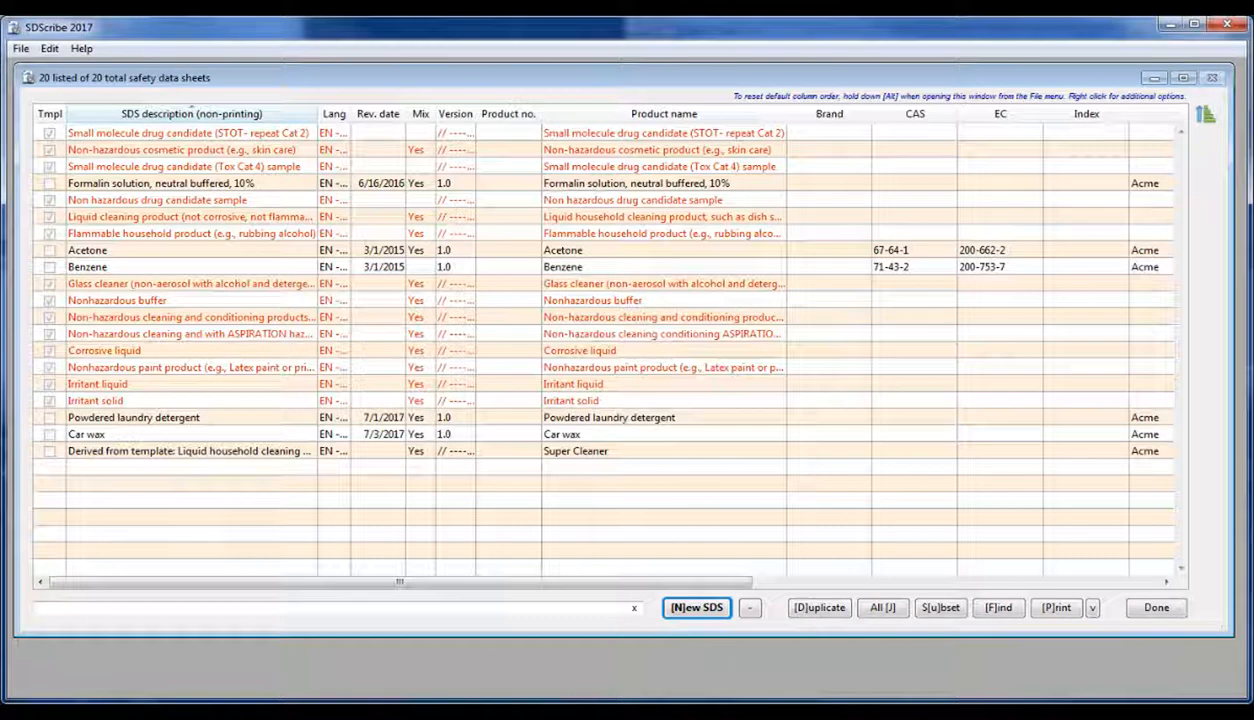
# Create a new sheet from the Liquid household cleaning product template.
pyautogui.click(696, 608)
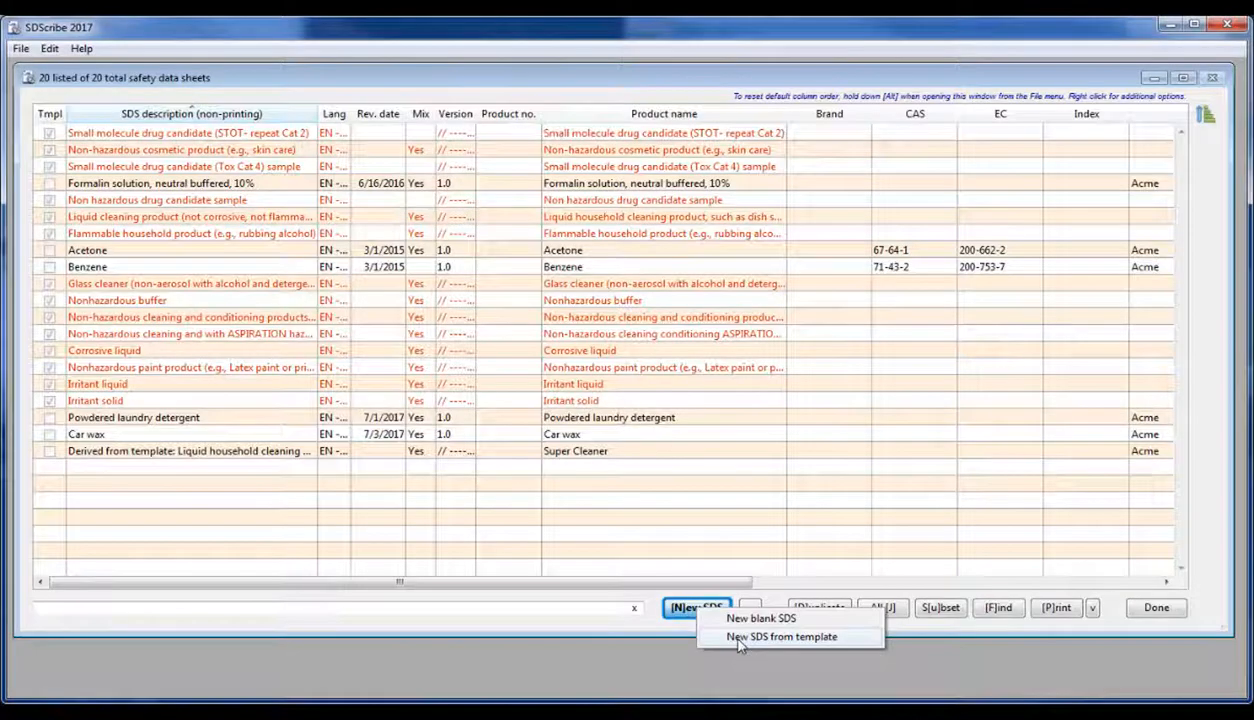
pyautogui.click(773, 636)
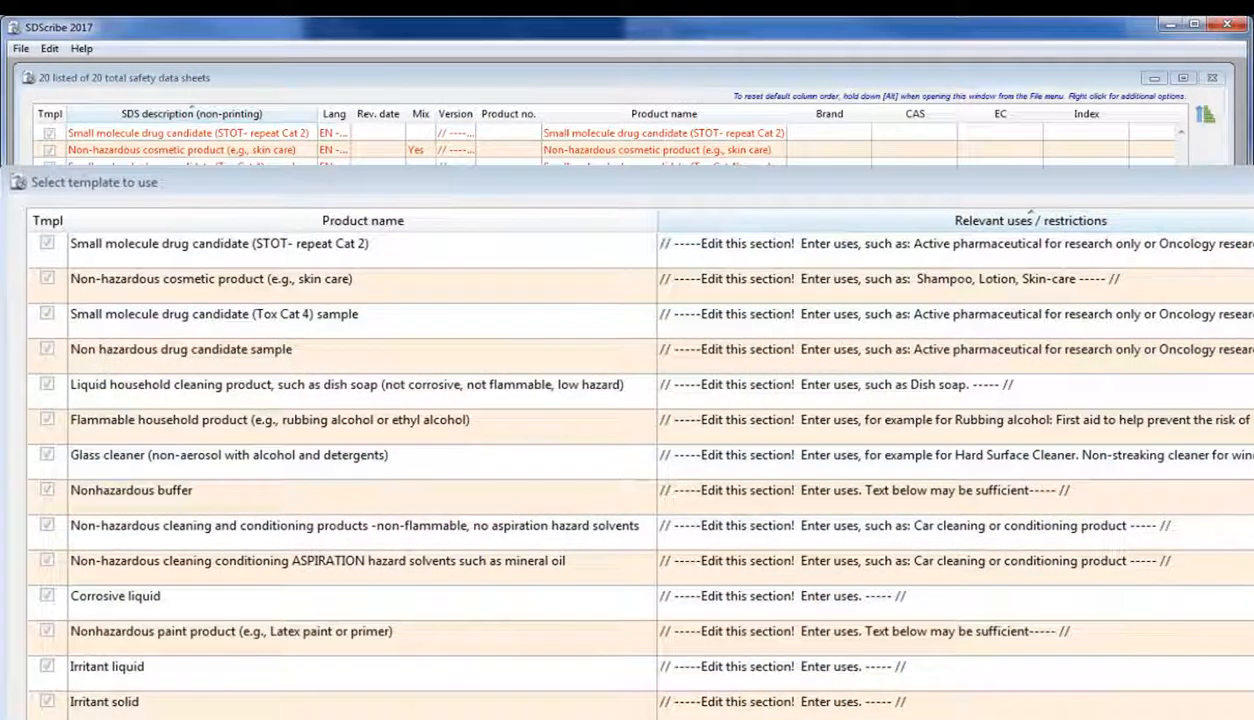
pyautogui.click(347, 385)
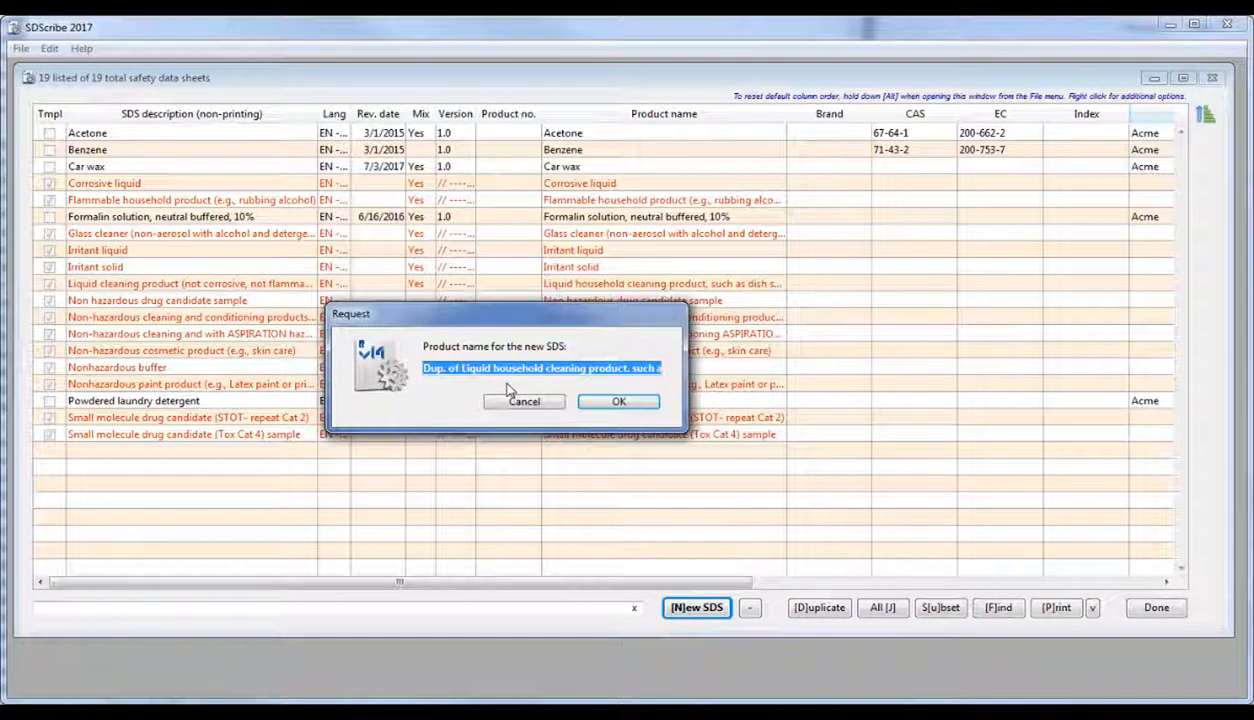
# Name the sheet 'Super Cleaner' and follow the guided tour through Section 1 identification.
pyautogui.write('Super Cleane')
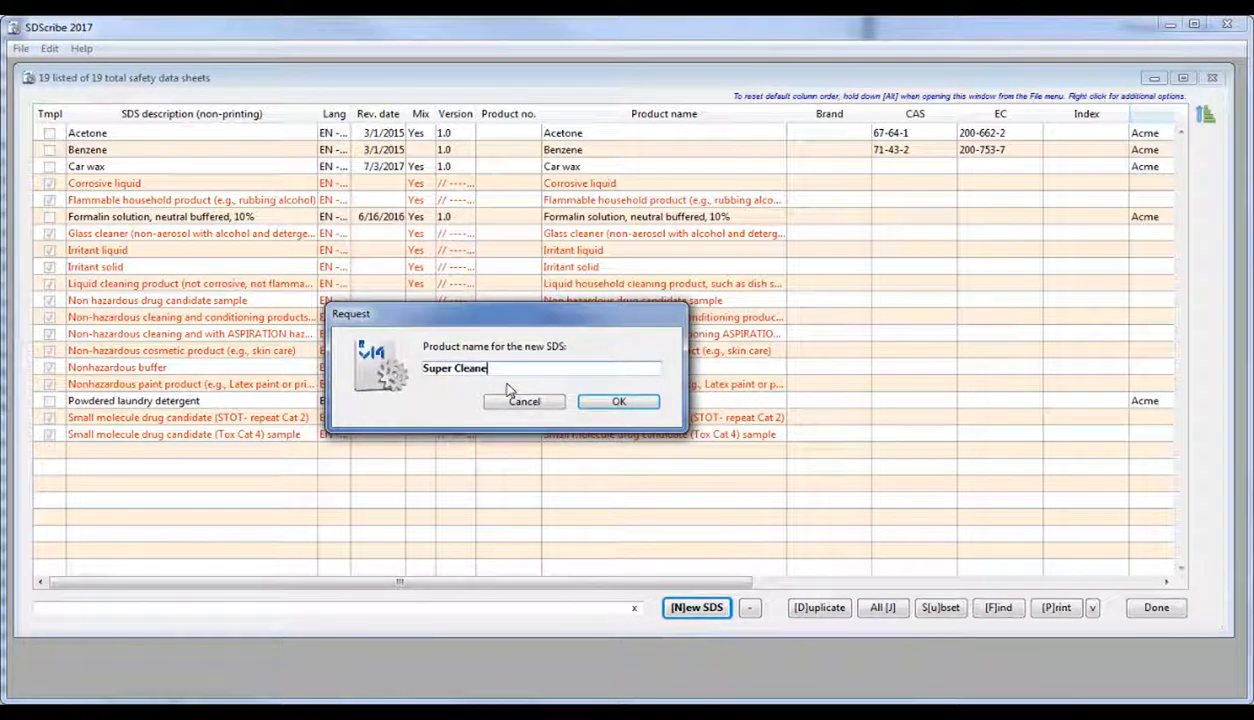
pyautogui.click(618, 401)
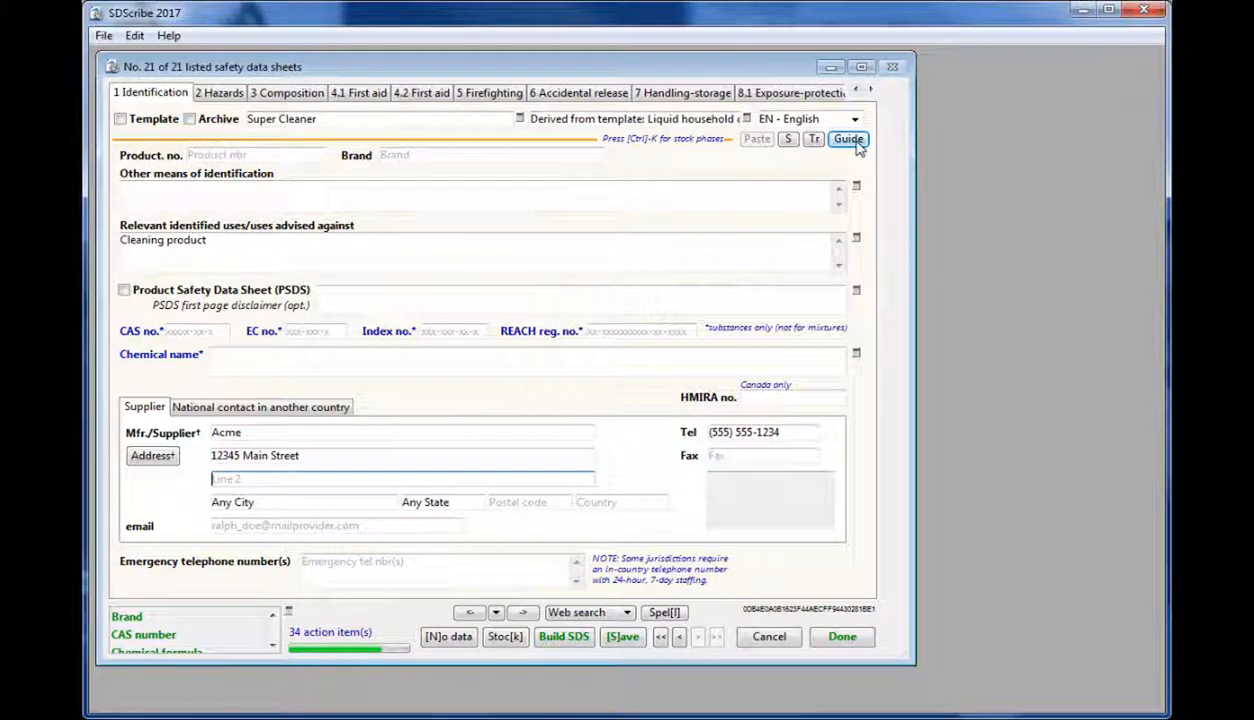
pyautogui.click(848, 139)
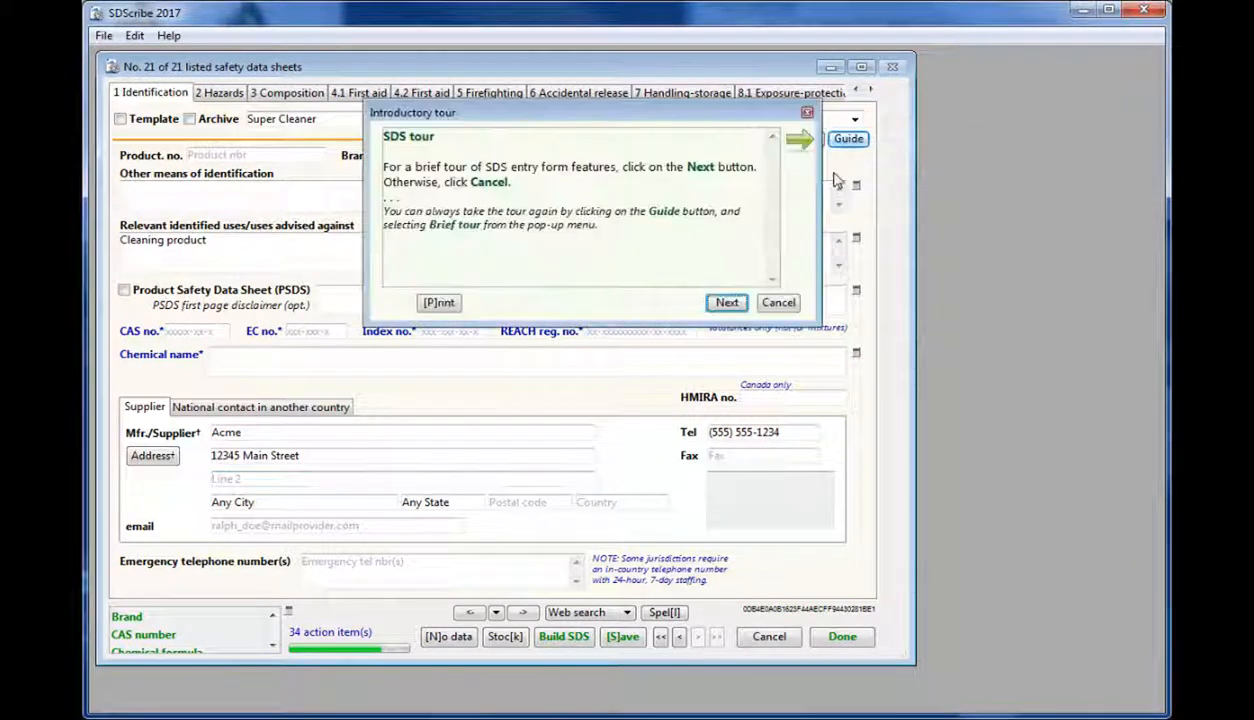
pyautogui.click(778, 302)
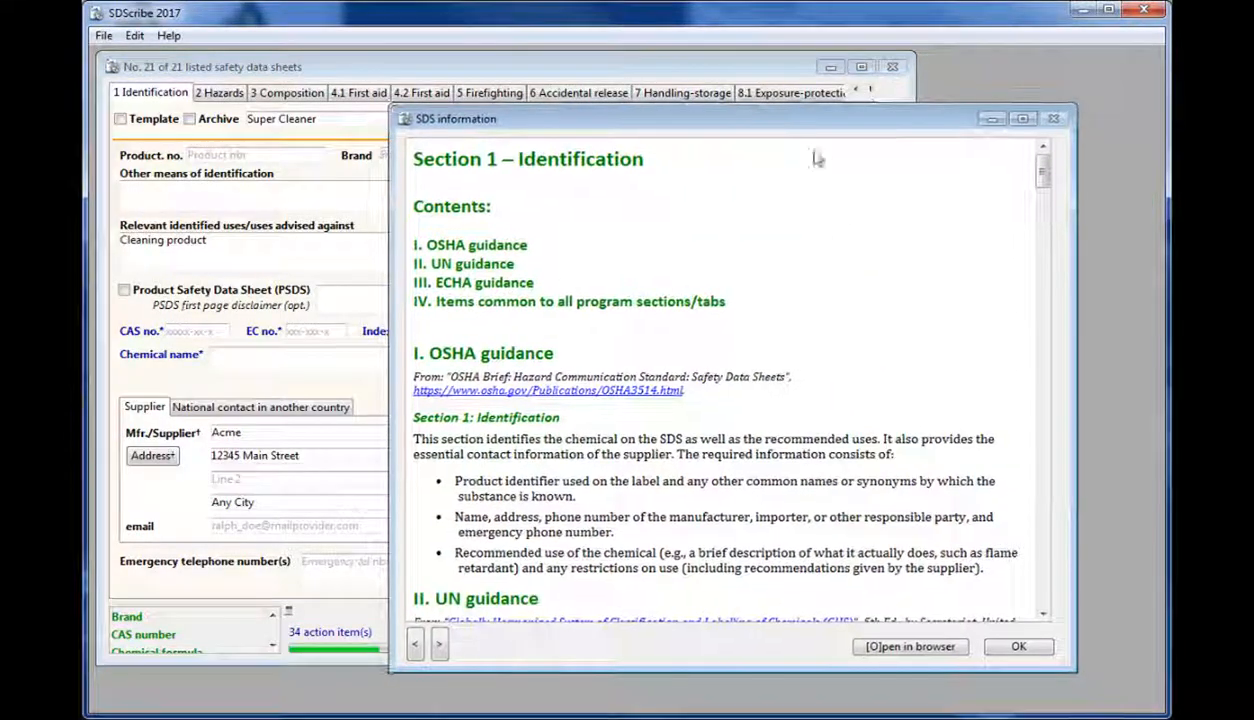
pyautogui.scroll(-3)
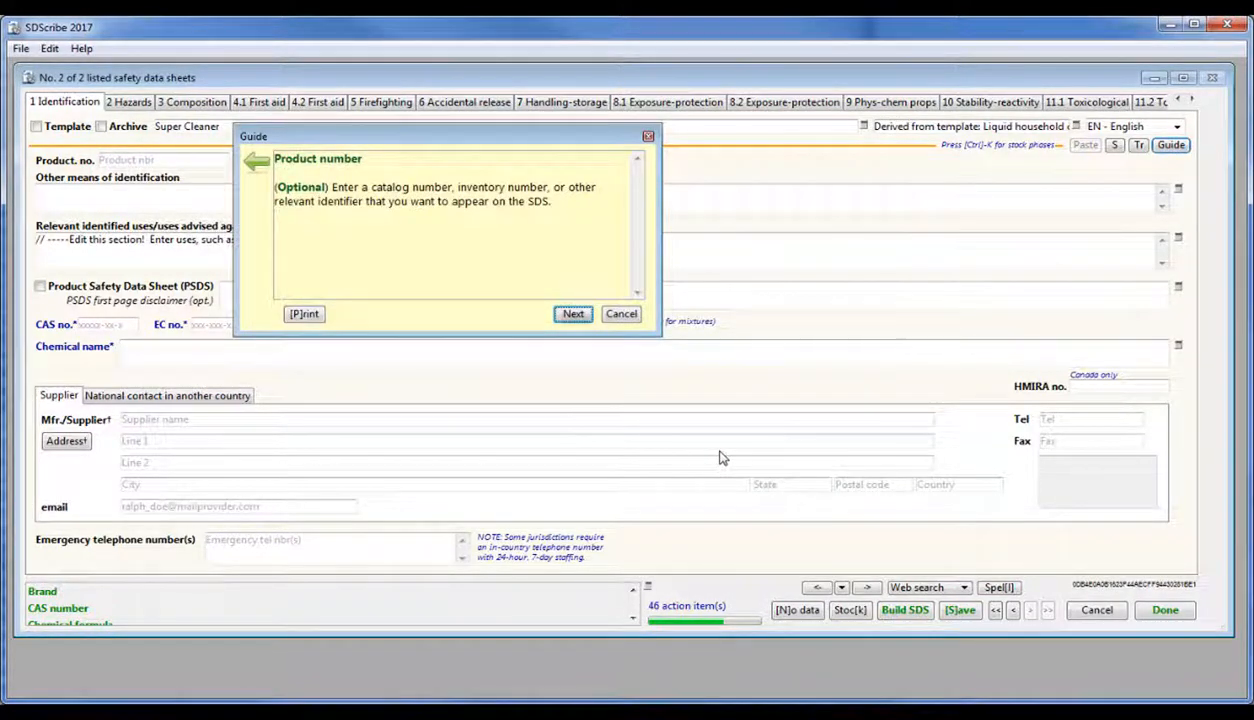
# Set relevant uses to 'Cleaning product' and fill the supplier address from preferences.
pyautogui.click(620, 313)
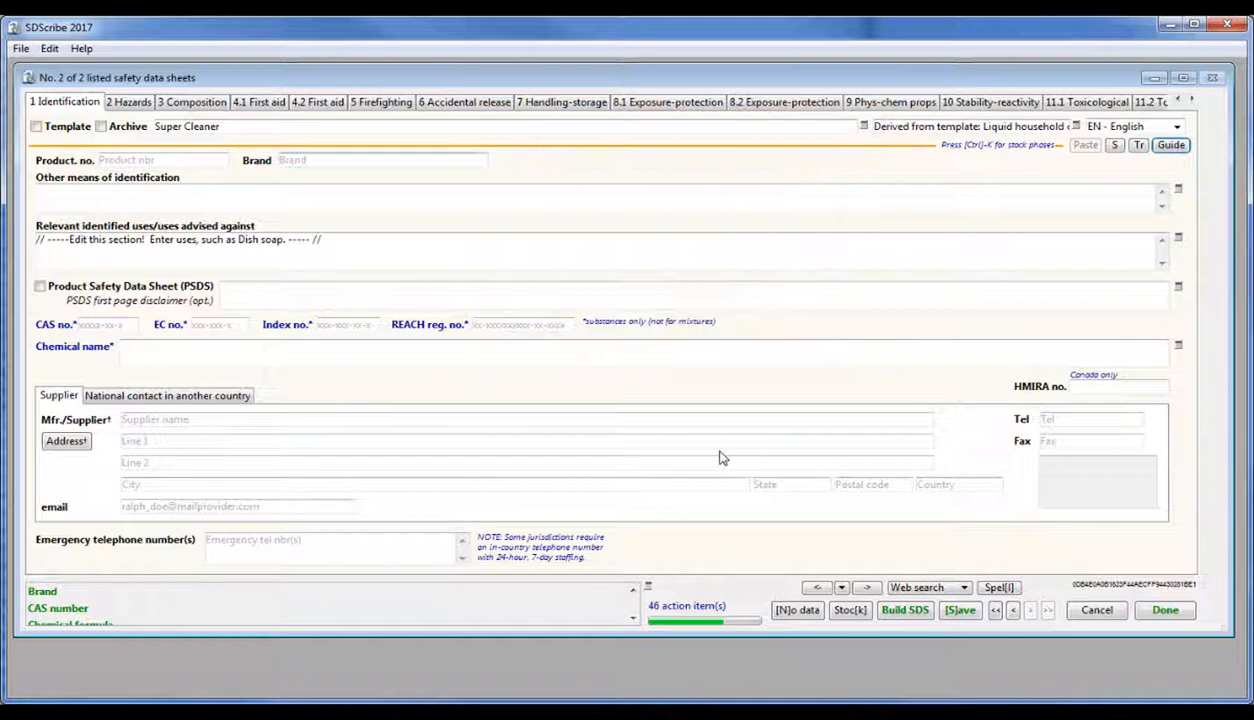
pyautogui.click(1179, 150)
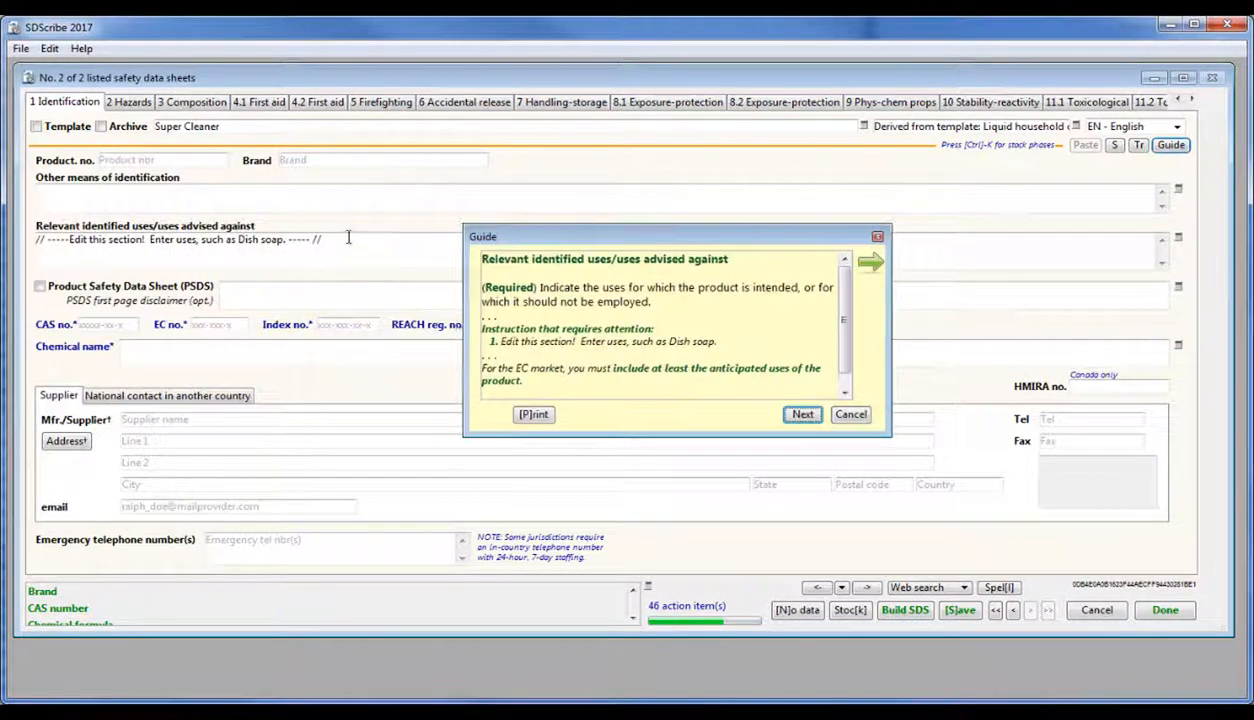
pyautogui.write('Cleaning p')
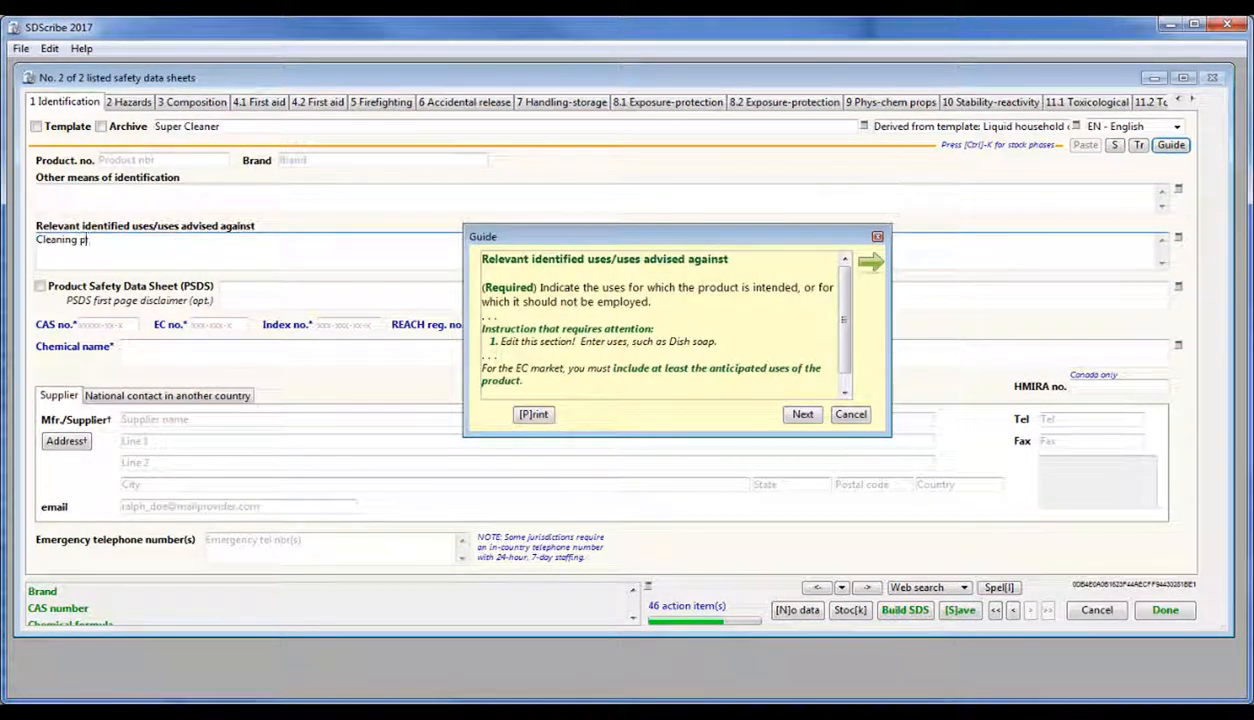
pyautogui.click(802, 414)
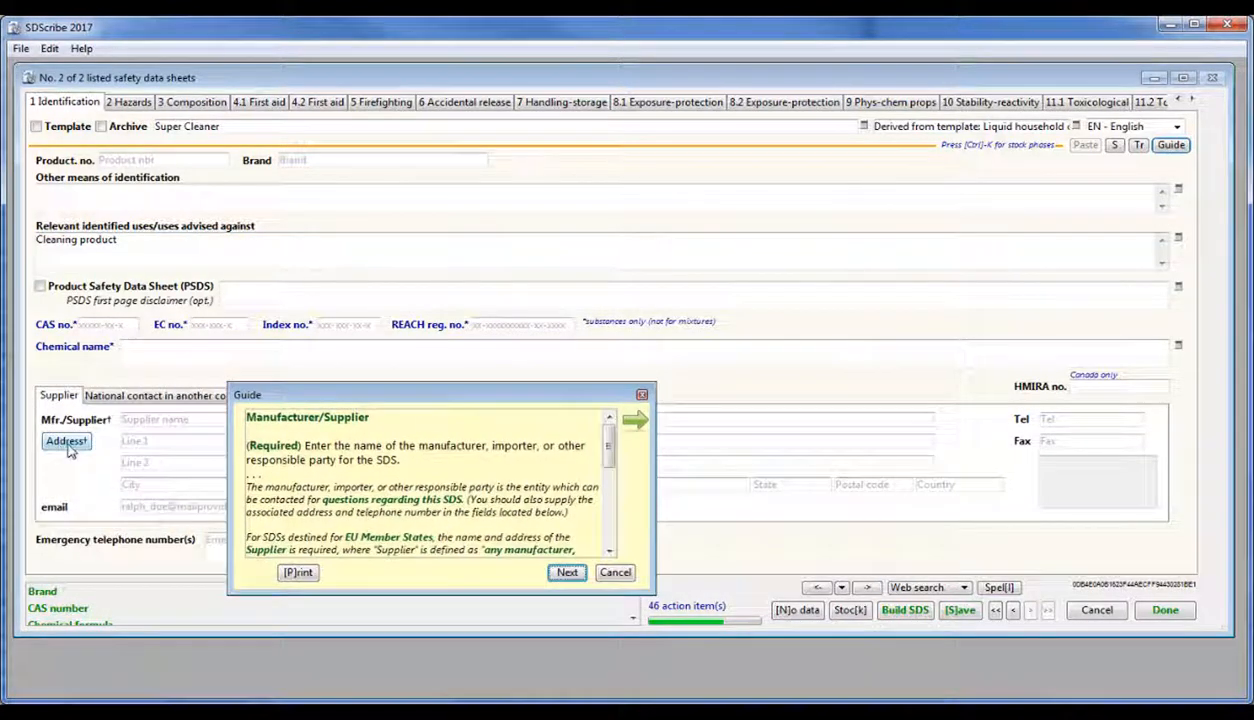
pyautogui.click(65, 443)
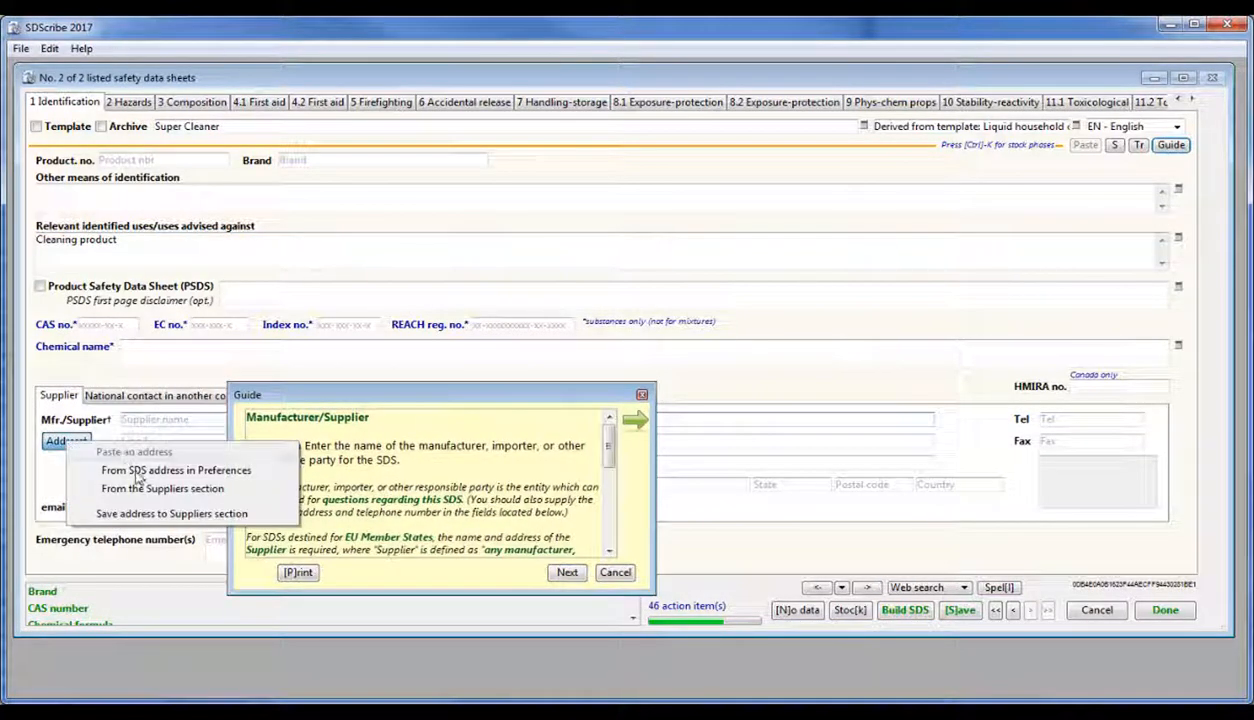
pyautogui.click(175, 470)
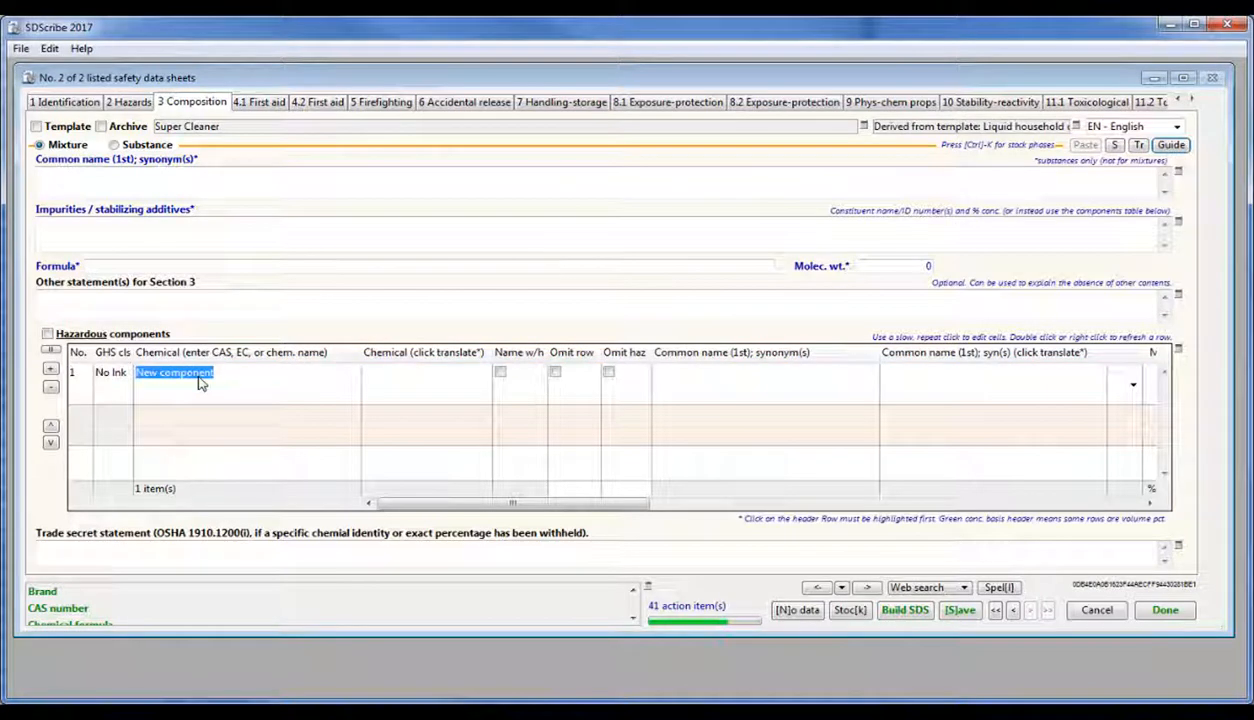
# Add component CAS 68081-81-2 (dodecylbenzene sodium sulfonate) with its associated items.
pyautogui.write('6')
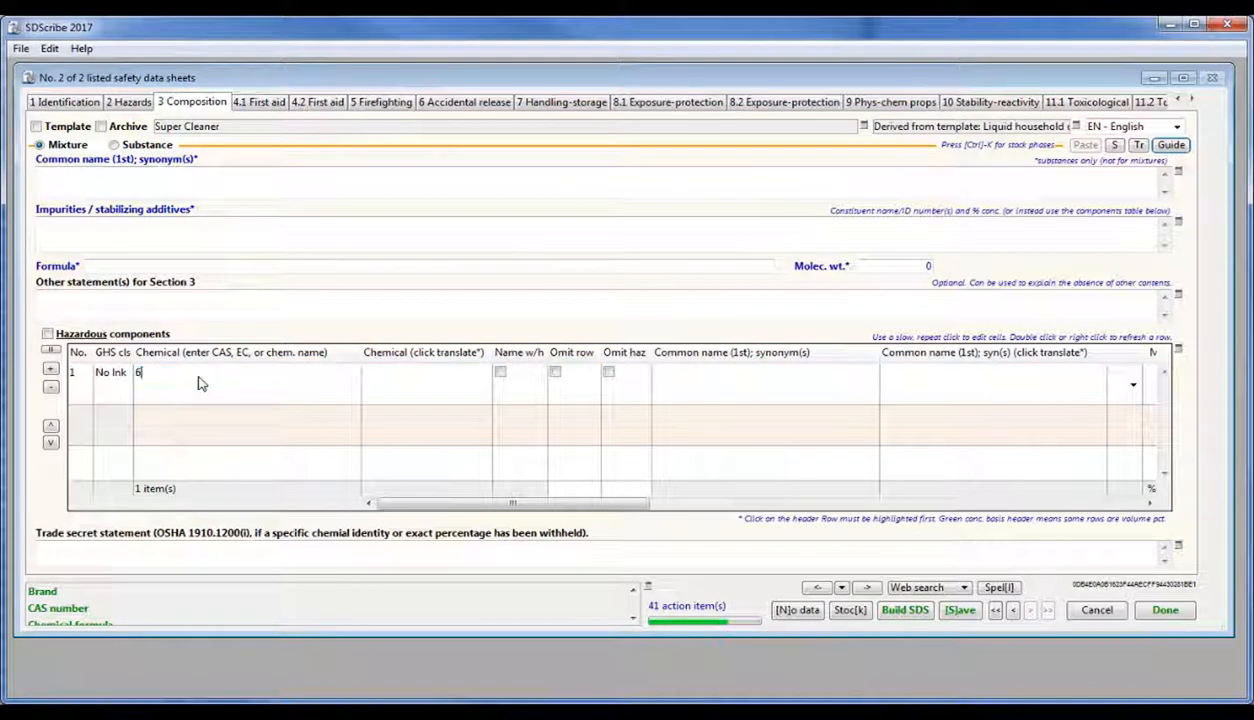
pyautogui.write('8081-81-2')
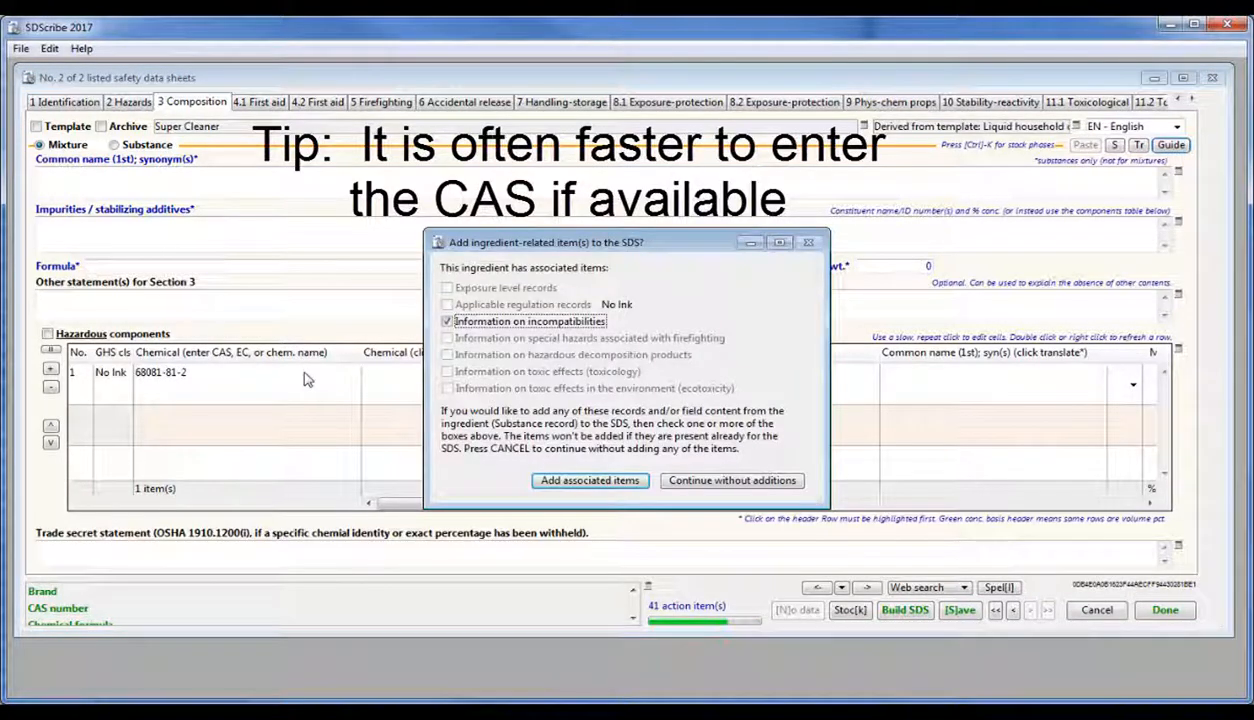
pyautogui.moveTo(420, 375)
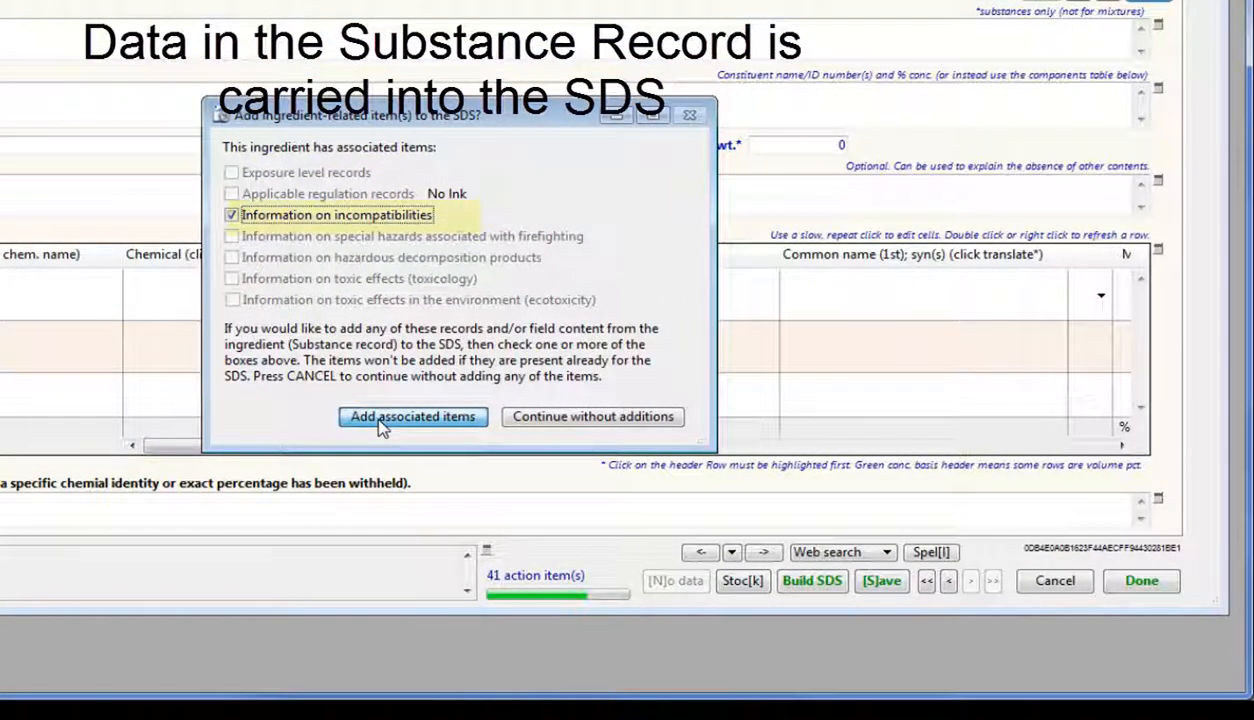
pyautogui.click(412, 416)
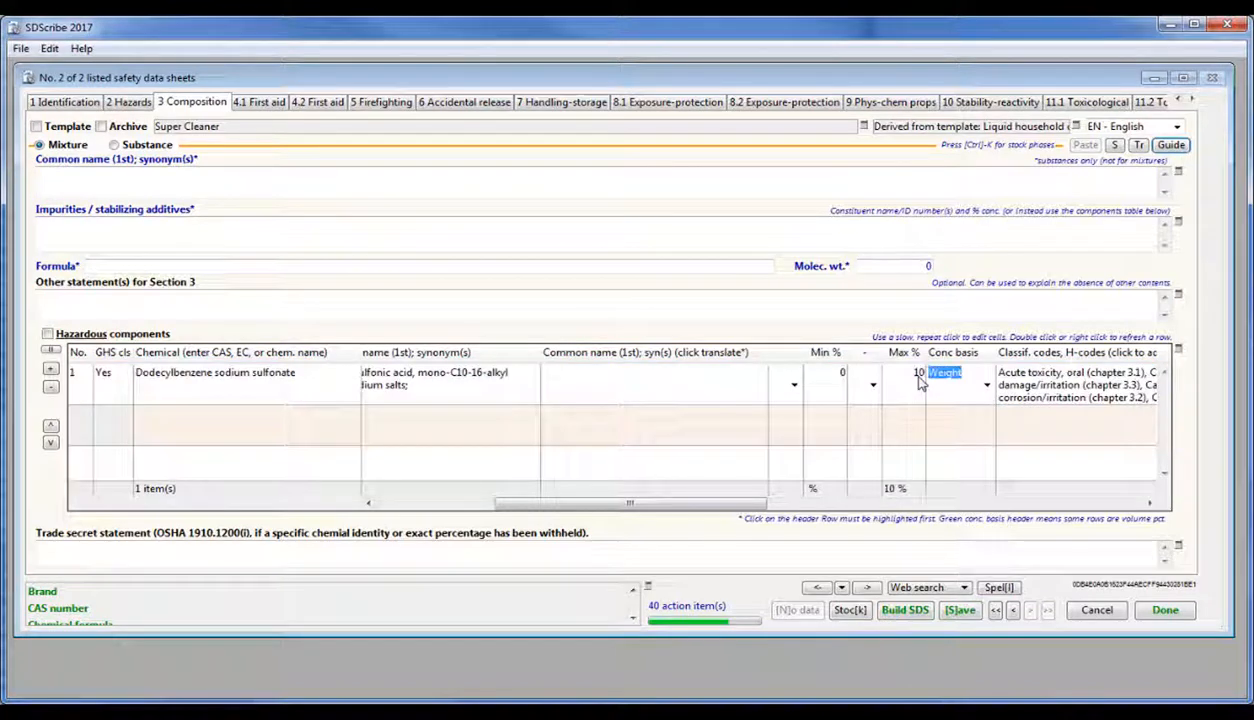
# Add isopropanol as a second component with its associated records.
pyautogui.moveTo(630, 503); pyautogui.dragTo(510, 503)
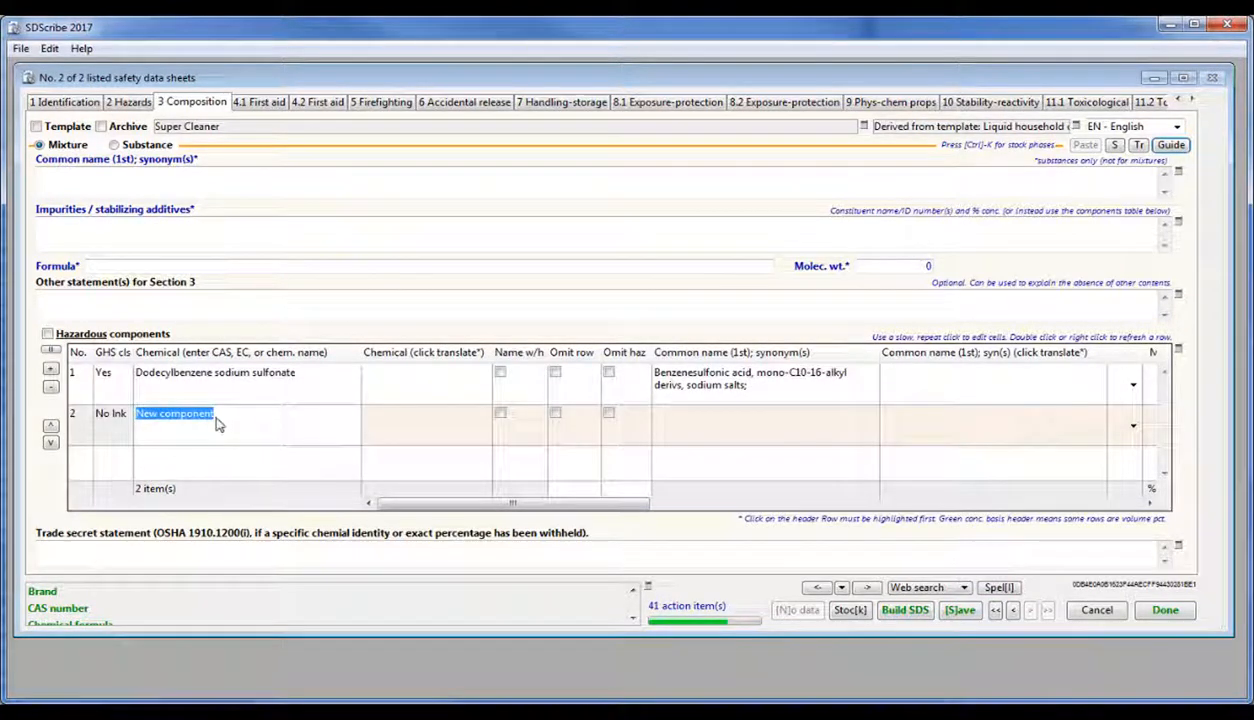
pyautogui.write('iso')
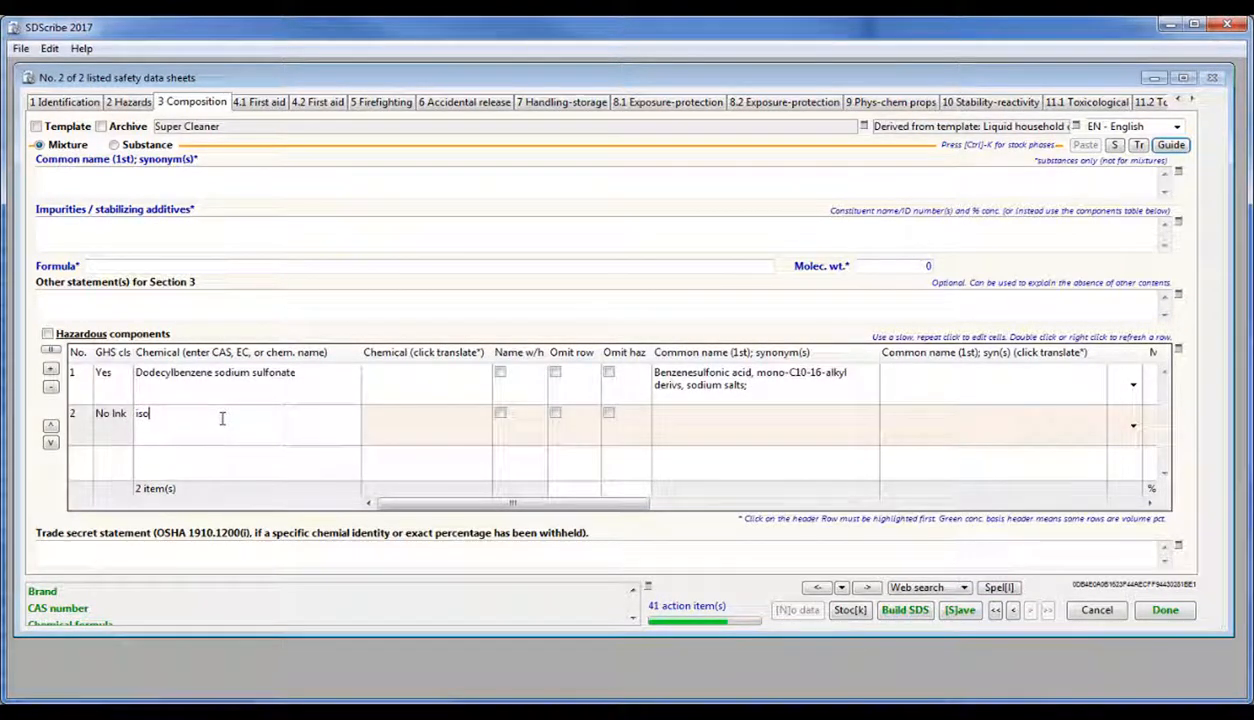
pyautogui.write('propanol')
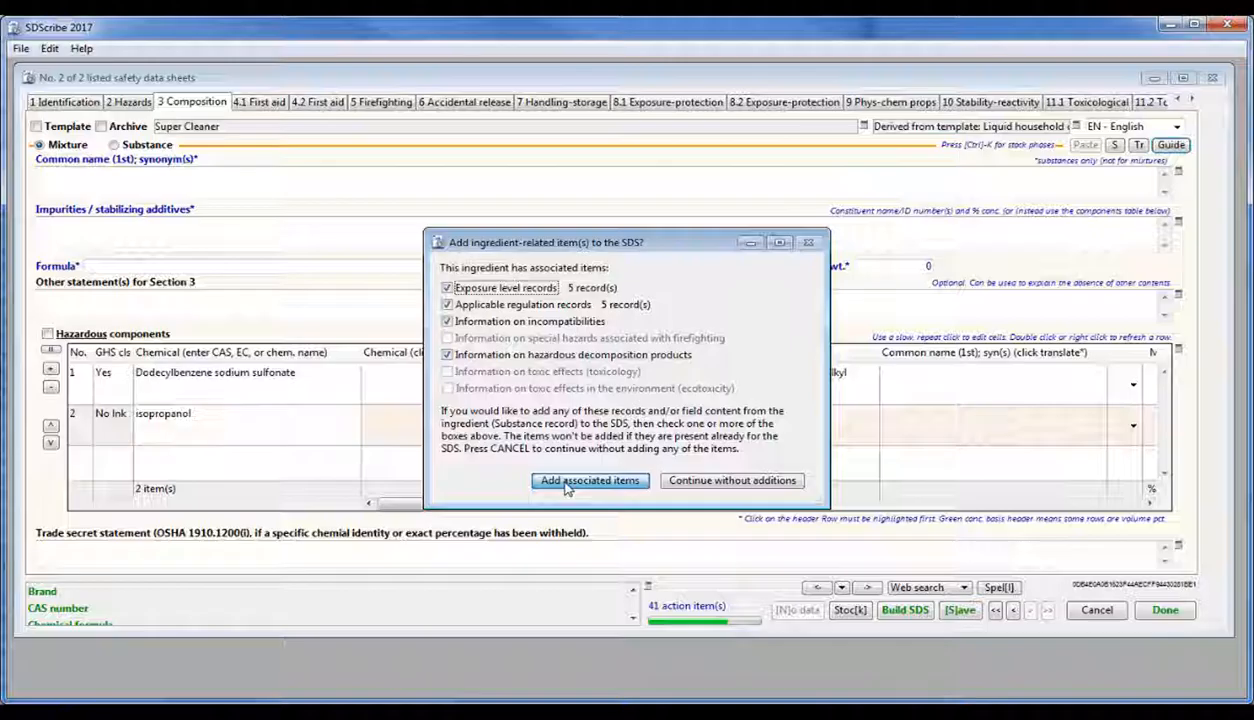
pyautogui.click(589, 481)
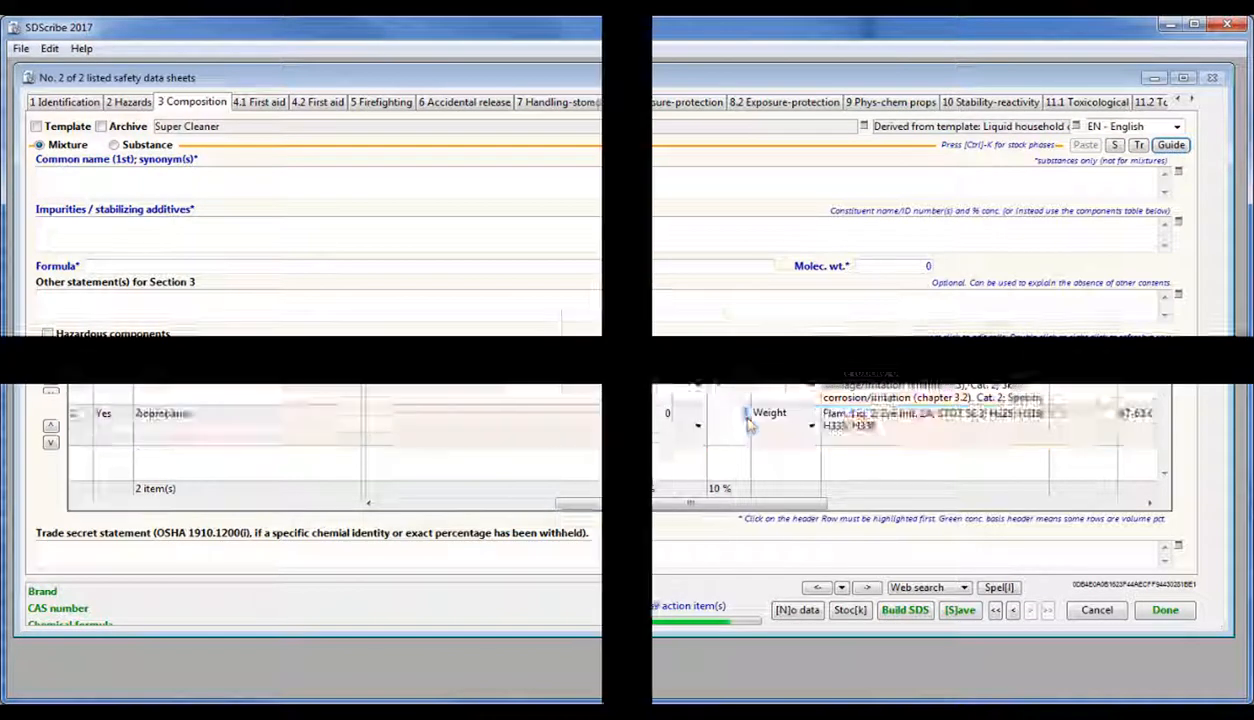
pyautogui.click(891, 101)
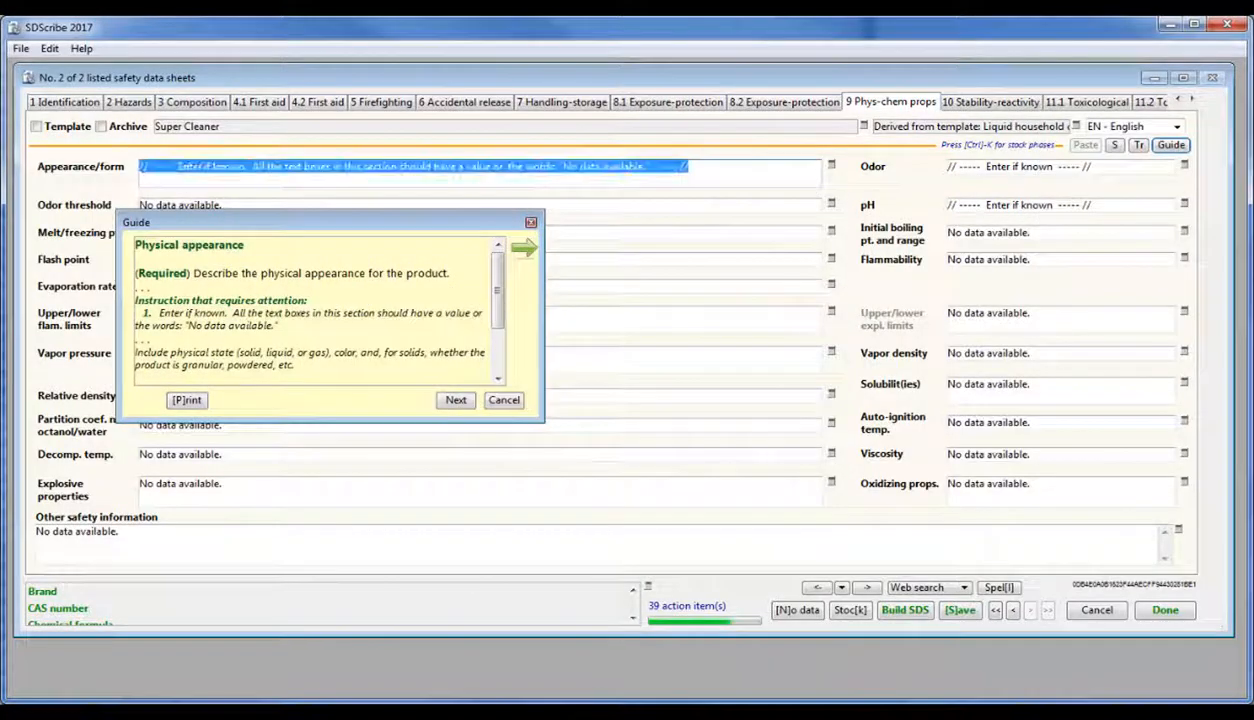
# Record appearance 'Clear liquid', odorless, and pH 7-8 in the physical-chemical properties.
pyautogui.write('Clear')
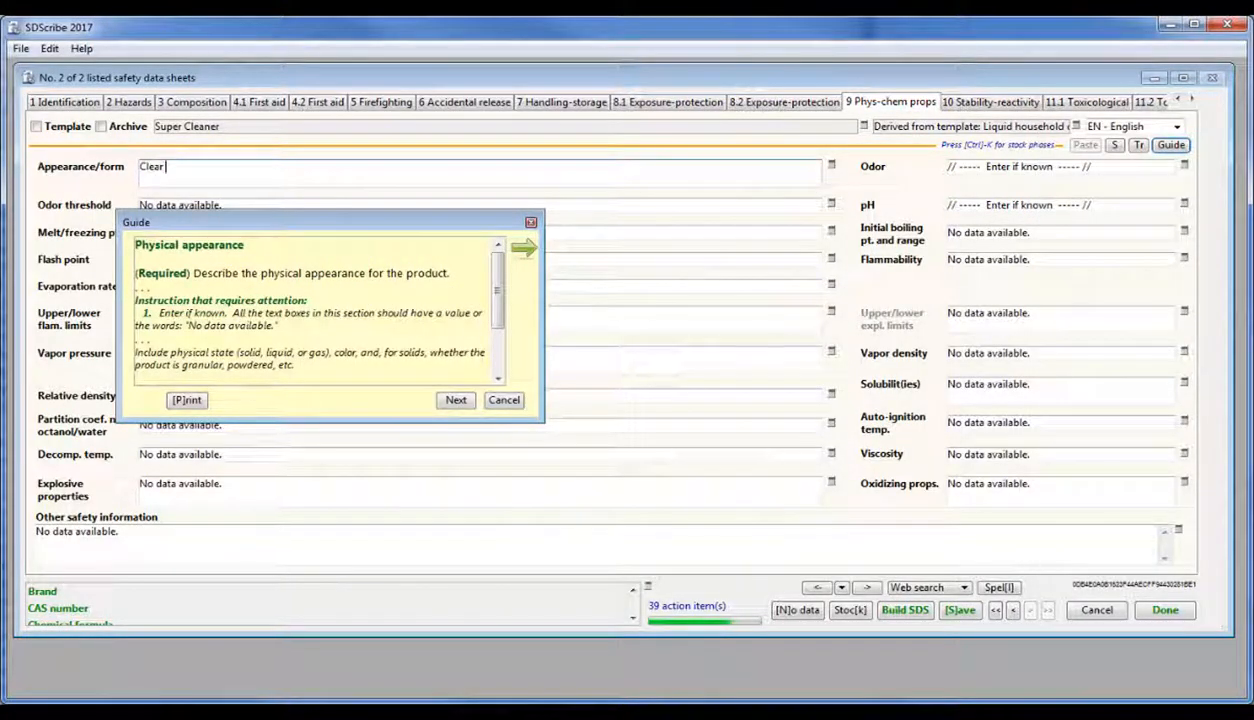
pyautogui.write('liquid')
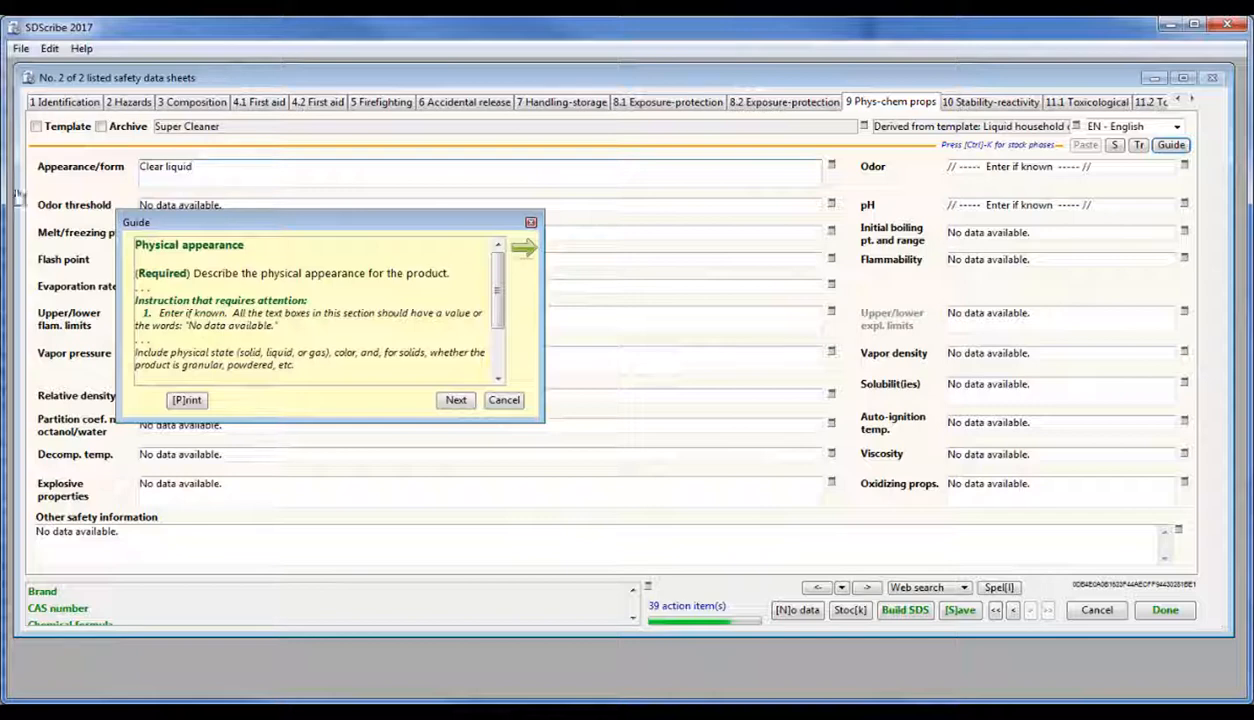
pyautogui.click(455, 400)
pyautogui.write('Odorl')
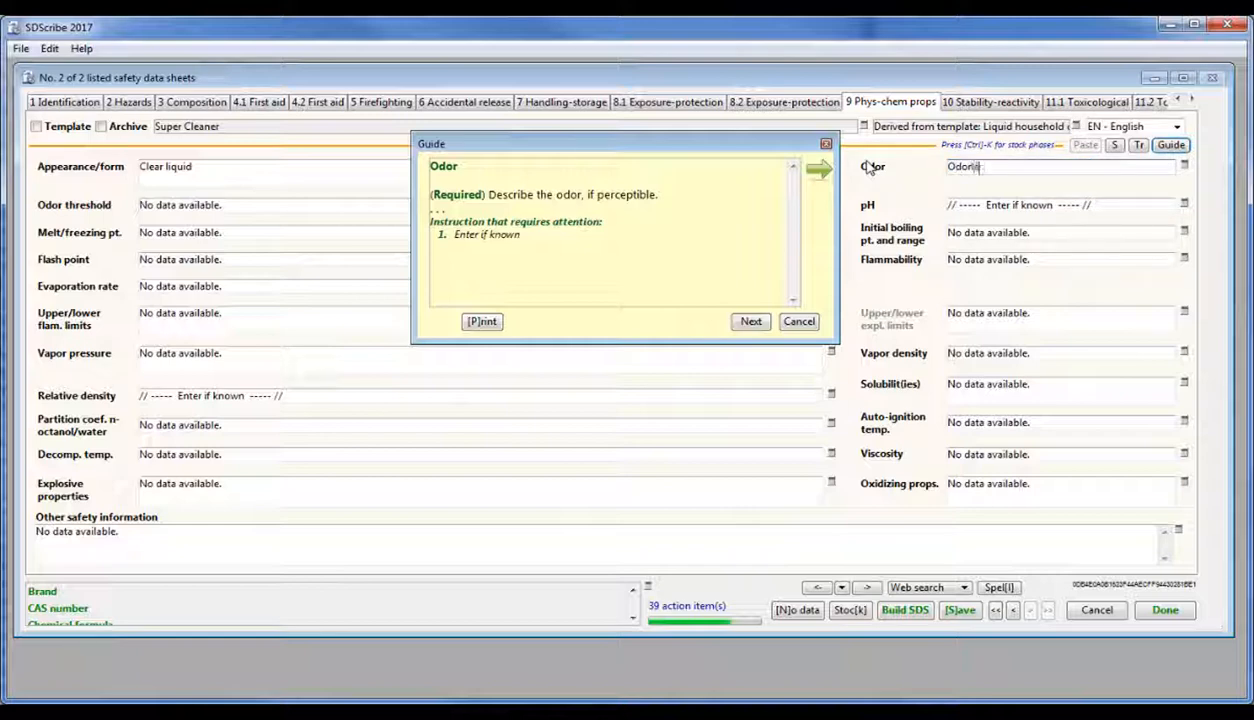
pyautogui.click(750, 321)
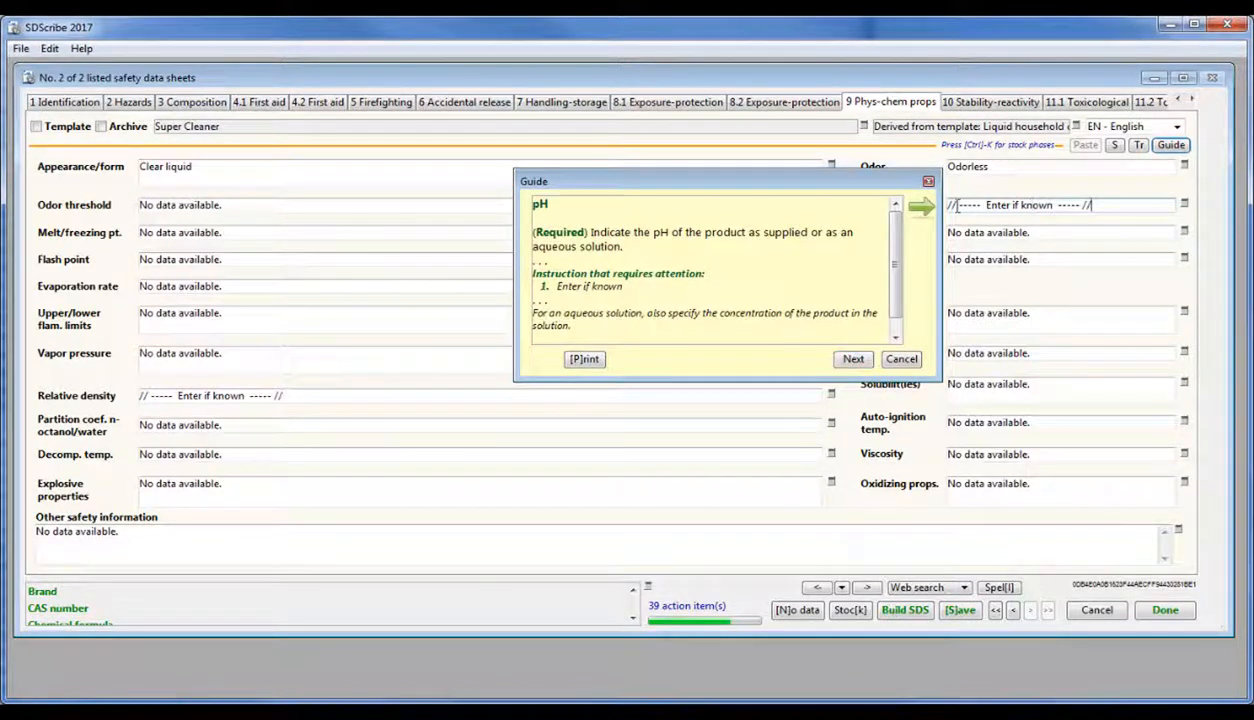
pyautogui.write('7')
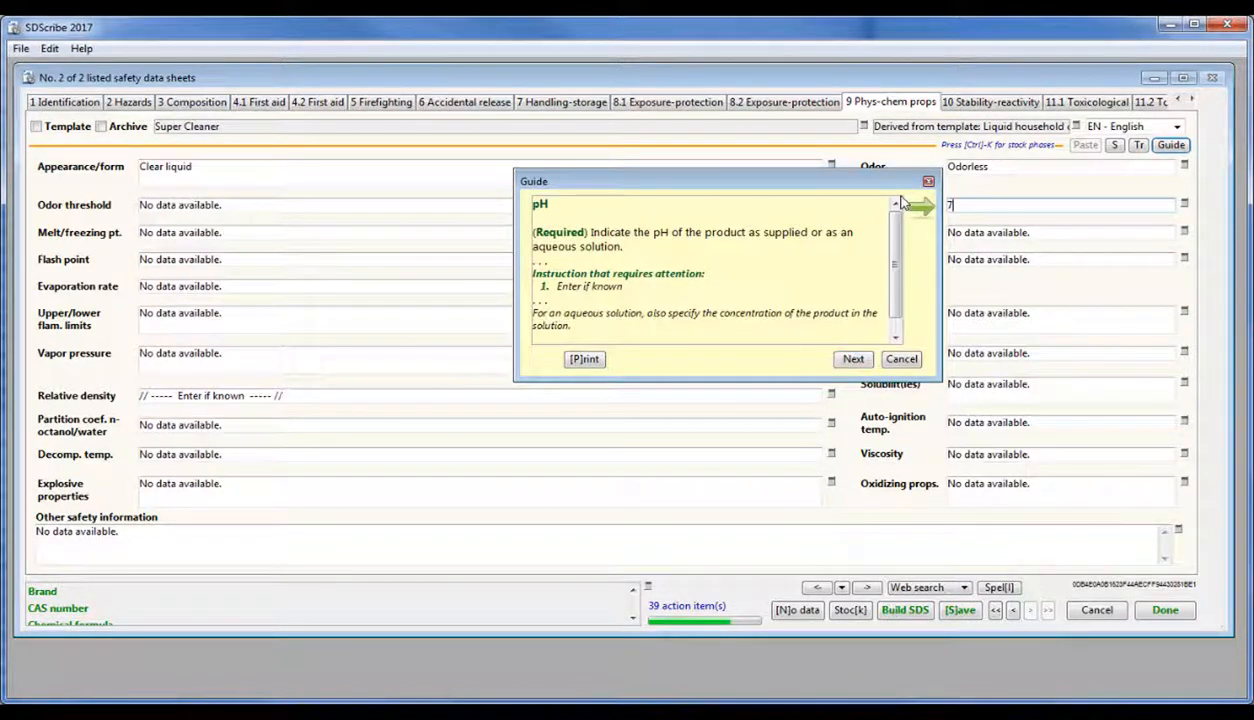
pyautogui.click(901, 358)
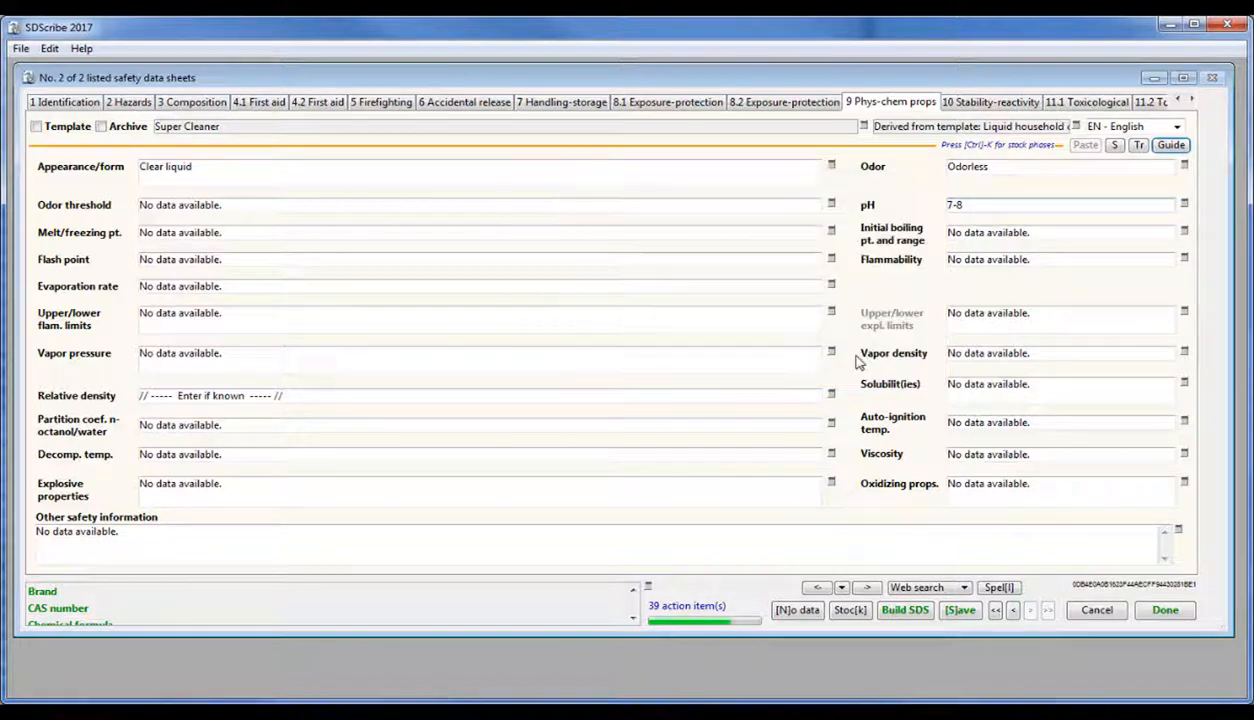
# Add suggested hazards Acute Tox. 5 oral, Eye Irrit. 2A, Skin Irrit. 2 with signal word Warning.
pyautogui.click(1169, 147)
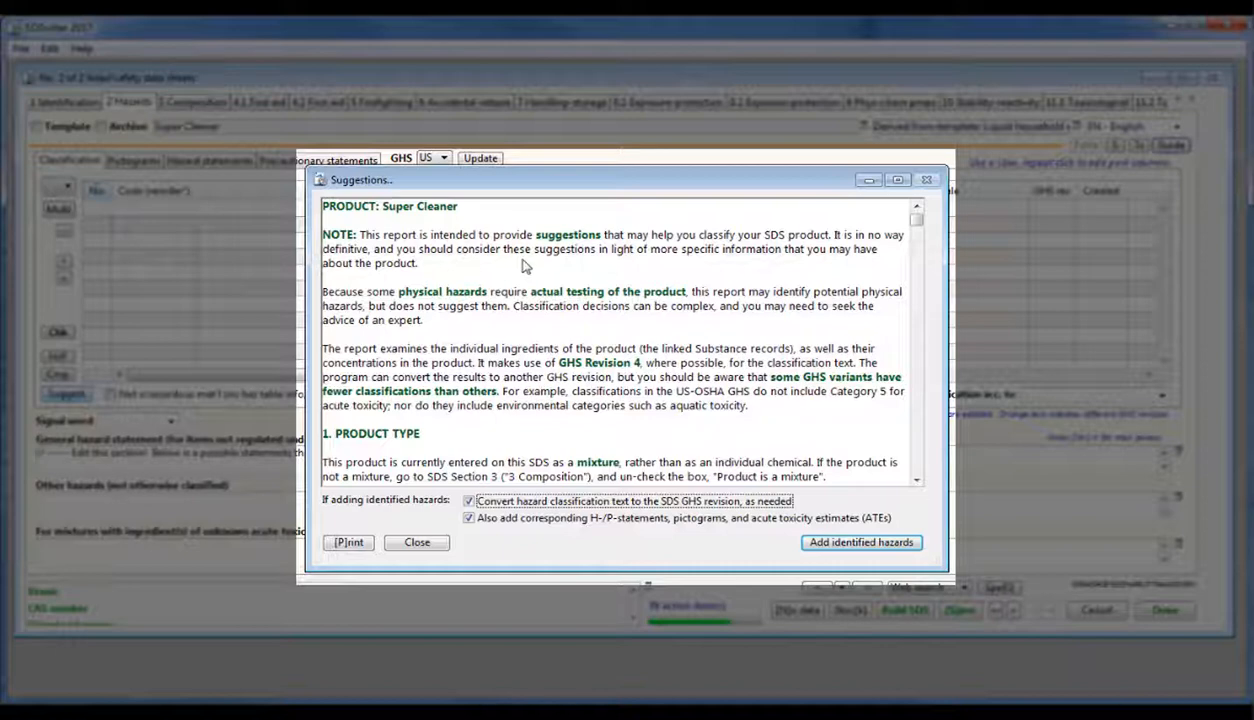
pyautogui.scroll(-3)
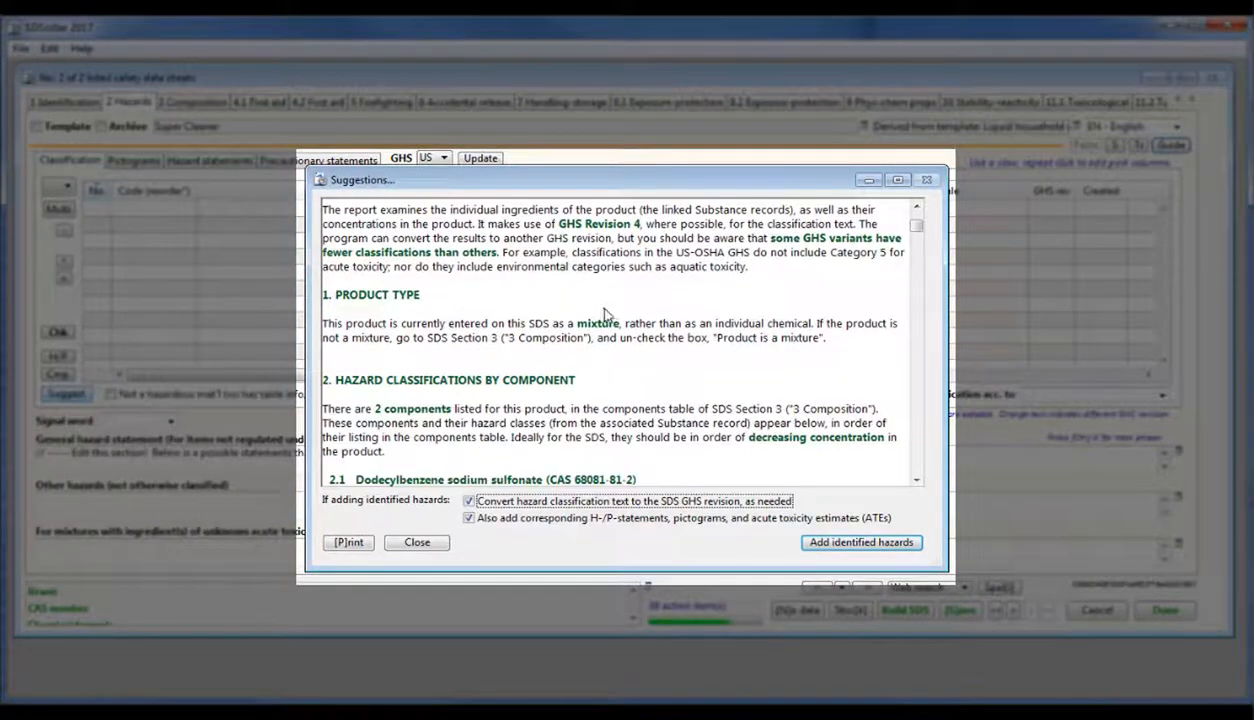
pyautogui.scroll(-3)
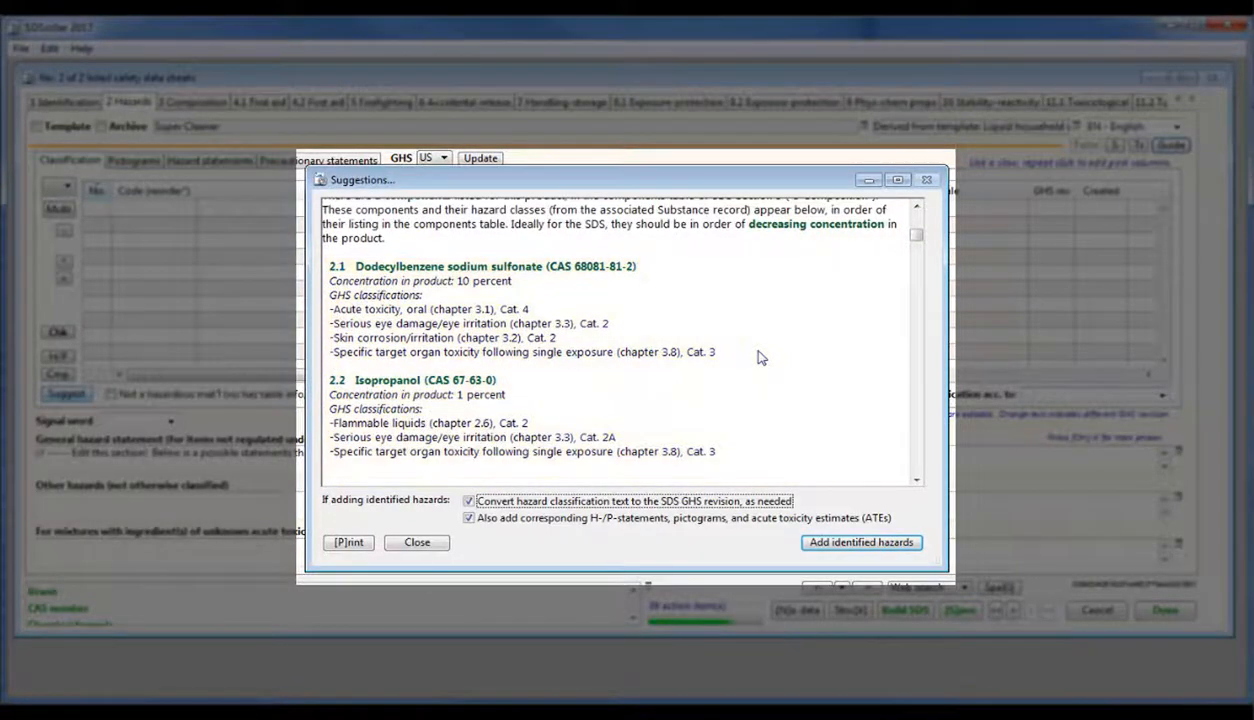
pyautogui.scroll(-3)
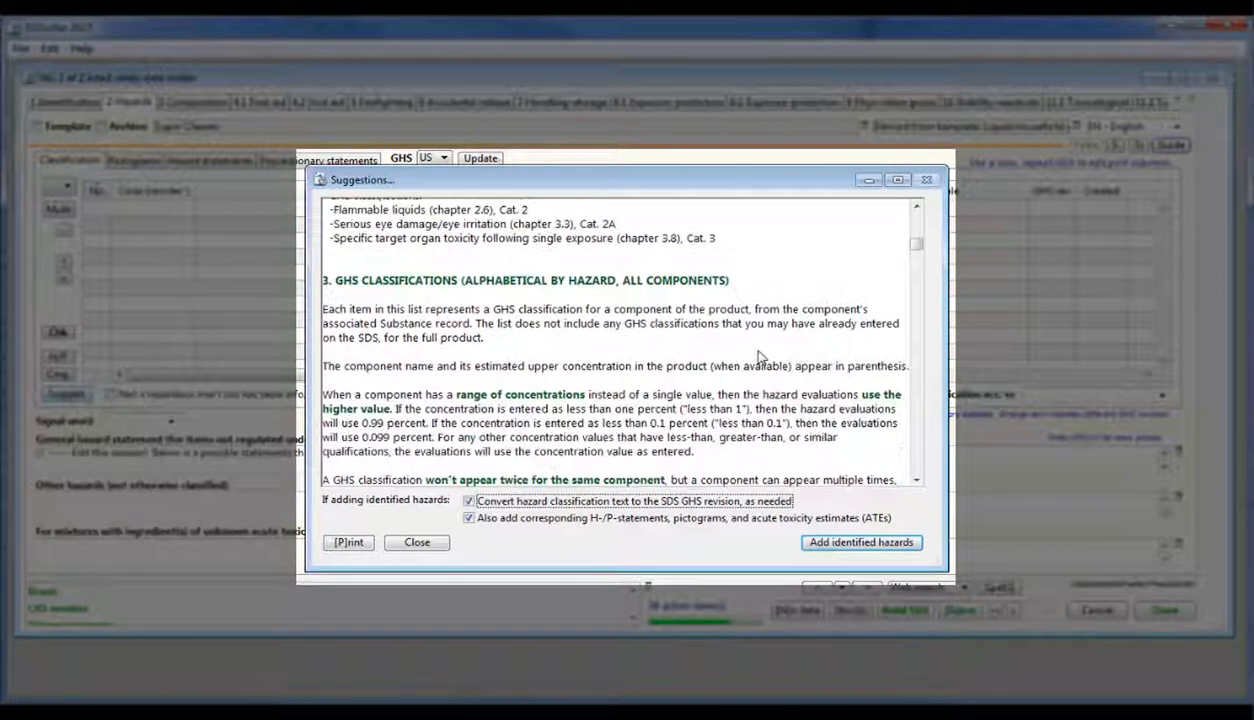
pyautogui.scroll(-3)
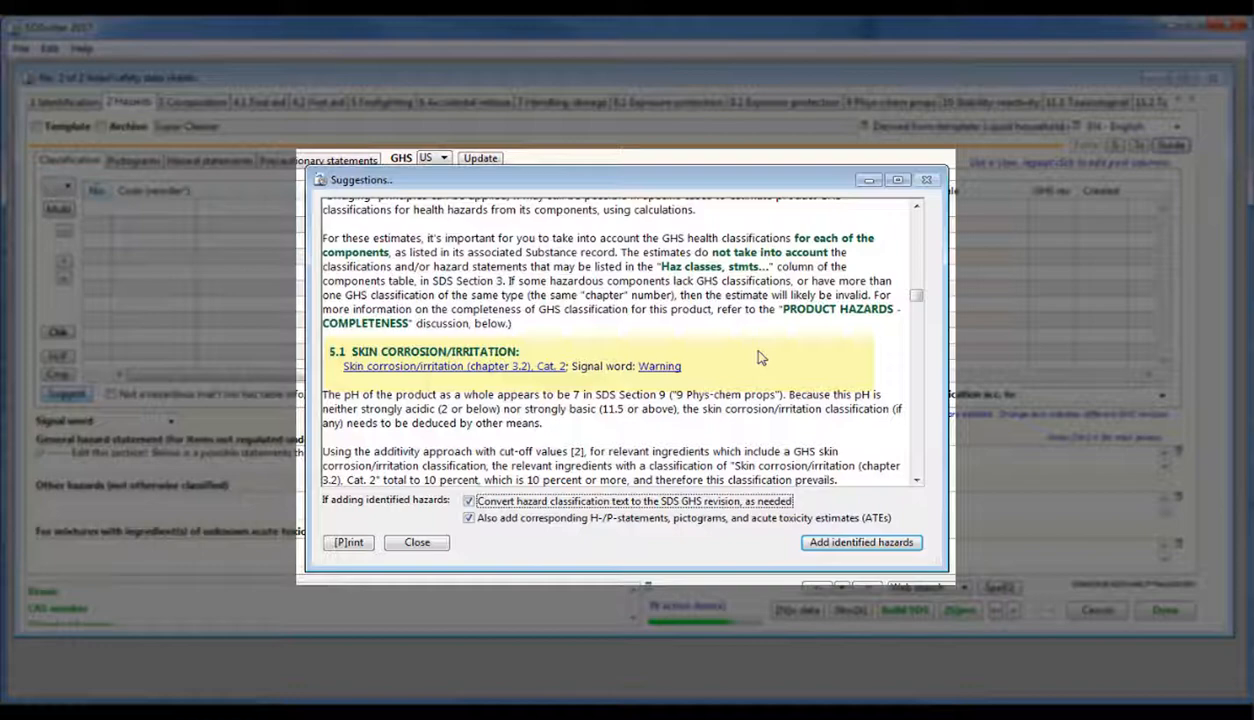
pyautogui.scroll(-3)
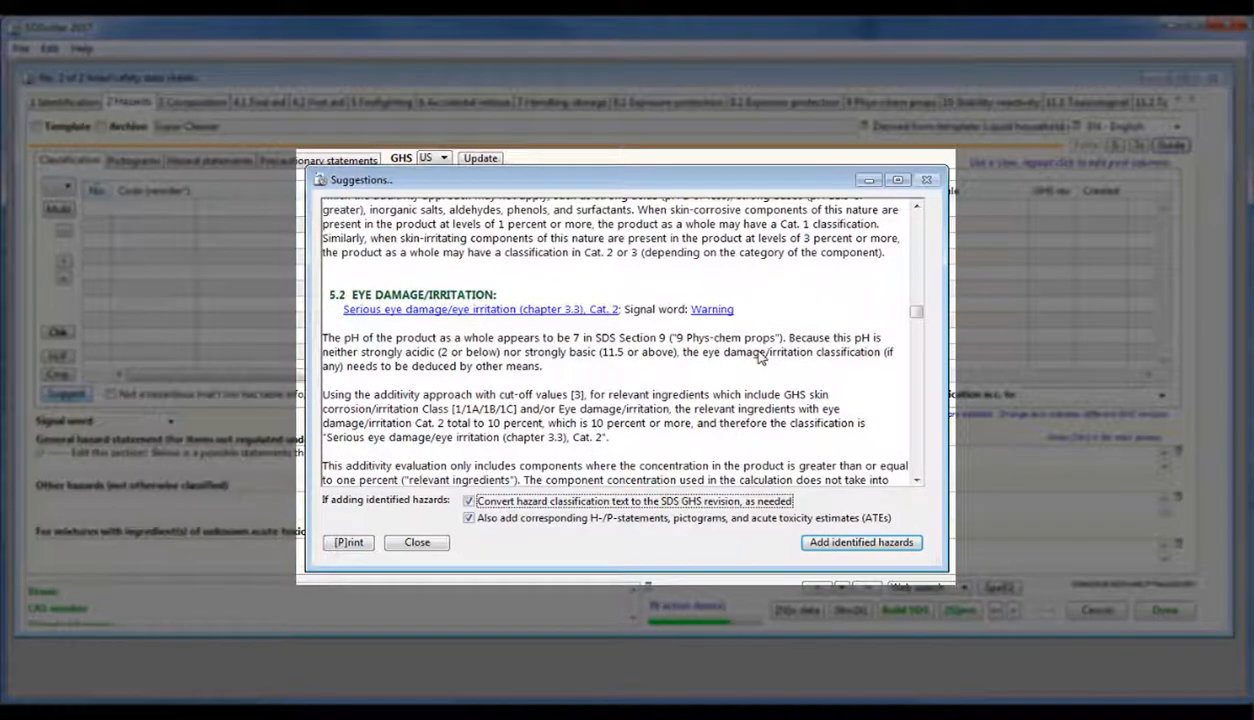
pyautogui.scroll(-3)
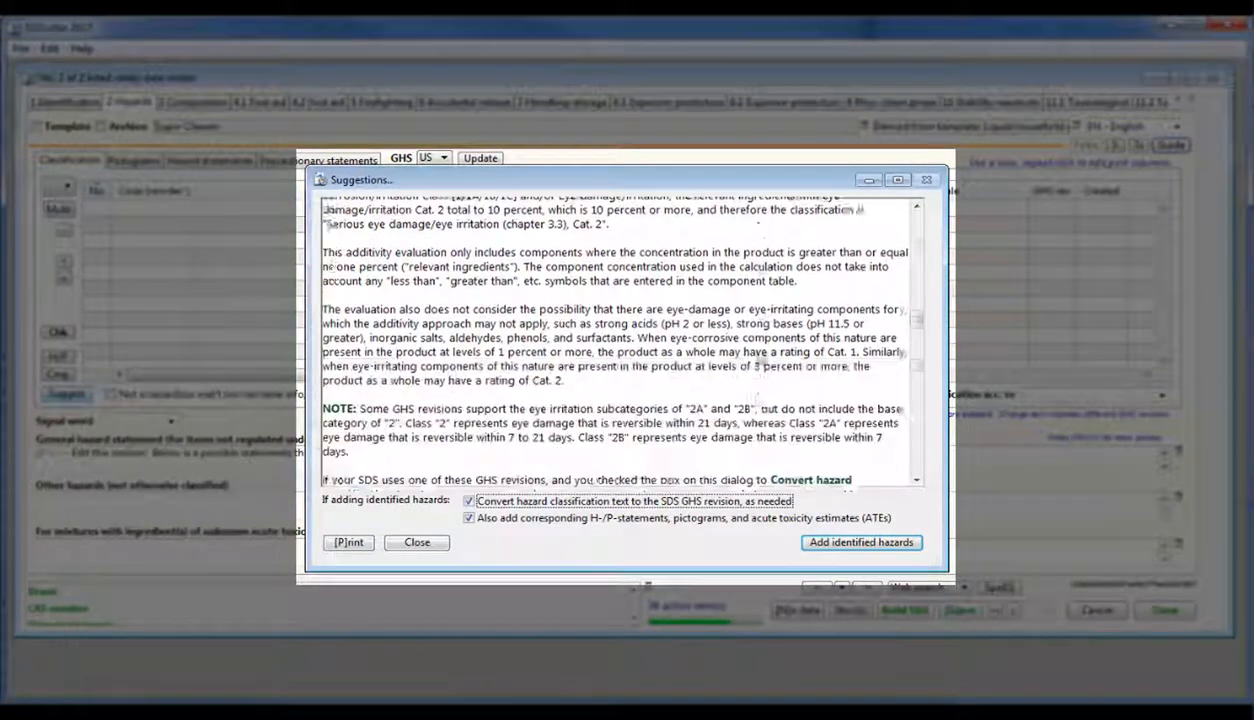
pyautogui.scroll(-3)
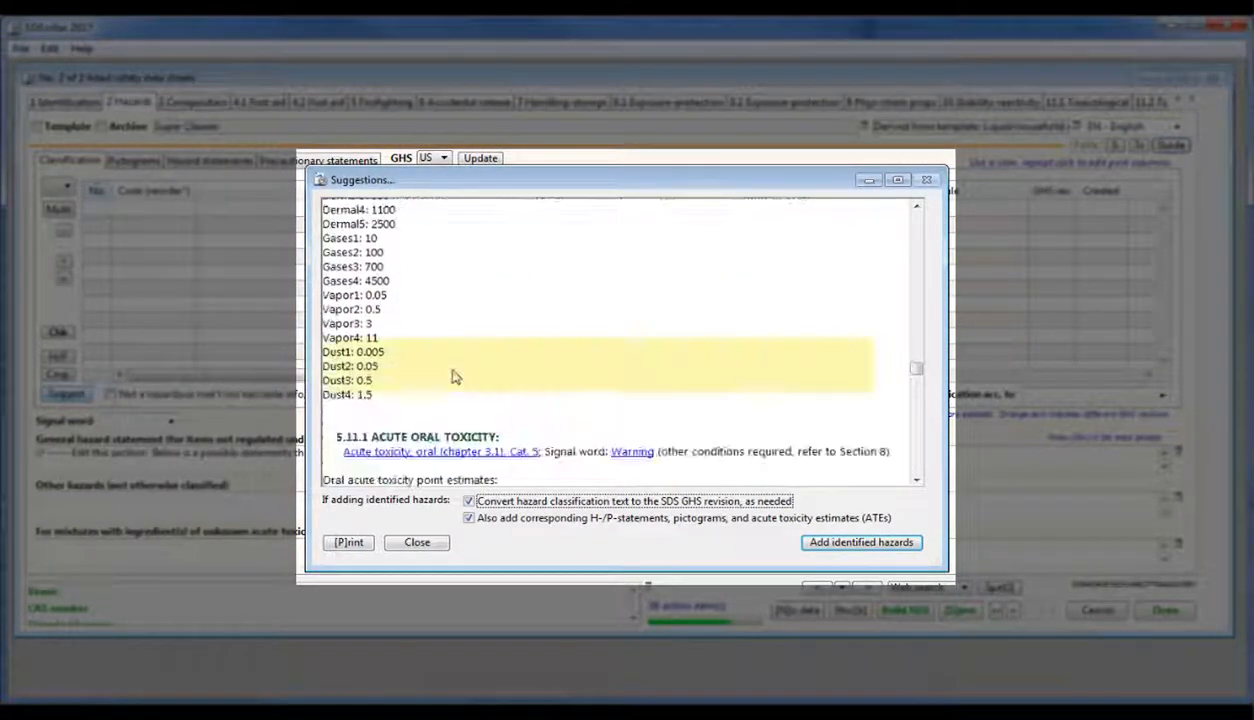
pyautogui.scroll(-3)
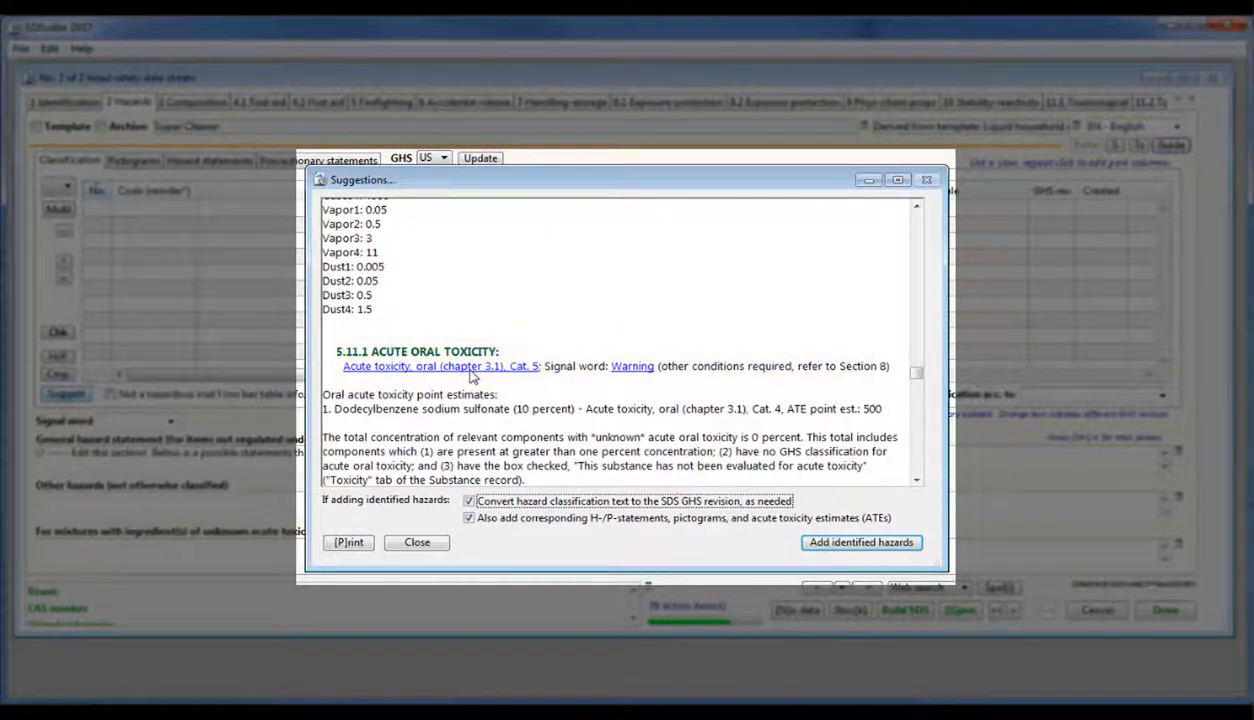
pyautogui.scroll(-3)
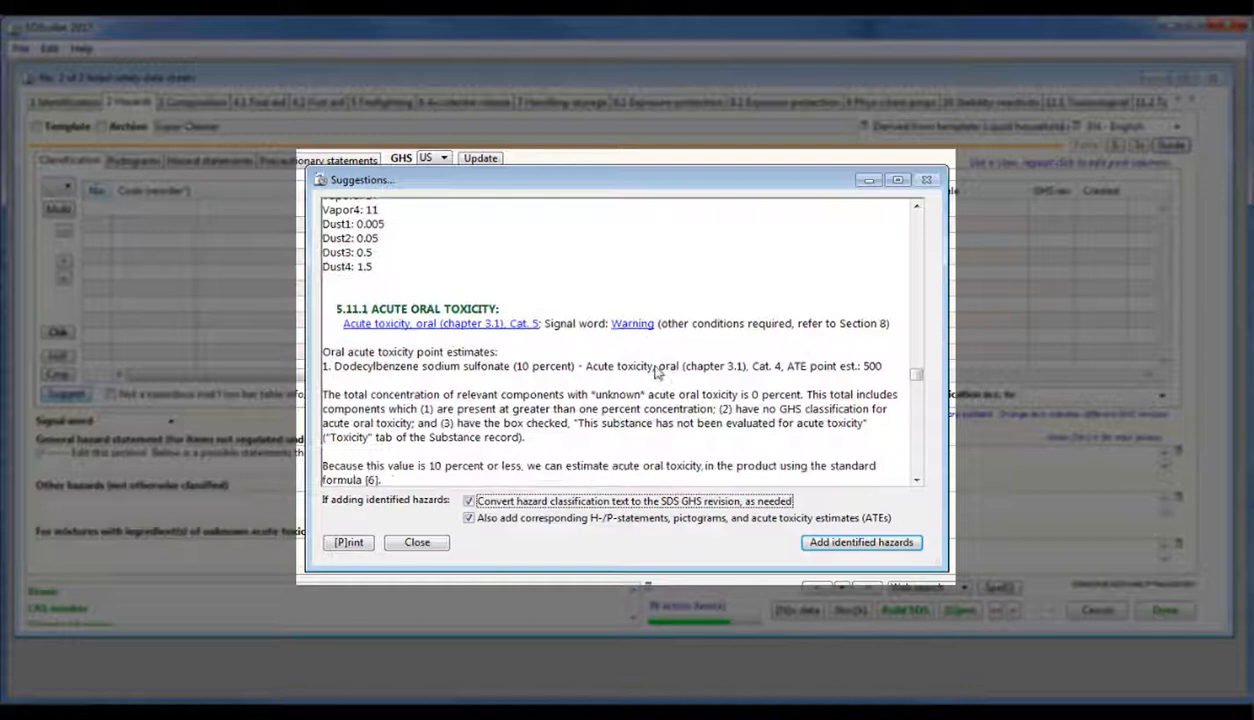
pyautogui.scroll(-3)
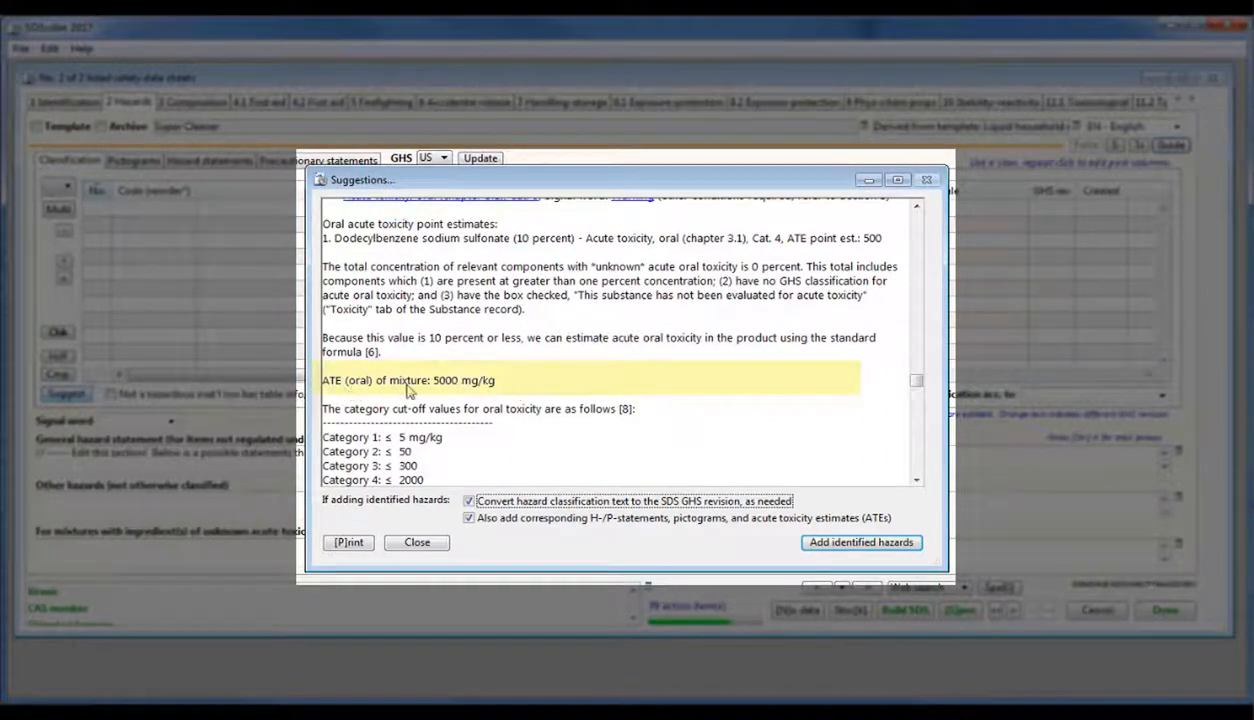
pyautogui.moveTo(530, 395)
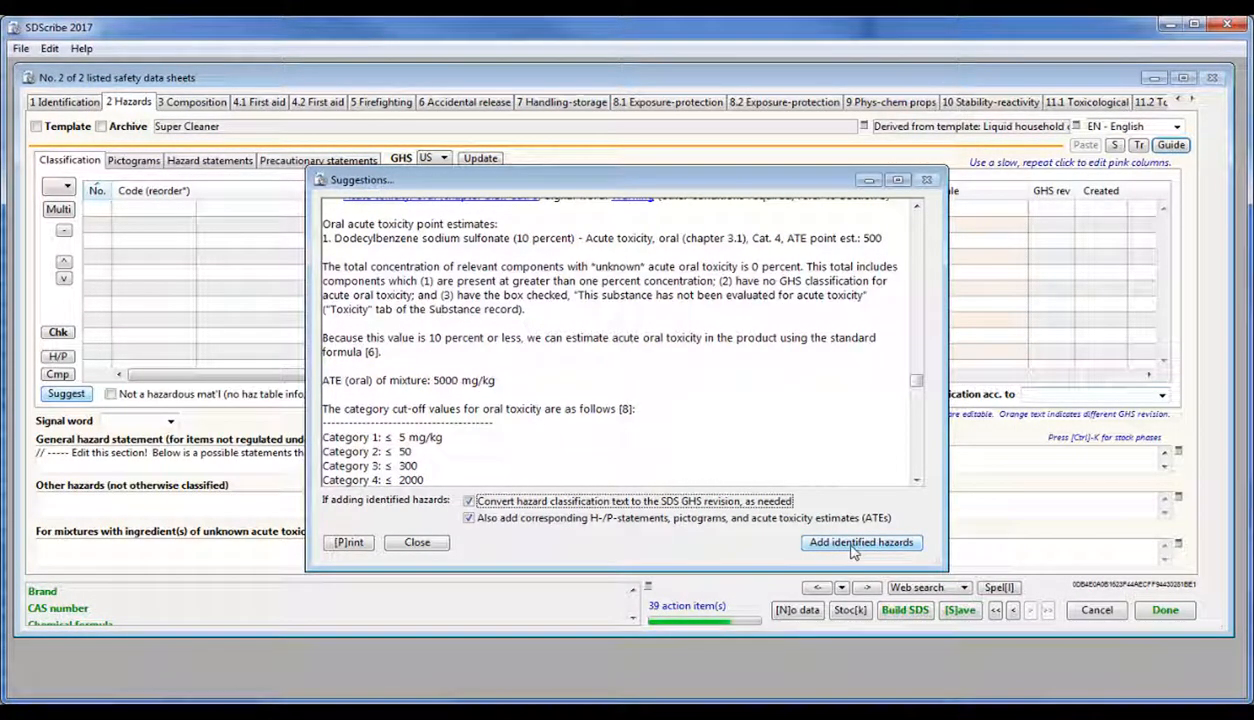
pyautogui.click(861, 543)
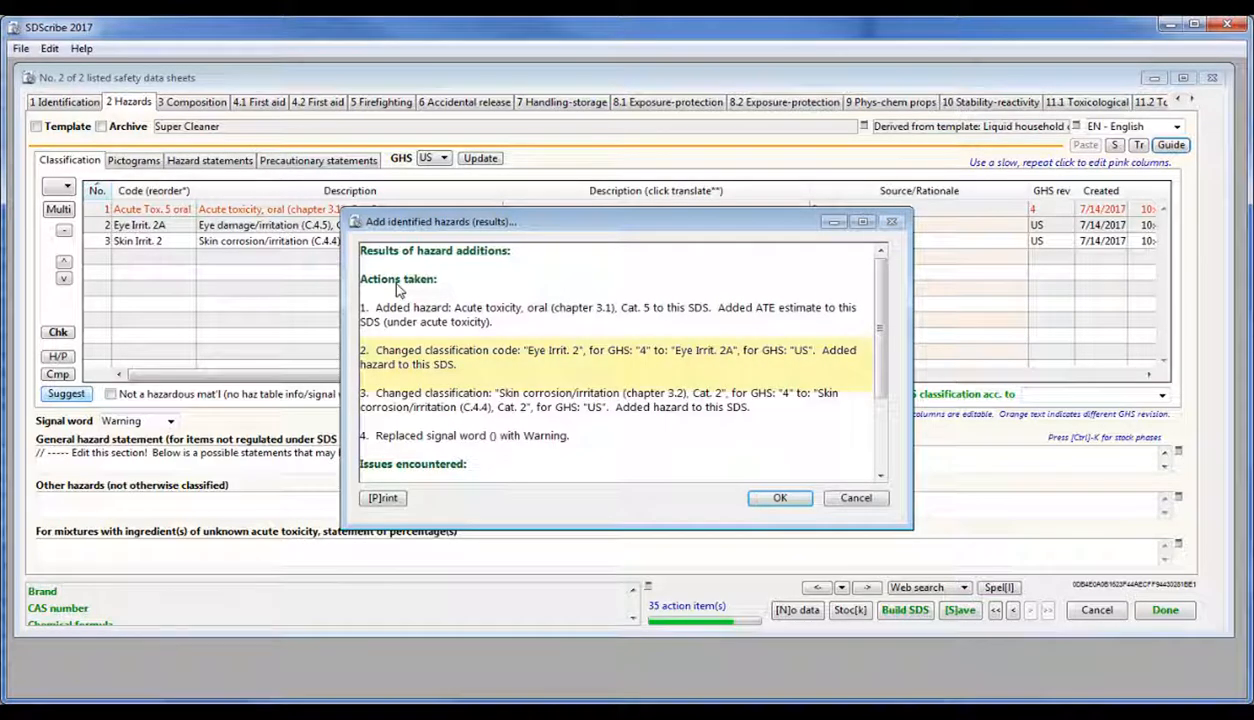
pyautogui.click(779, 498)
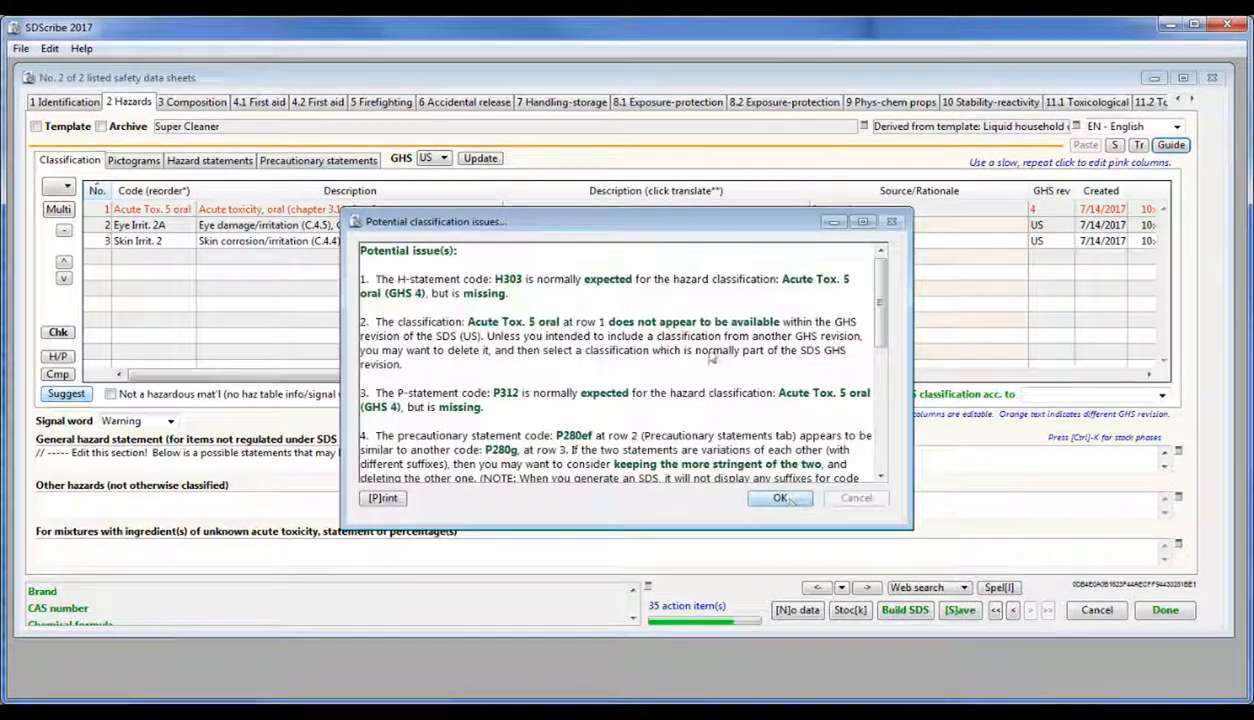
pyautogui.moveTo(364, 261)
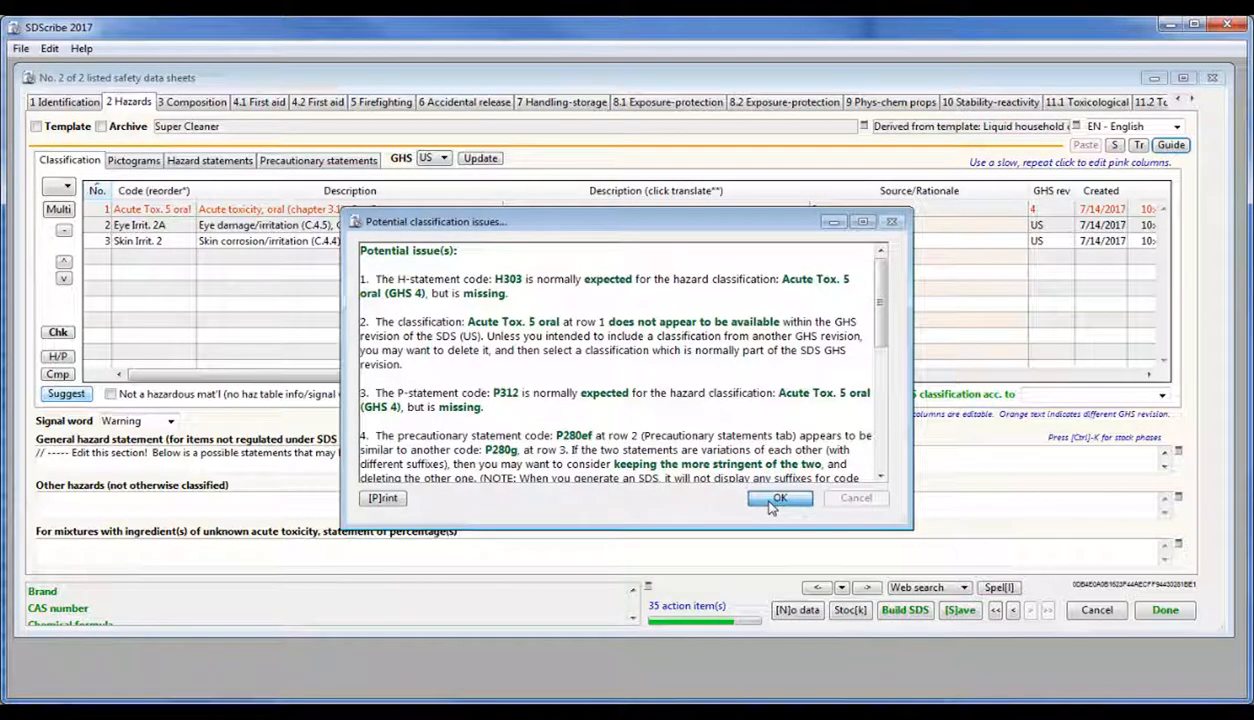
# Dismiss the classification issues notice and review pictograms, hazard and precautionary statements.
pyautogui.click(779, 498)
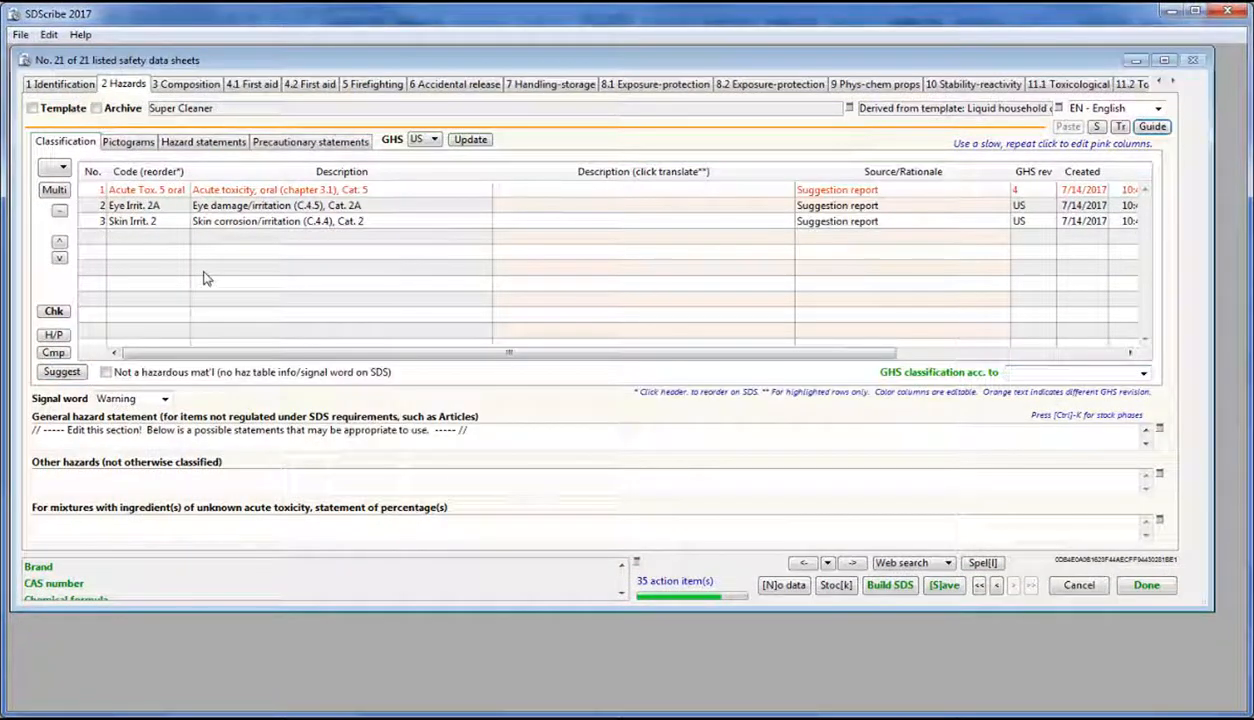
pyautogui.click(128, 141)
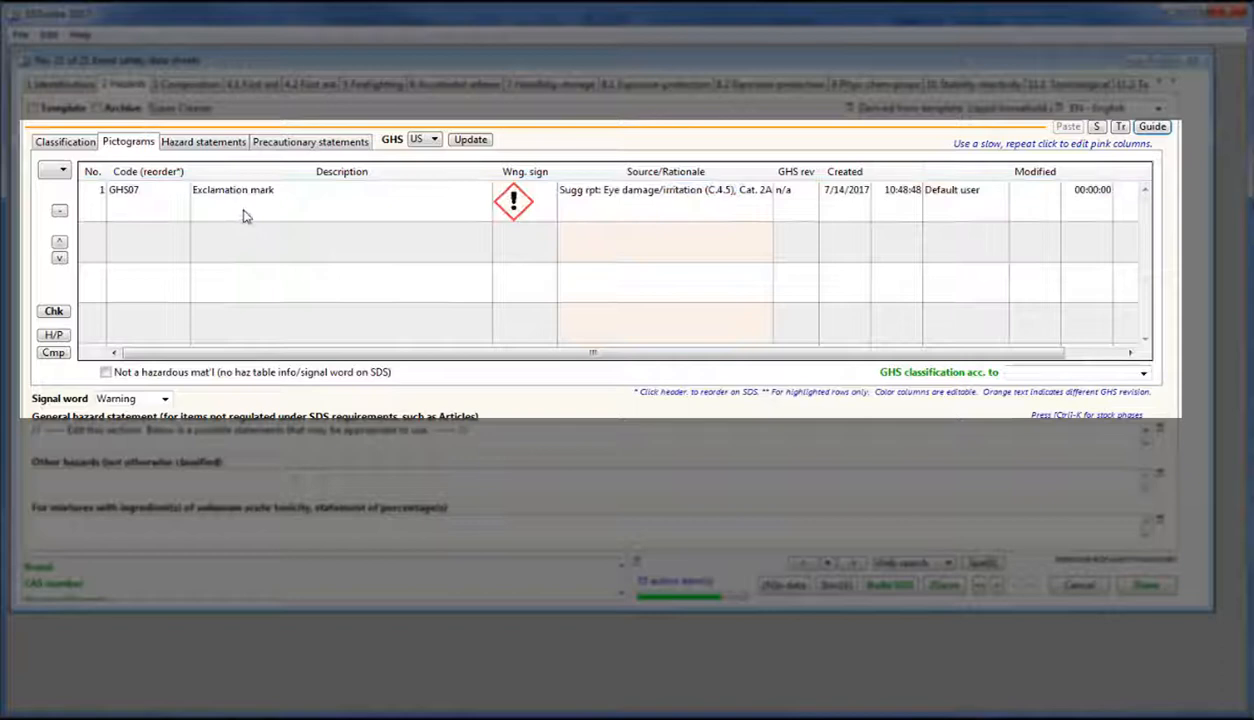
pyautogui.click(203, 141)
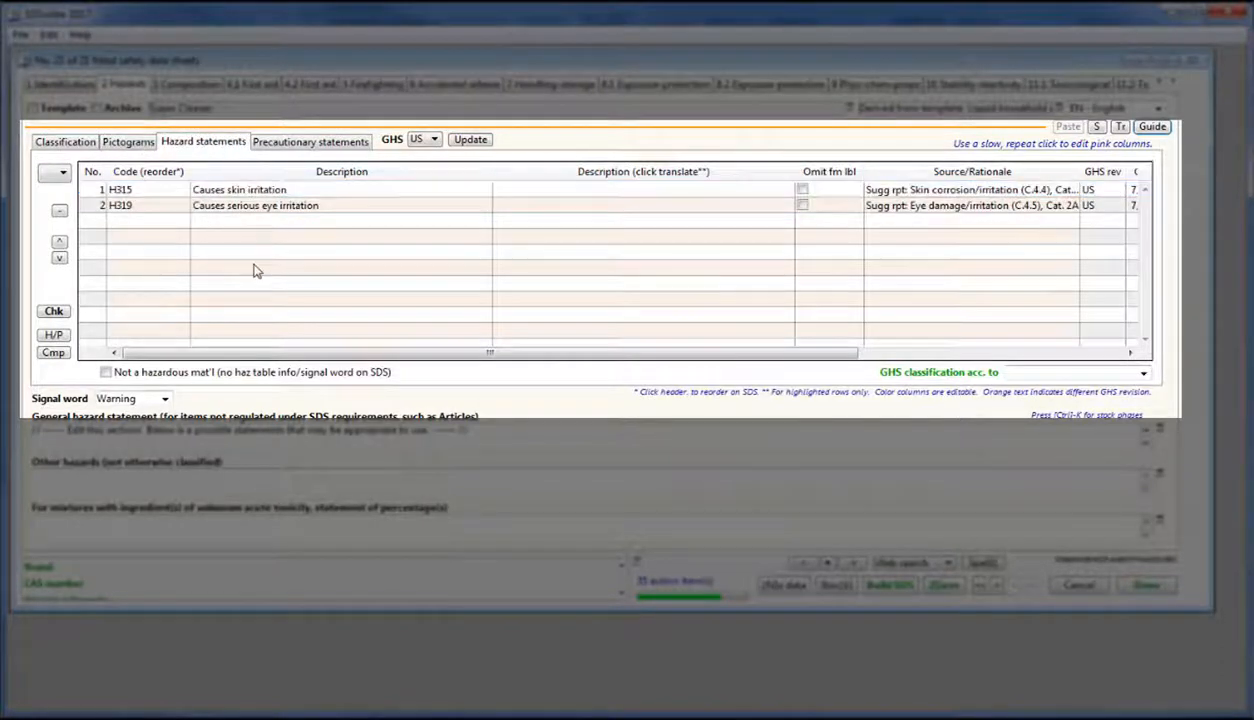
pyautogui.click(310, 140)
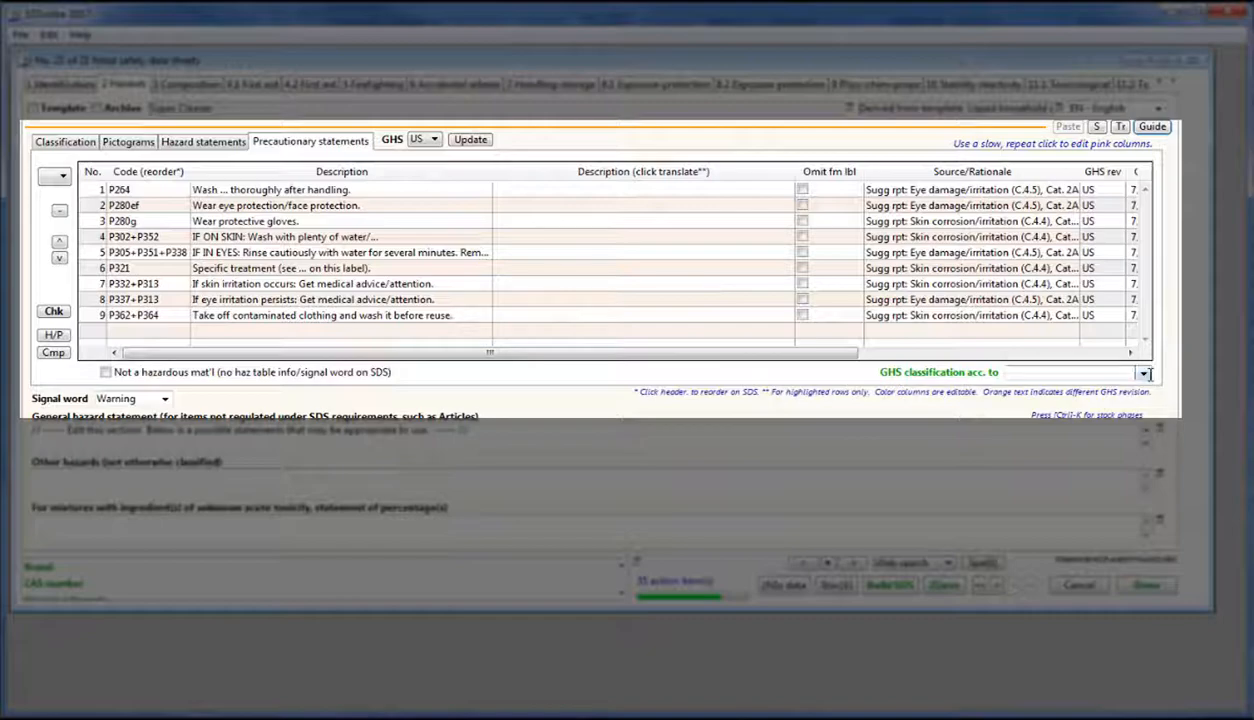
pyautogui.click(1152, 373)
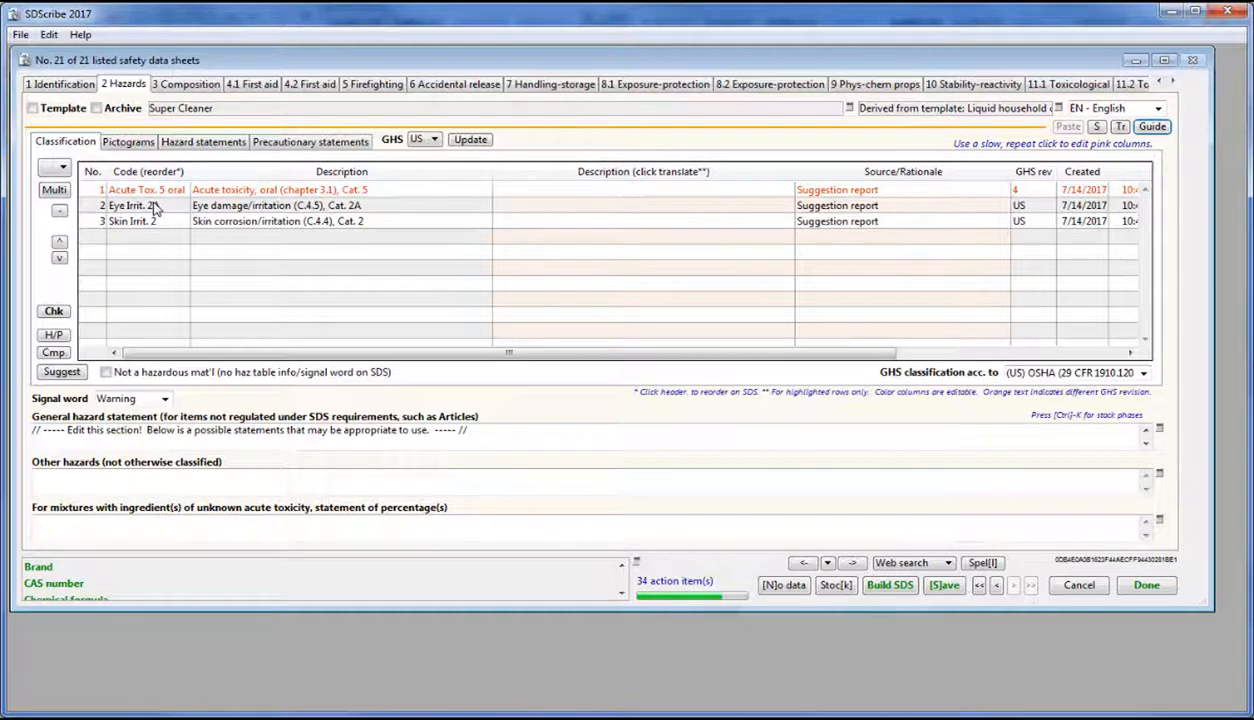
# Delete the Acute Tox. 5 oral classification, leaving Eye Irrit. 2A and Skin Irrit. 2.
pyautogui.click(147, 189)
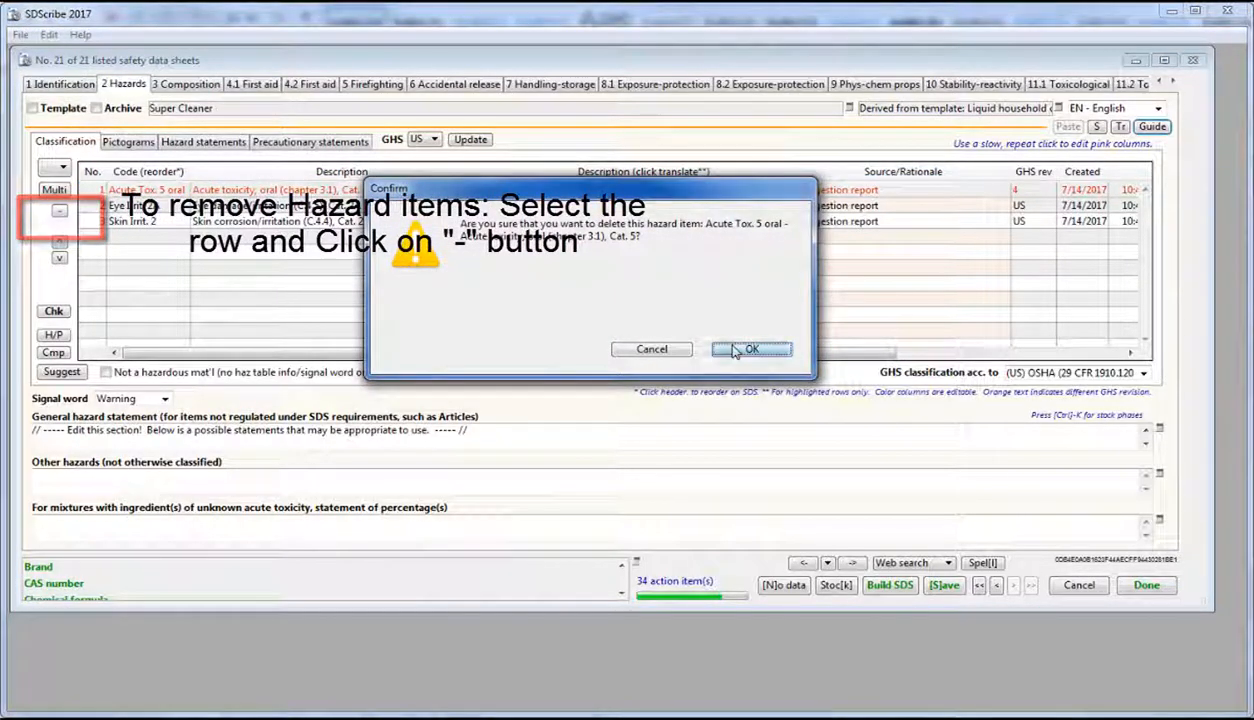
pyautogui.click(752, 348)
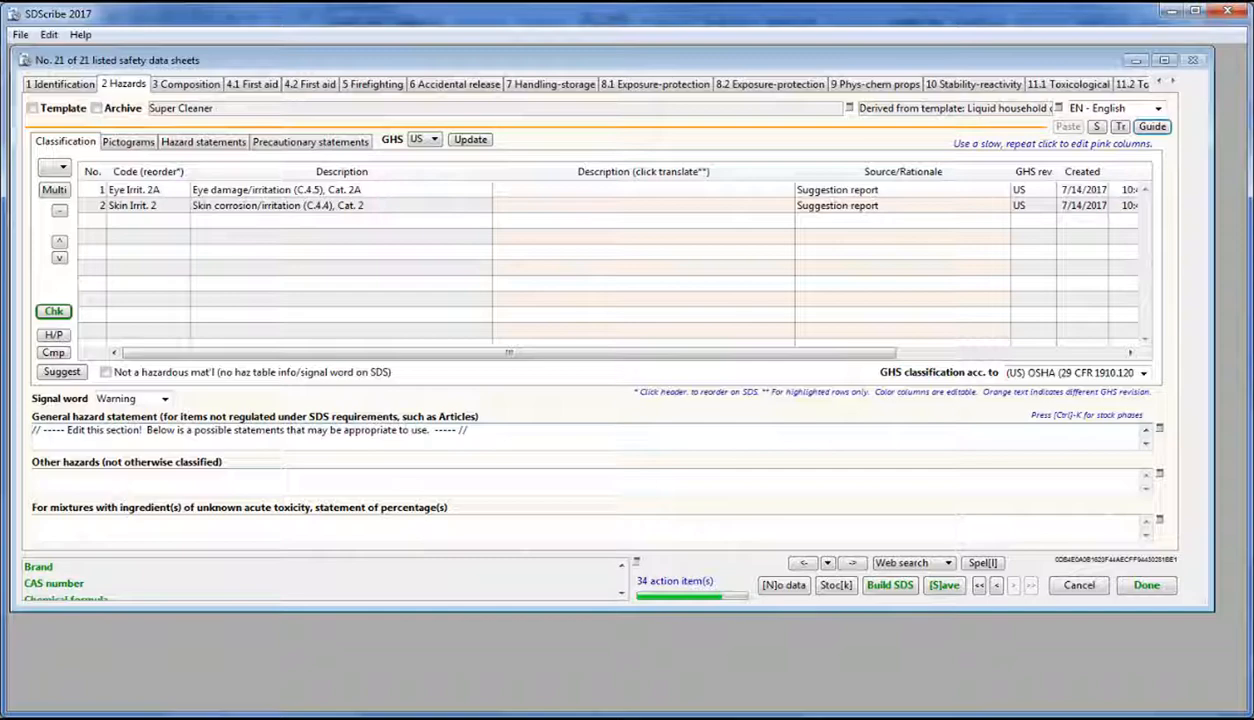
pyautogui.click(1154, 126)
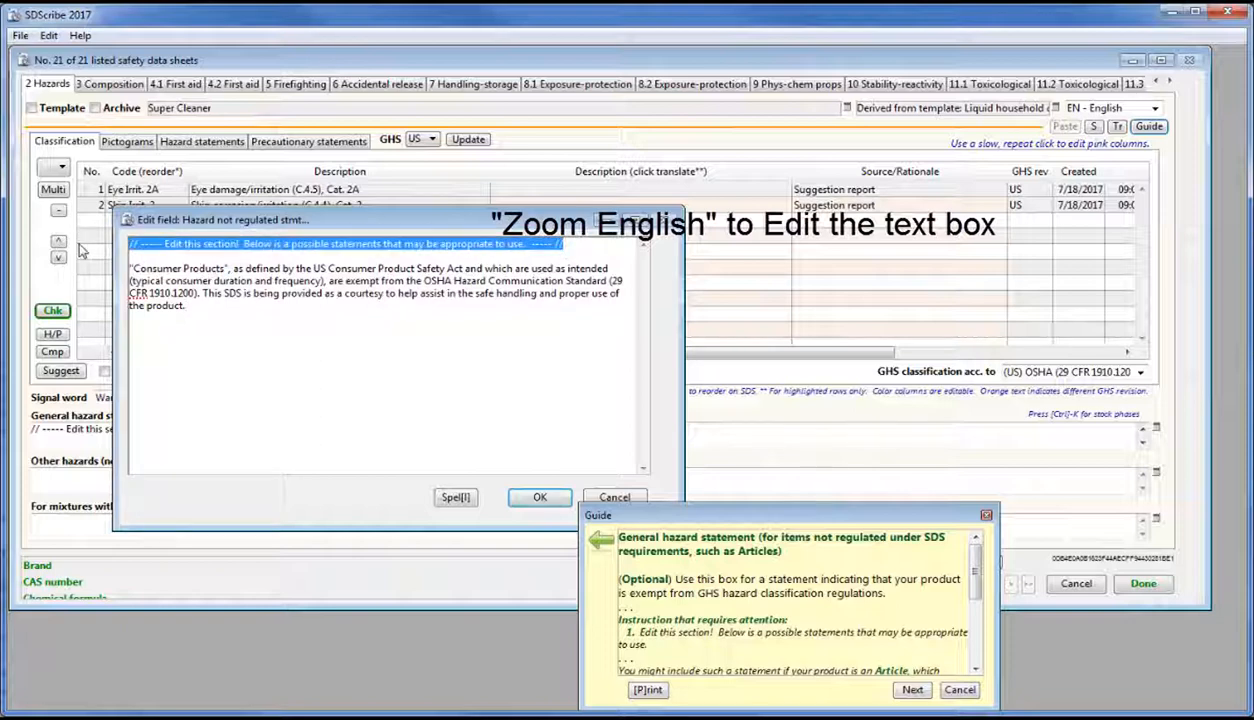
# Edit the General hazard statement holding the Consumer Products exemption text.
pyautogui.click(538, 497)
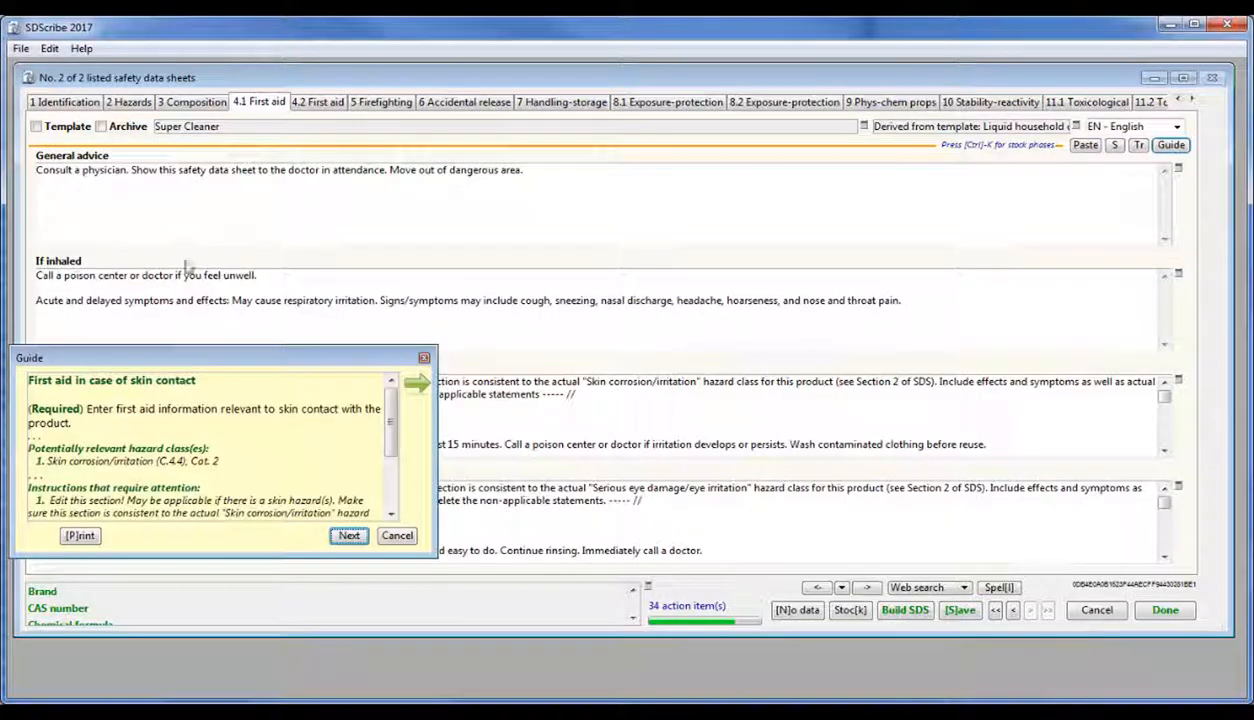
pyautogui.moveTo(135, 367)
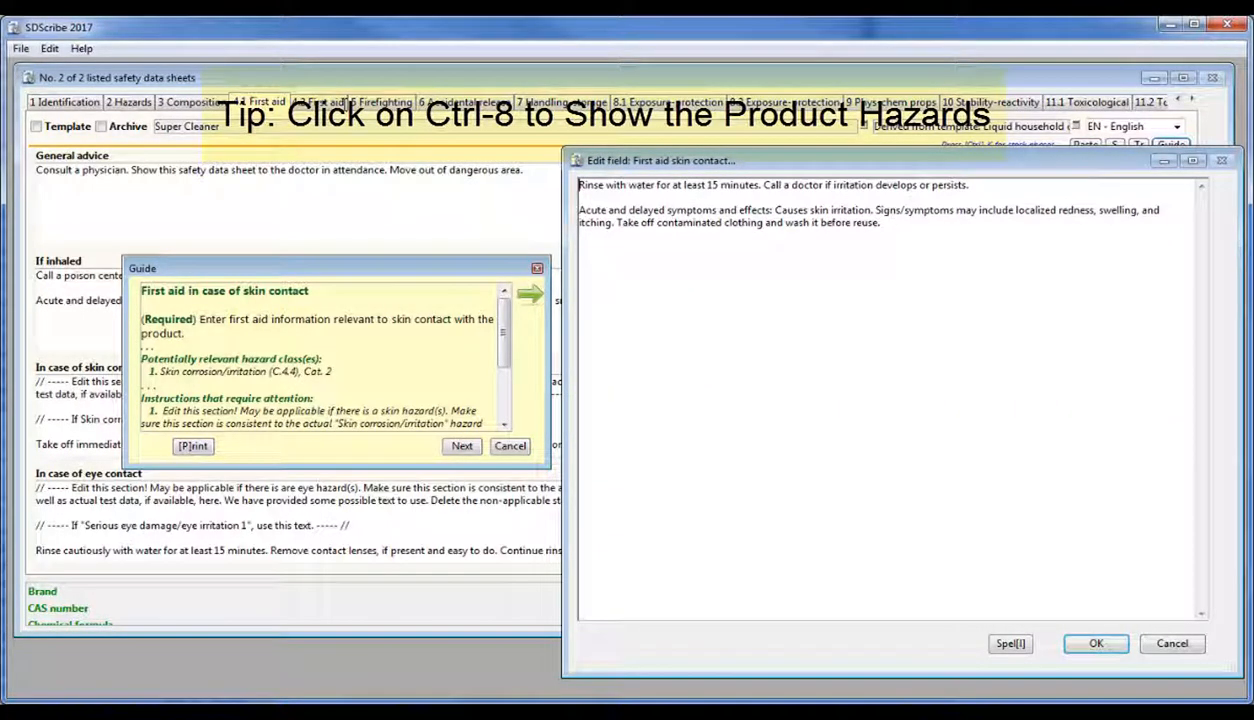
# Rewrite the skin contact and eye contact first aid texts without the placeholder notes.
pyautogui.click(1096, 644)
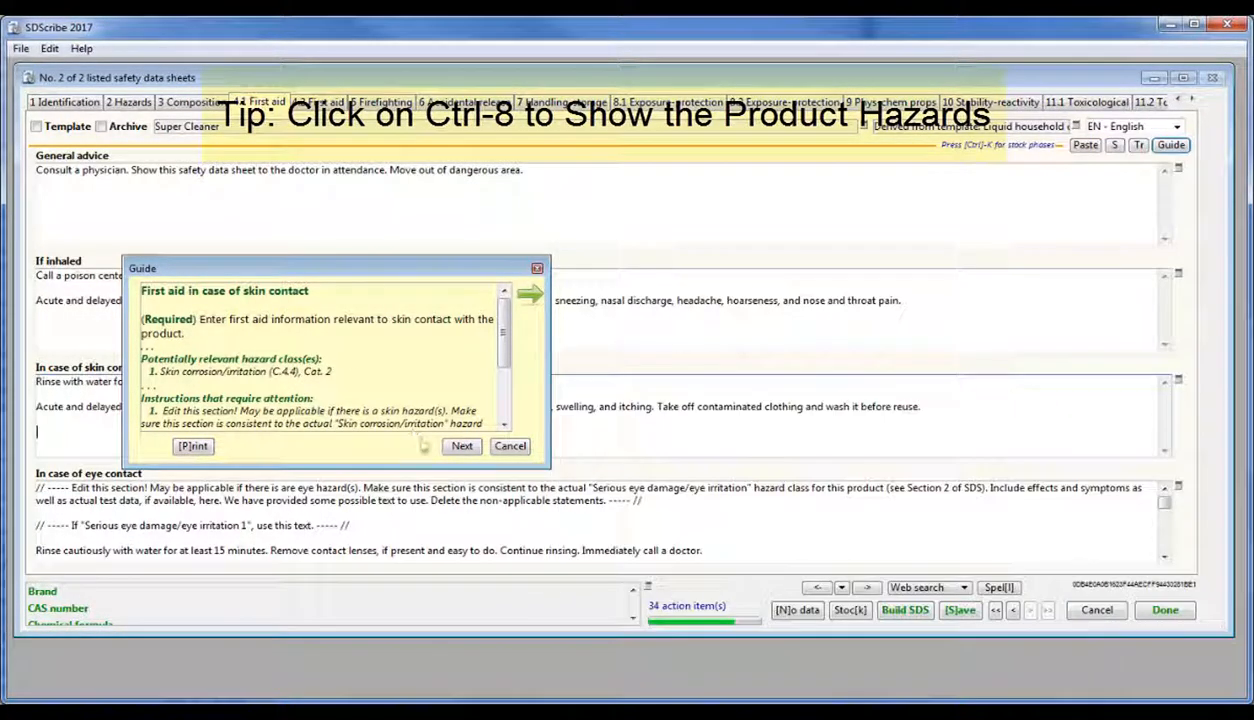
pyautogui.click(462, 446)
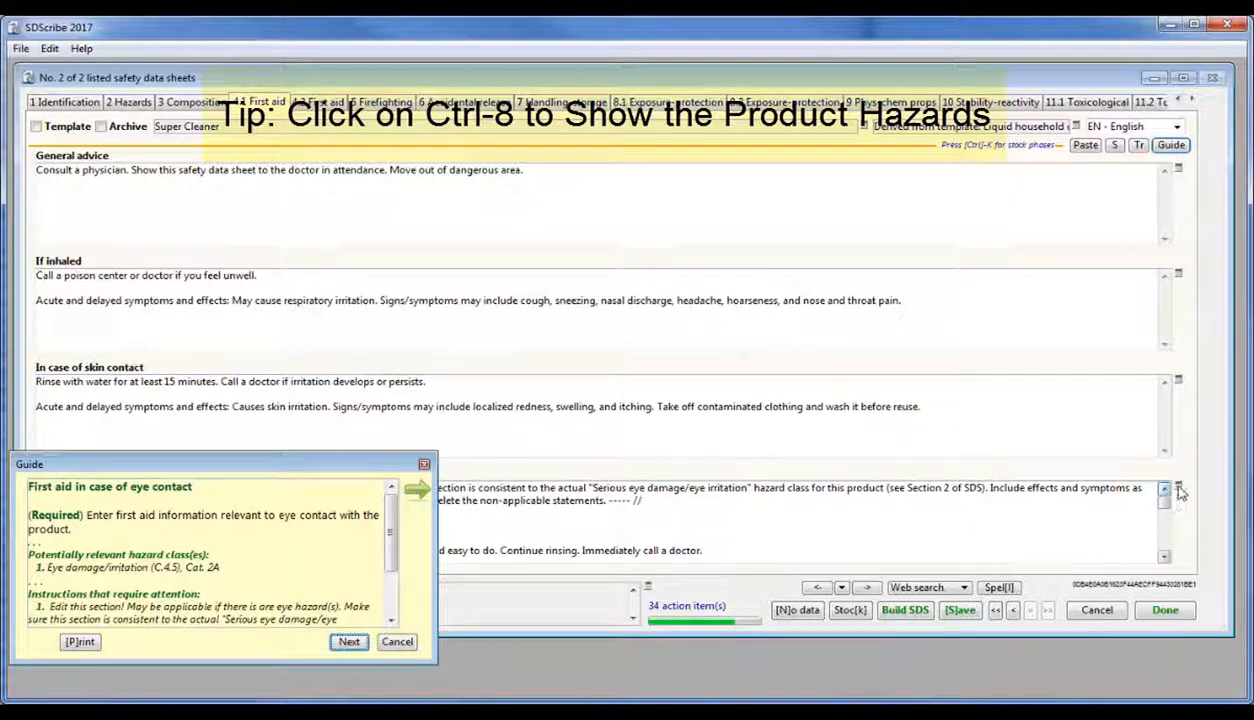
pyautogui.rightClick(1180, 492)
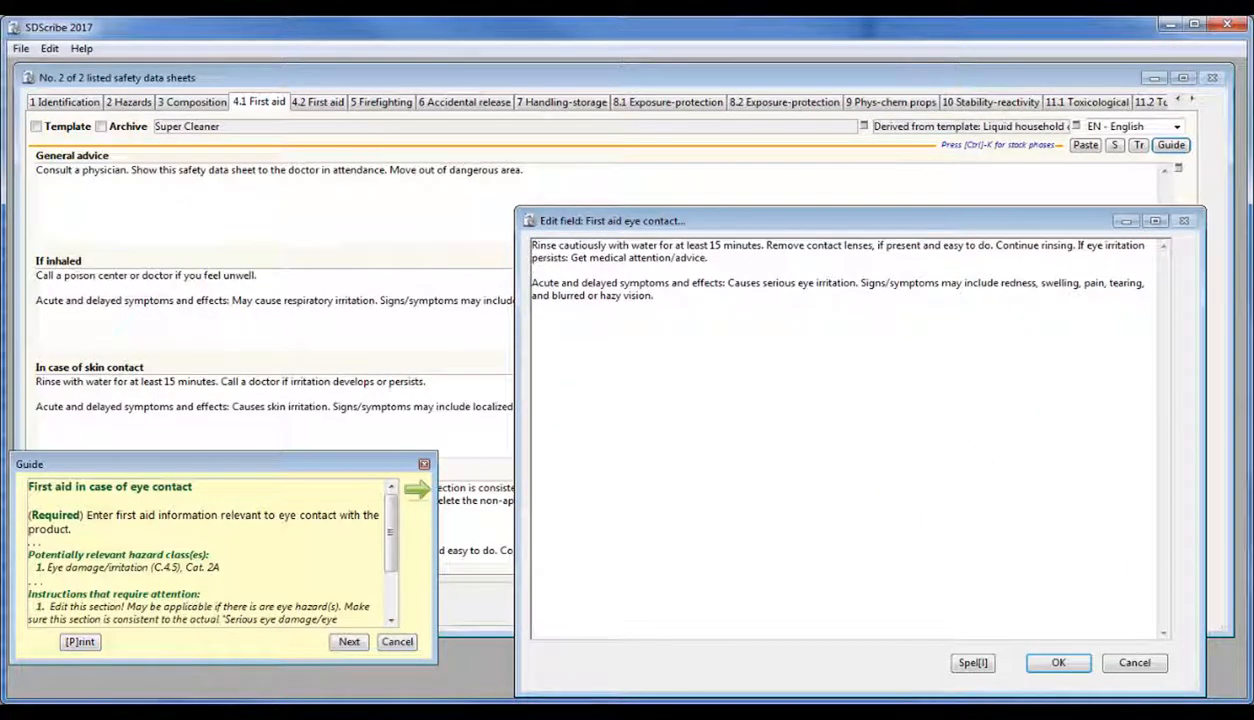
pyautogui.click(1064, 662)
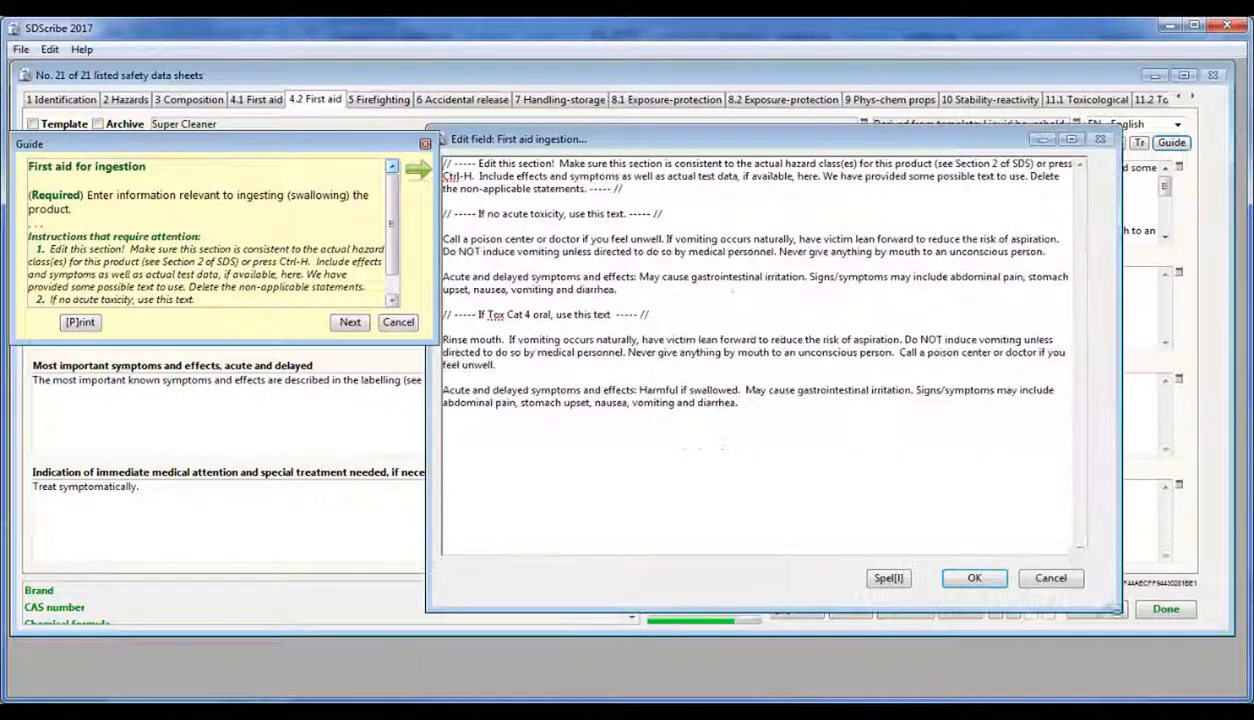
# Select the instruction comment lines in the ingestion first-aid text and close the dialog.
pyautogui.moveTo(443, 314); pyautogui.dragTo(740, 402)
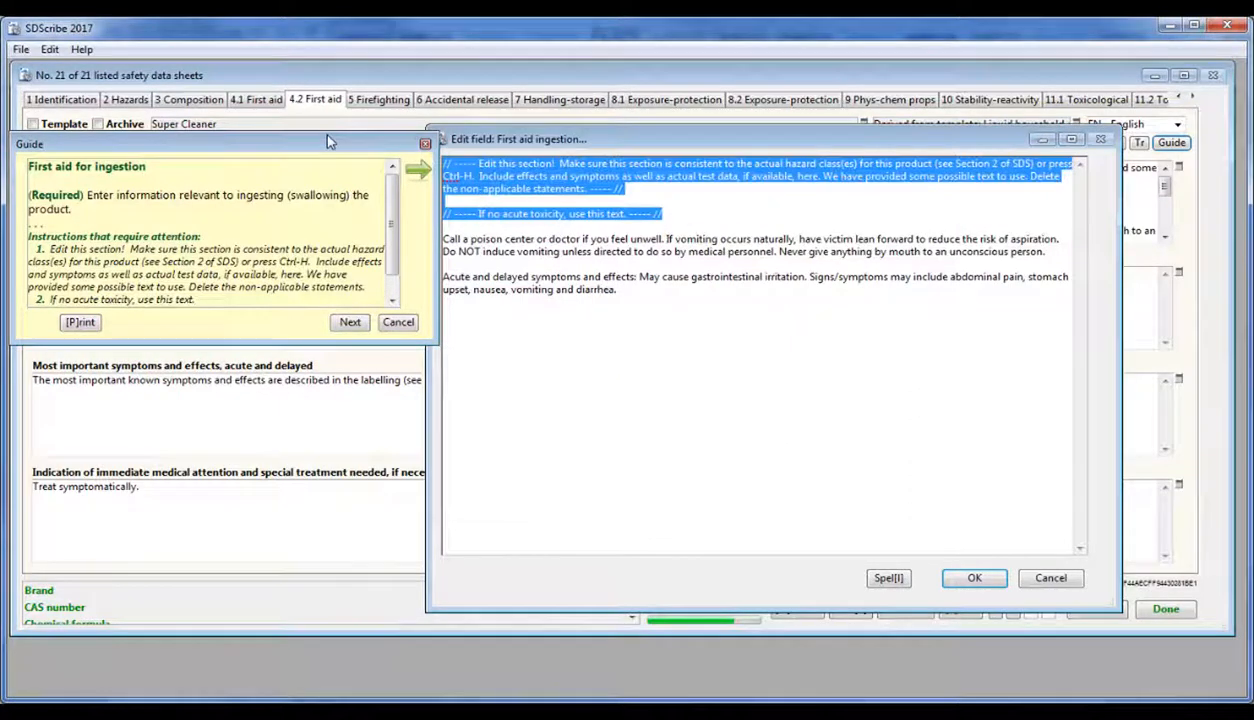
pyautogui.click(974, 578)
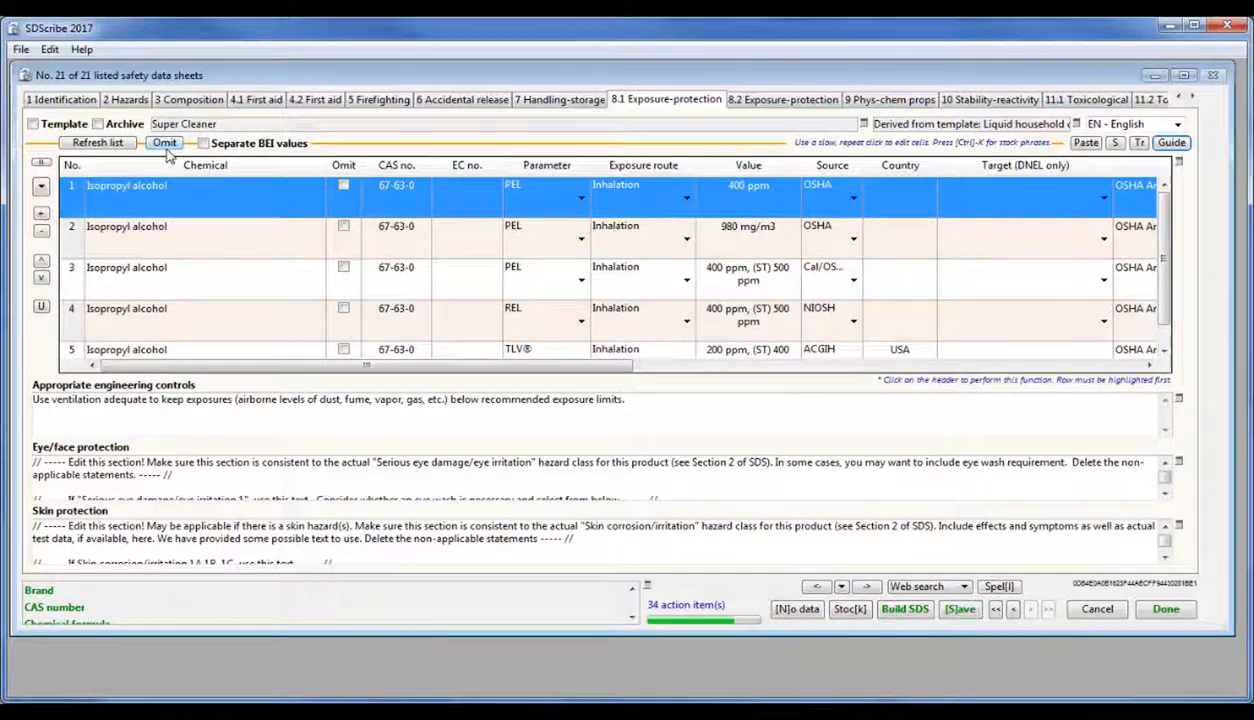
# Omit the first isopropyl alcohol exposure-limit row on the 8.1 Exposure-protection tab.
pyautogui.scroll(-3)
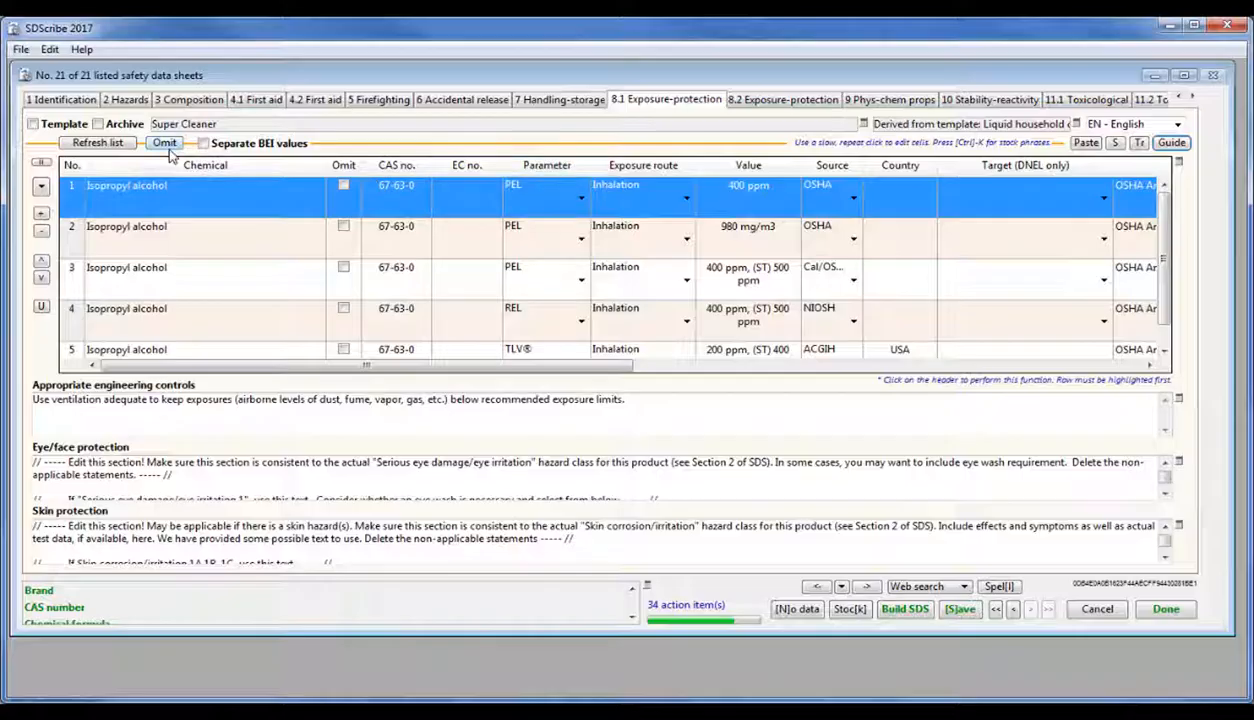
pyautogui.click(164, 143)
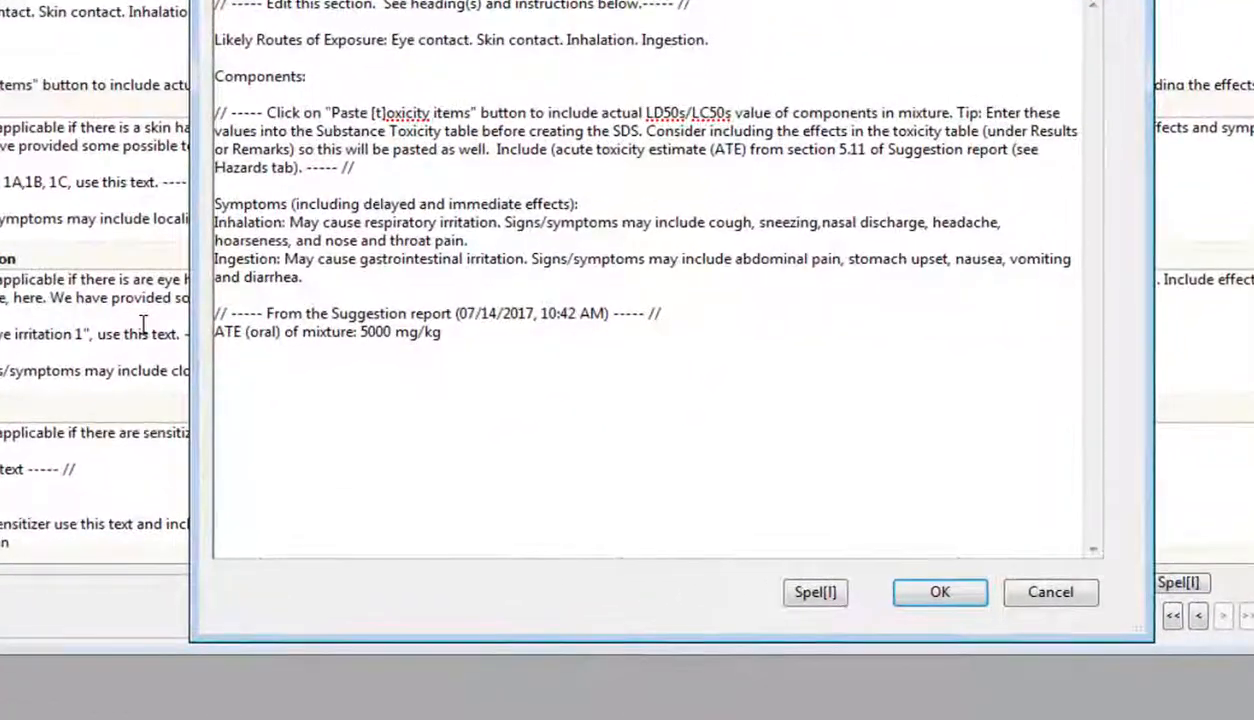
pyautogui.moveTo(454, 112)
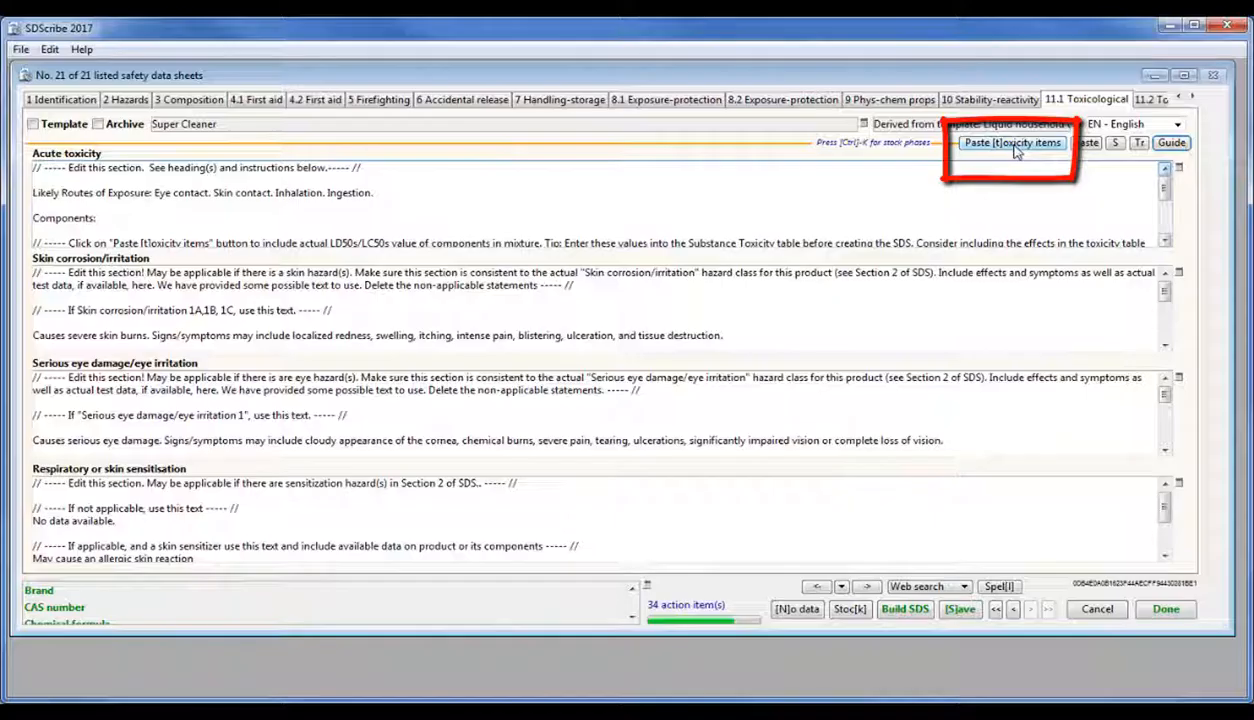
# Paste component toxicity values into Acute toxicity, open that text, and confirm it.
pyautogui.click(1013, 142)
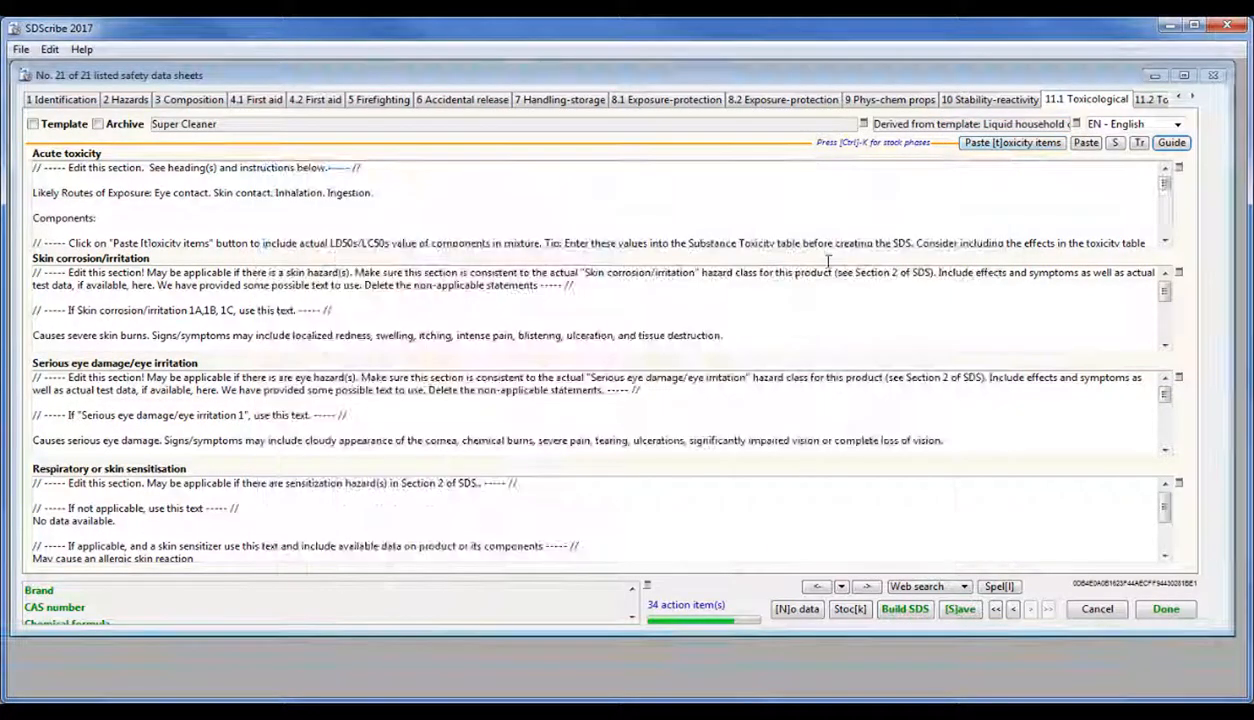
pyautogui.rightClick(1213, 195)
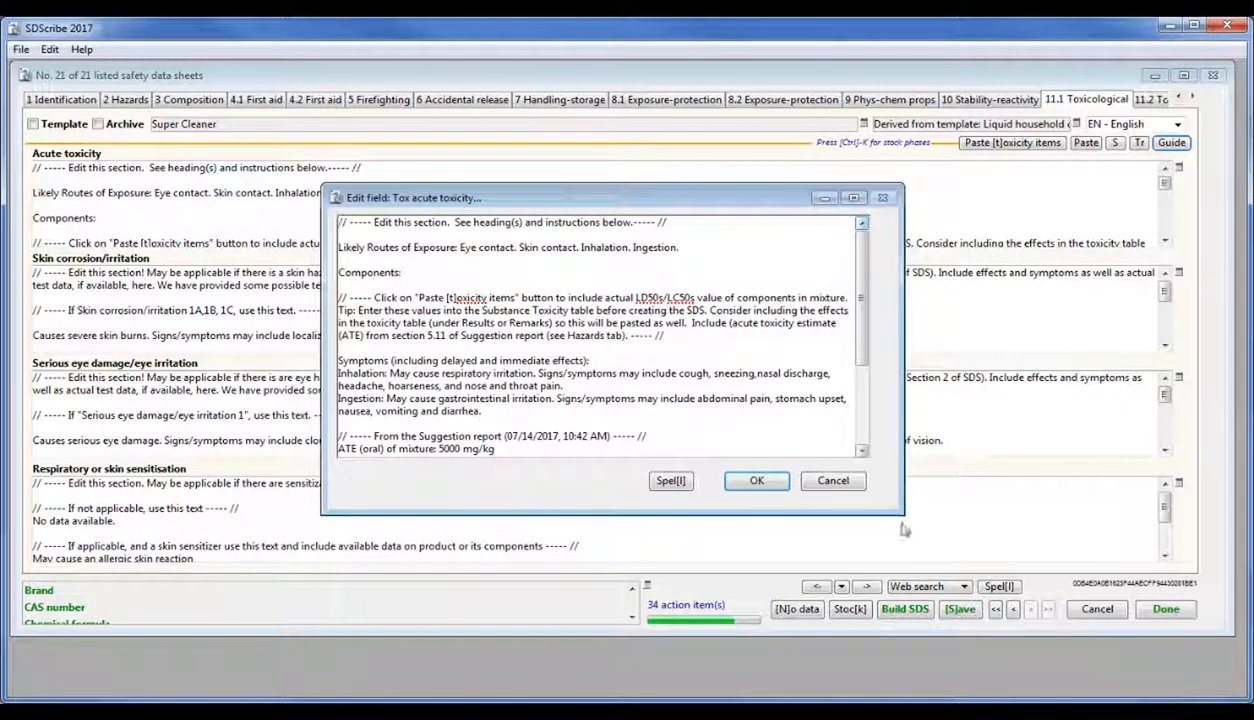
pyautogui.click(1015, 142)
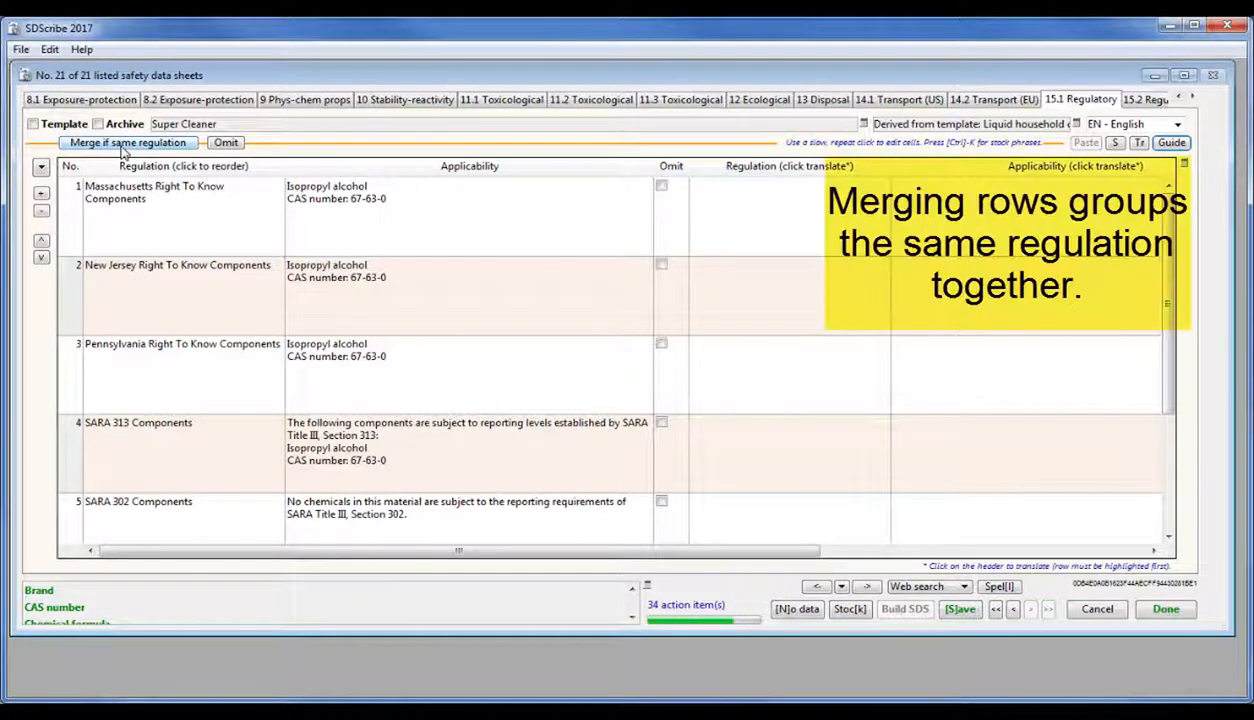
# Merge same-regulation rows, apply the preferred regulation sort order, and save the SDS.
pyautogui.click(128, 142)
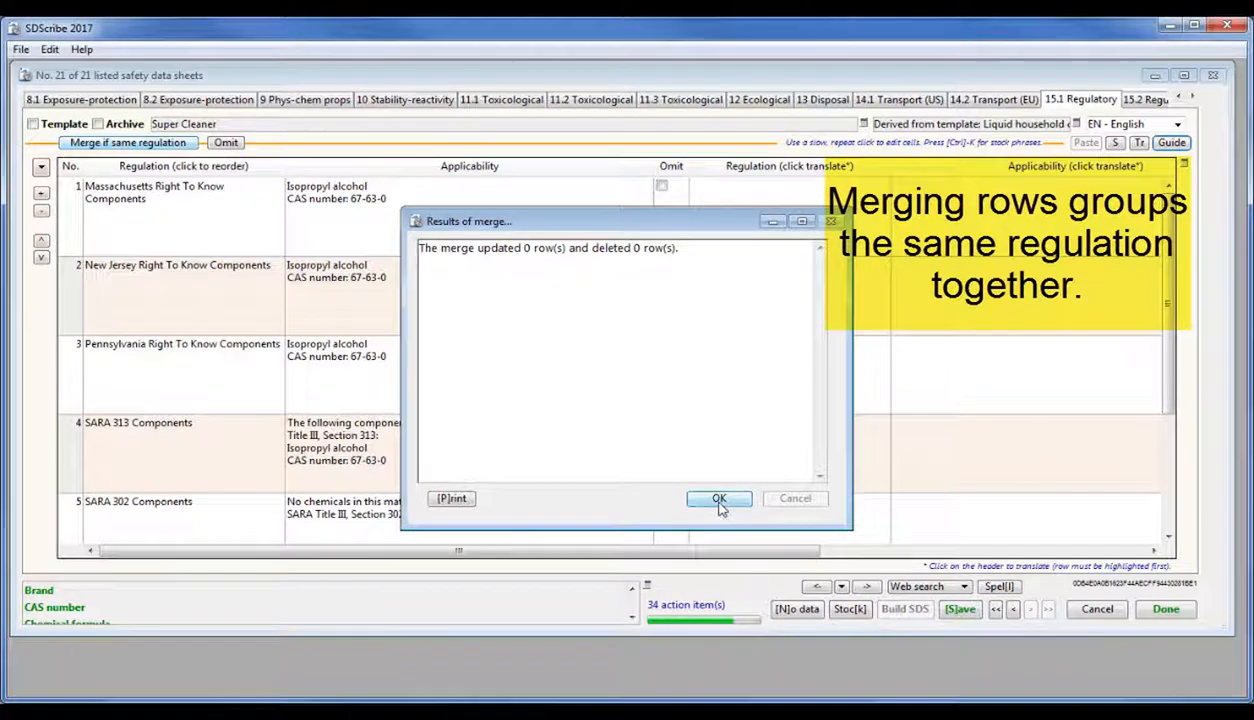
pyautogui.click(719, 498)
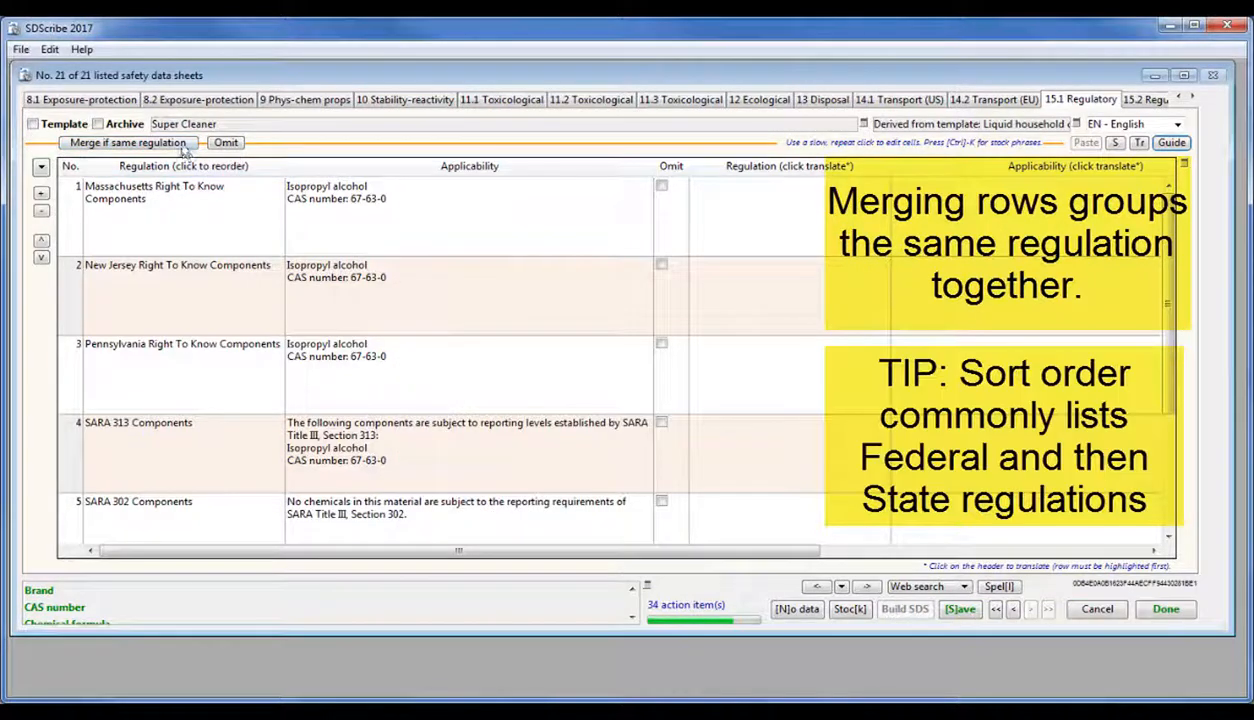
pyautogui.click(170, 166)
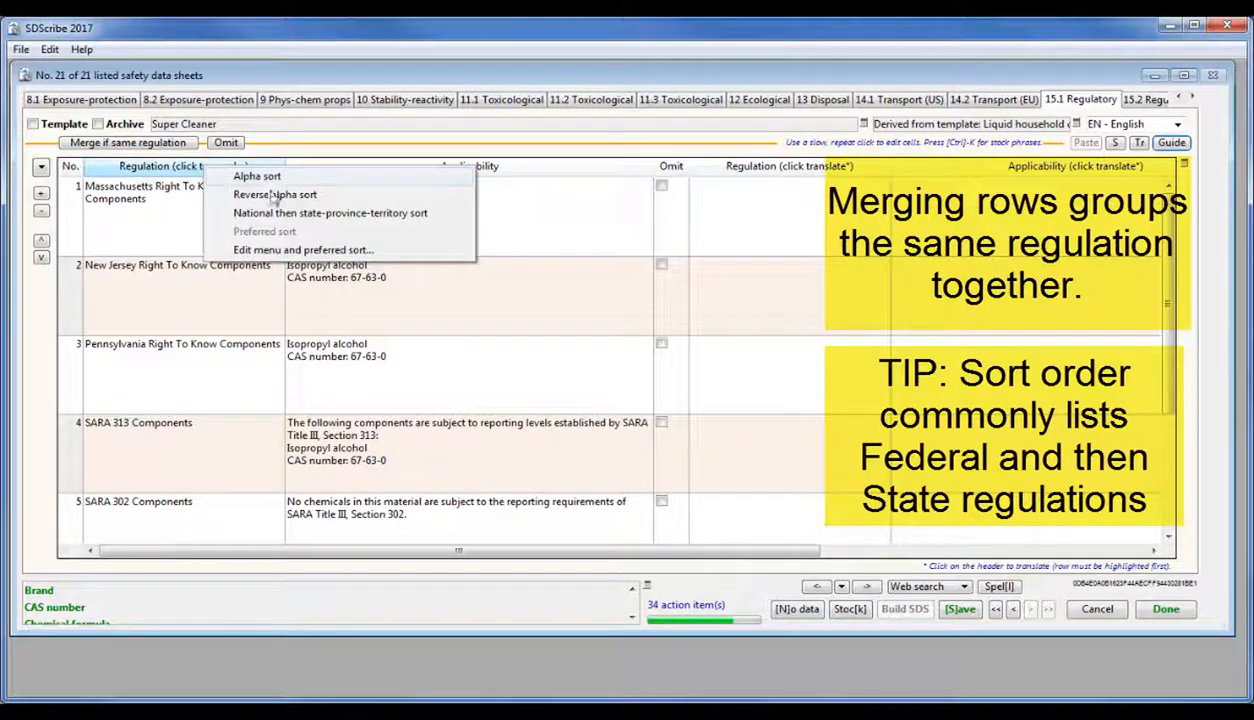
pyautogui.click(303, 249)
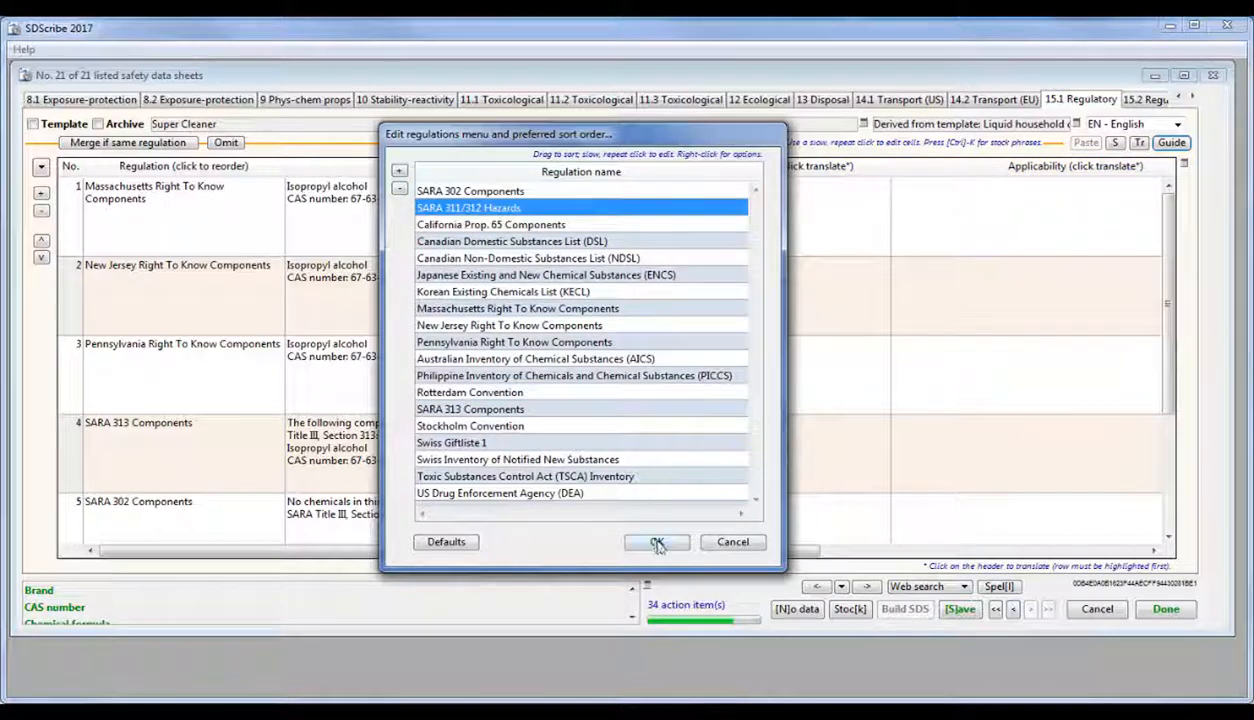
pyautogui.click(656, 542)
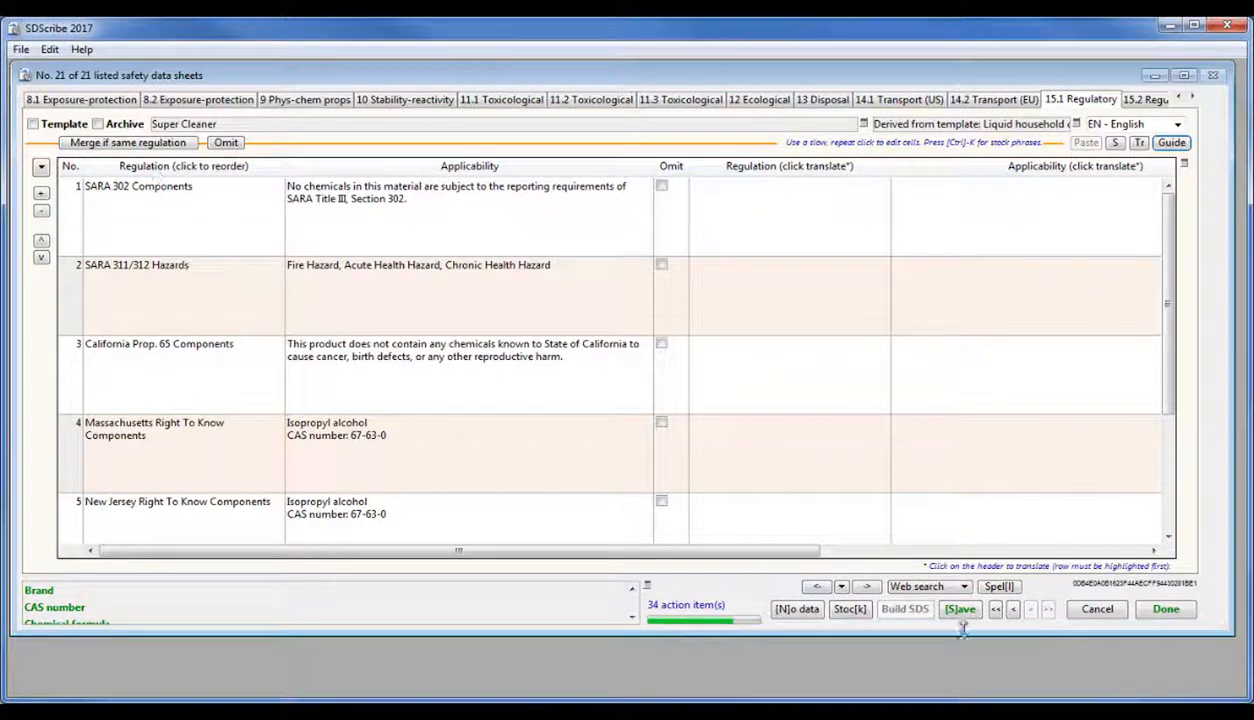
pyautogui.click(1108, 99)
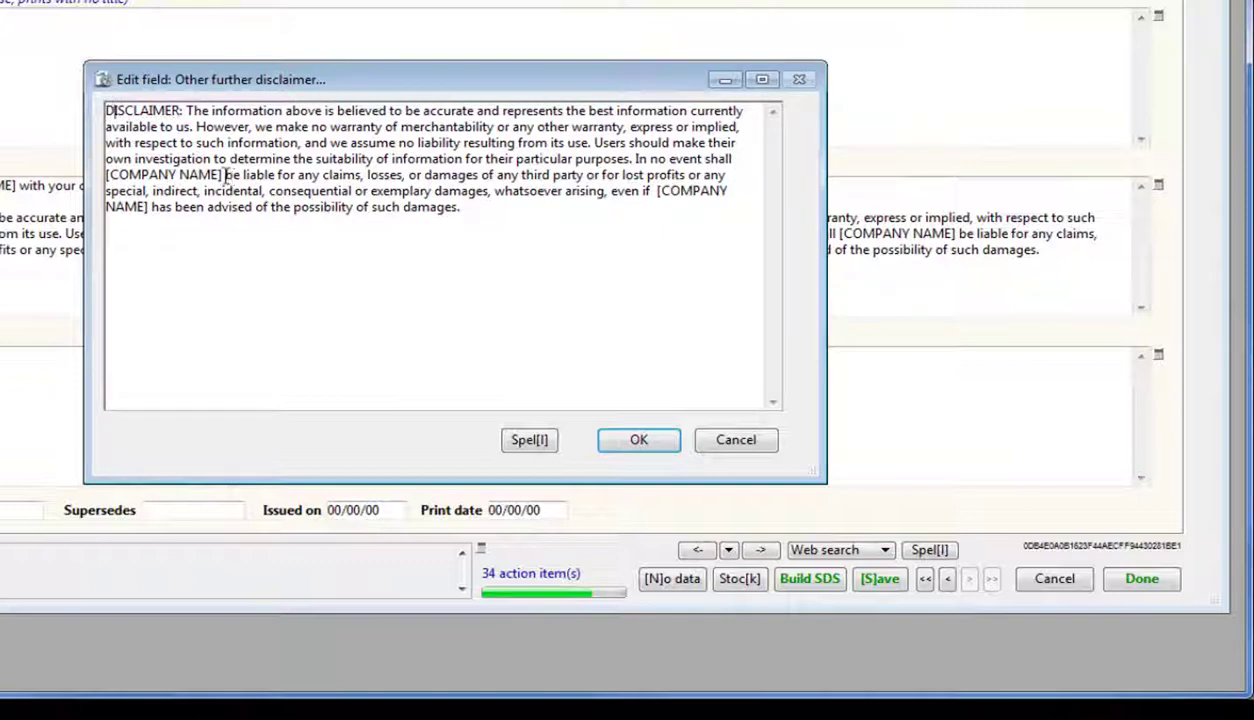
# Replace both [COMPANY NAME] placeholders with Acme Chemical, date it 7/20/2017, and start building.
pyautogui.write('Acme Chemical')
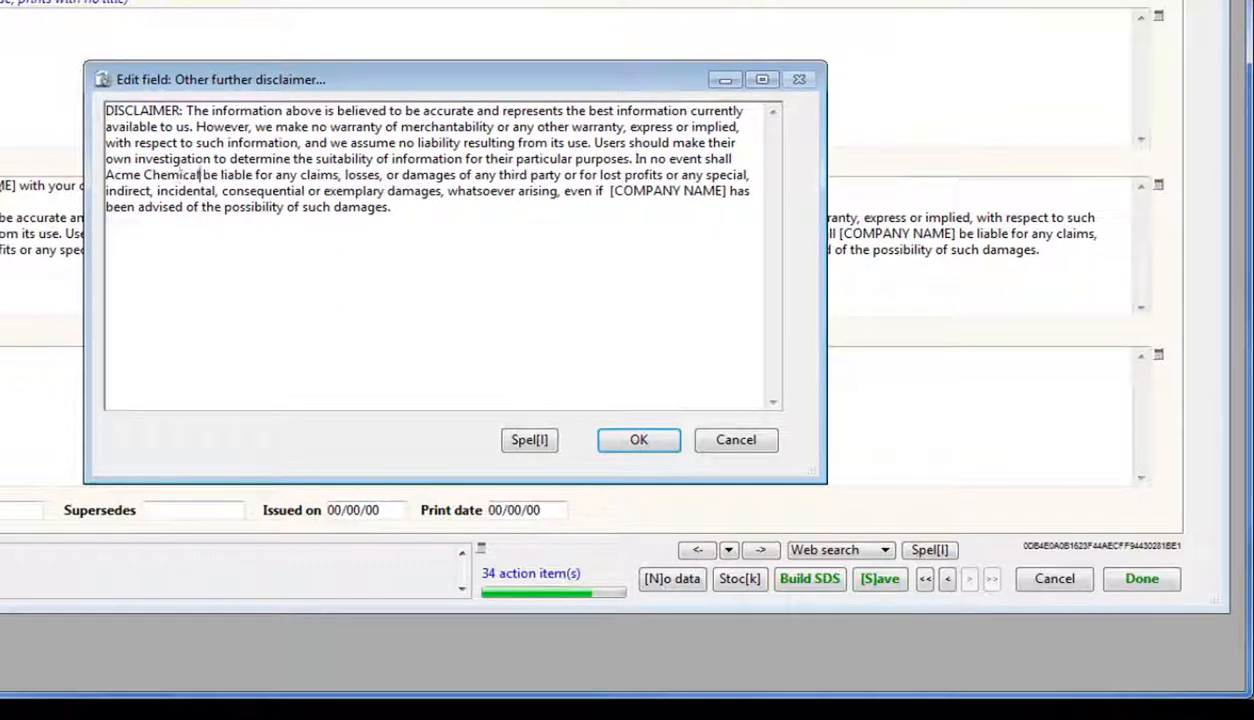
pyautogui.moveTo(104, 174); pyautogui.dragTo(200, 174)
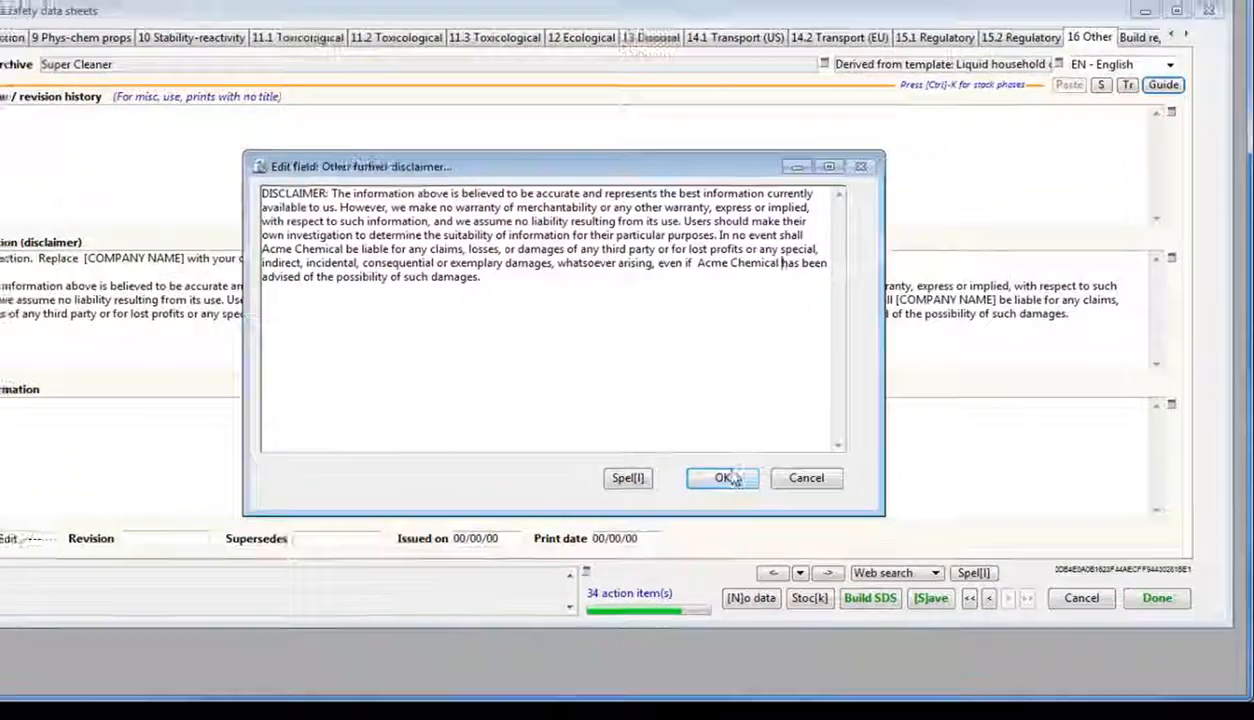
pyautogui.click(723, 478)
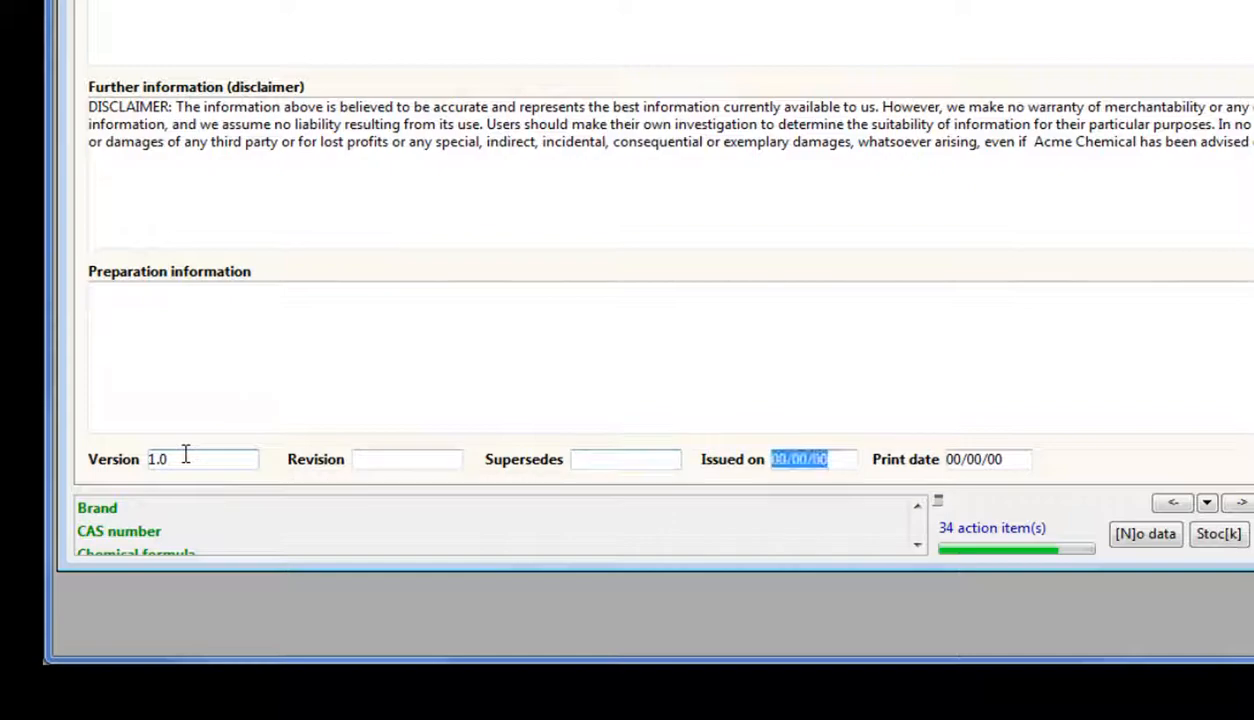
pyautogui.write('7/20/2017')
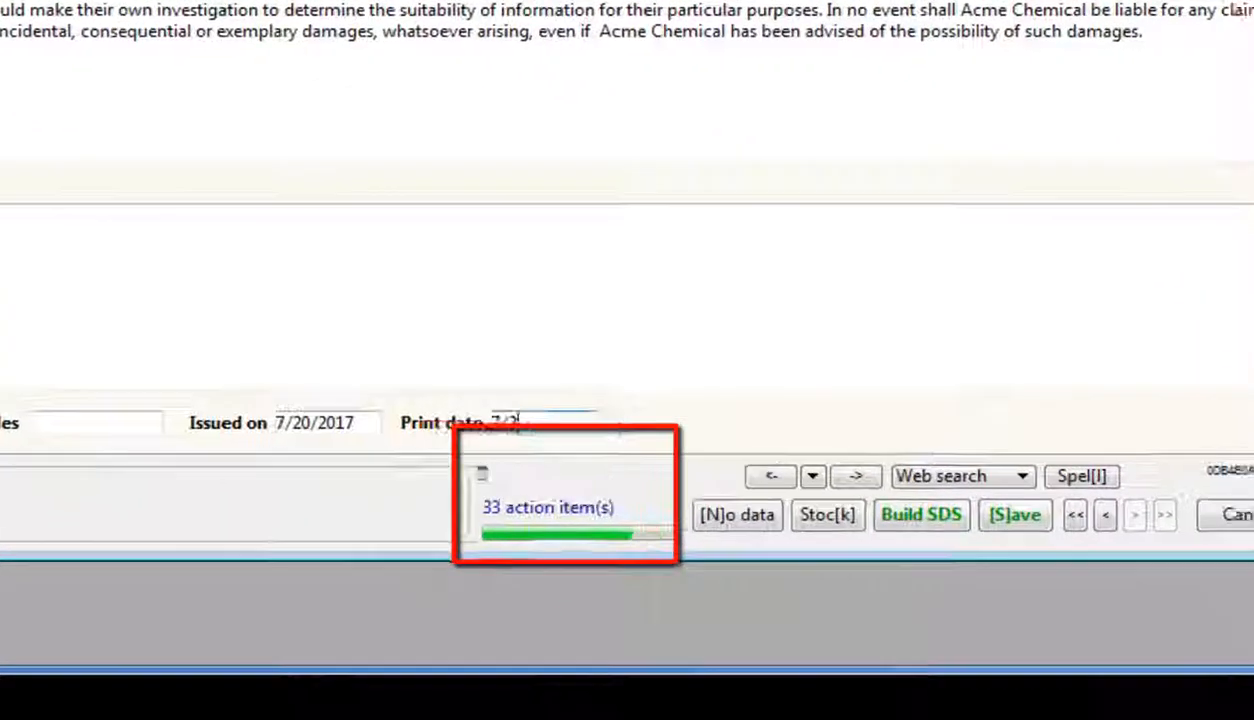
pyautogui.click(922, 515)
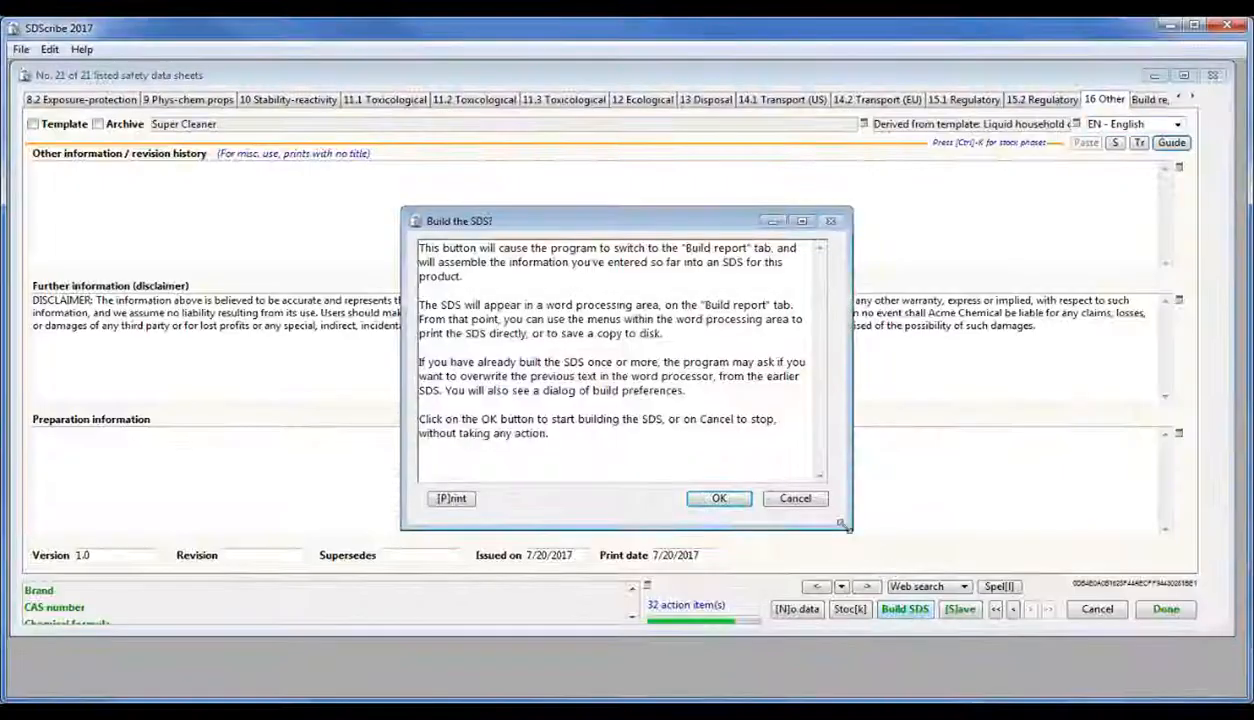
# Build the Super Cleaner SDS report with the default generation options.
pyautogui.click(718, 498)
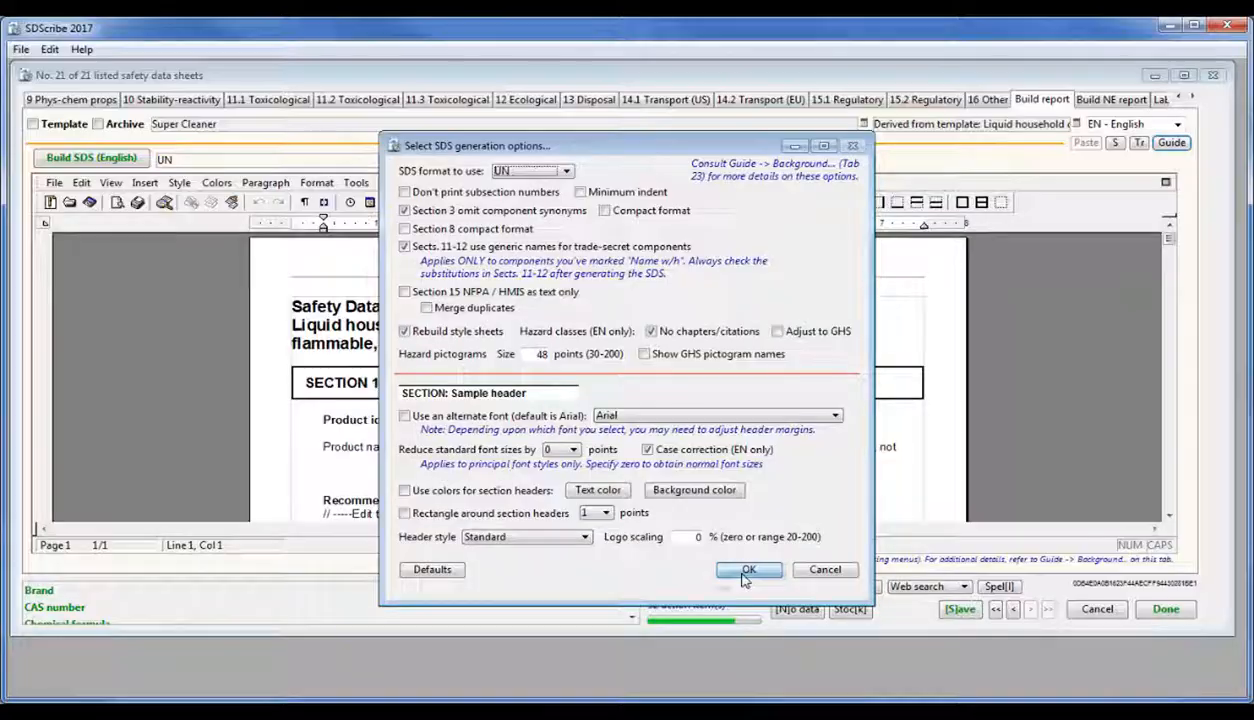
pyautogui.click(748, 569)
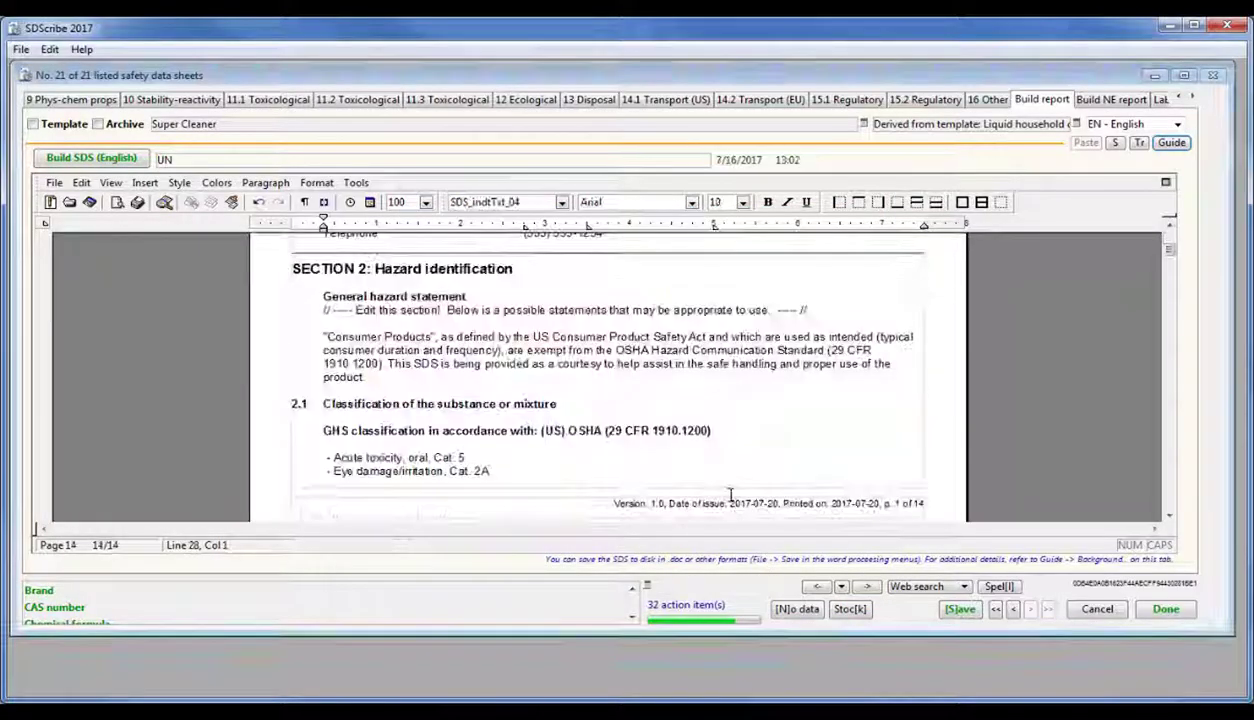
pyautogui.scroll(-3)
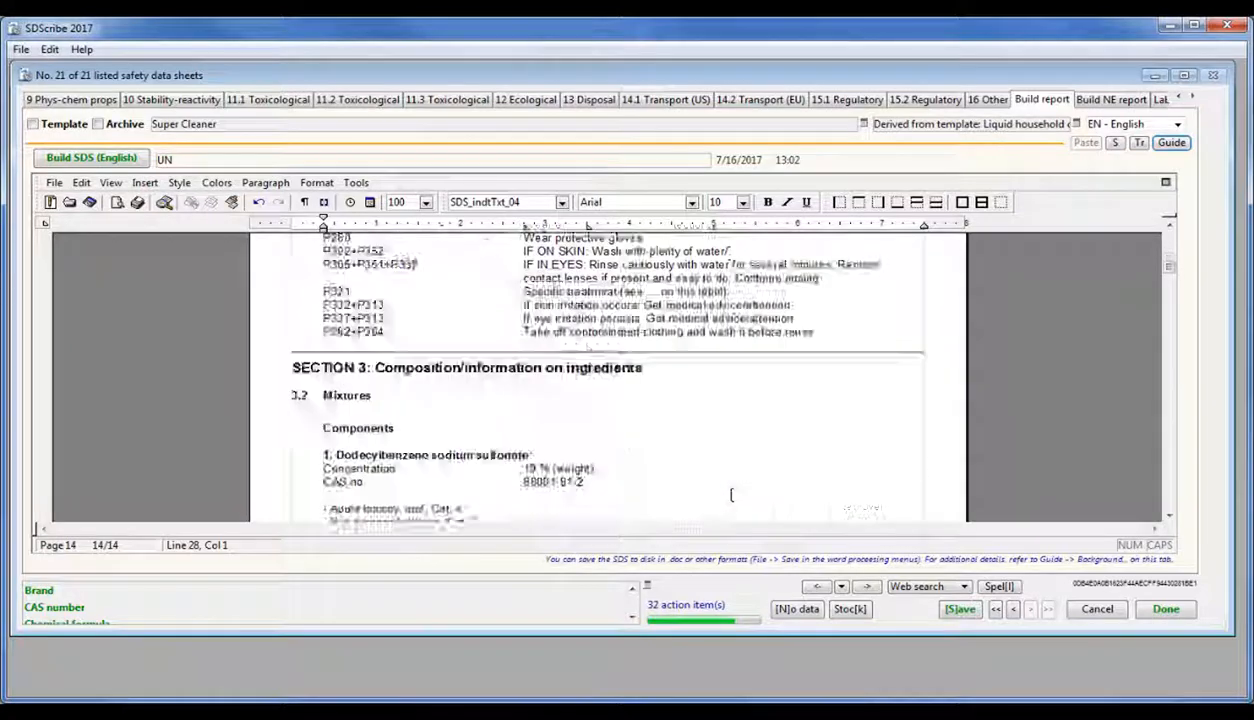
# Save the built report as a Word document named 'Supper Cleaner'.
pyautogui.click(54, 182)
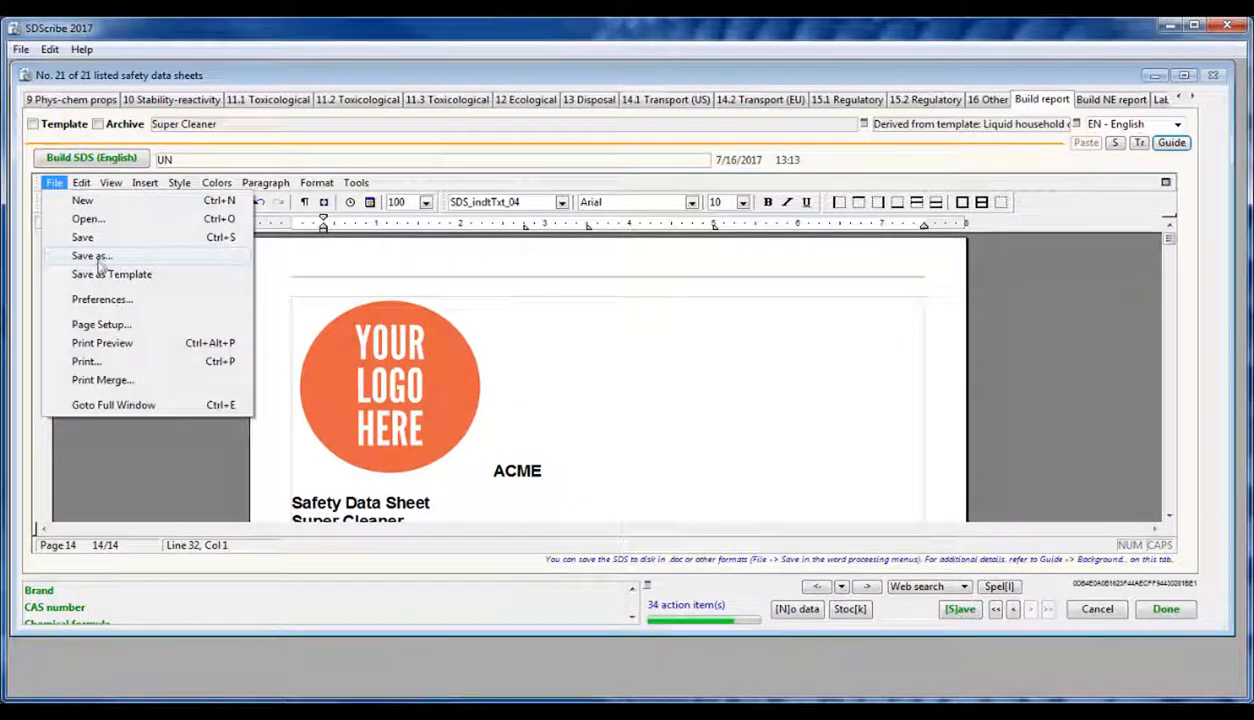
pyautogui.click(88, 256)
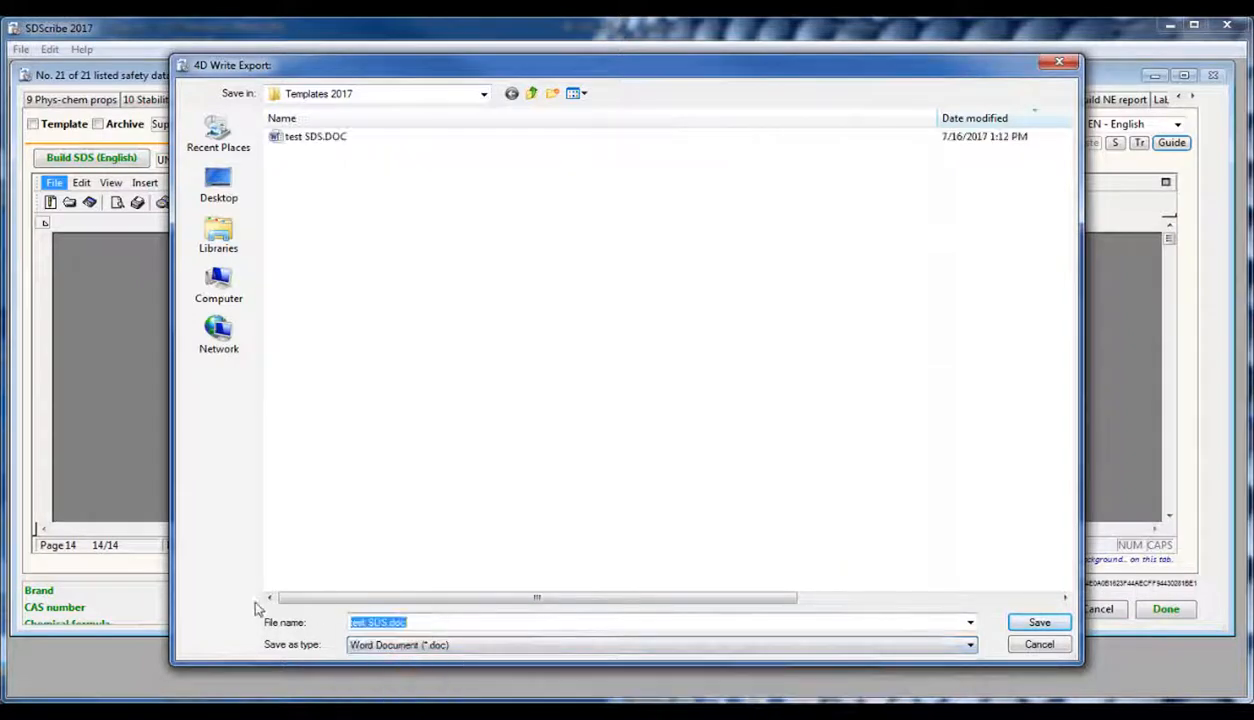
pyautogui.write('Supper Cleaner')
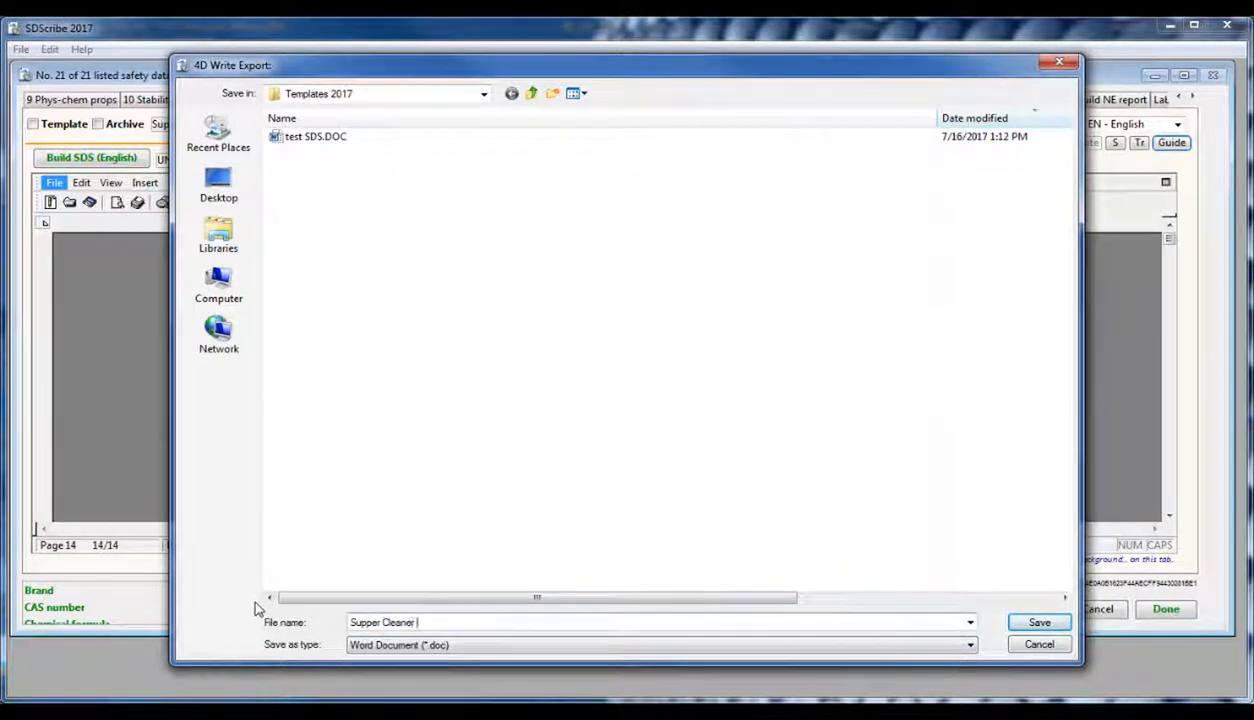
pyautogui.click(1044, 624)
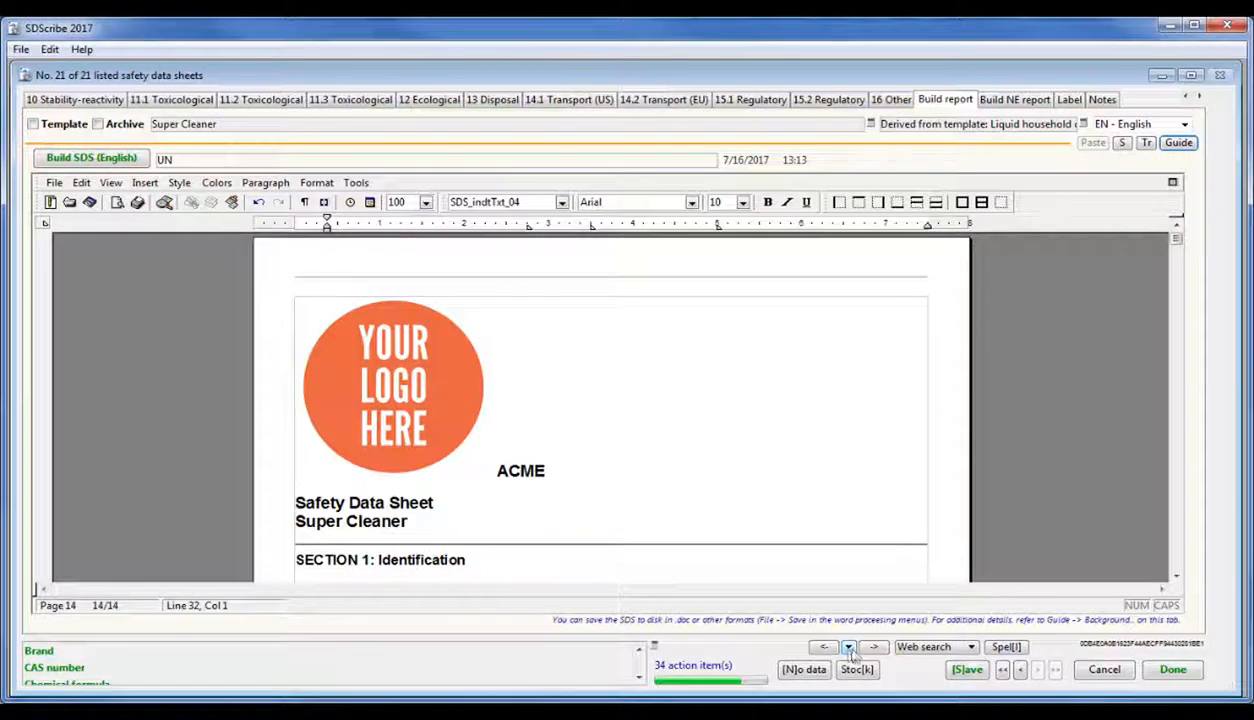
# Switch to the Label section and bring up the GHS label generation options.
pyautogui.click(840, 647)
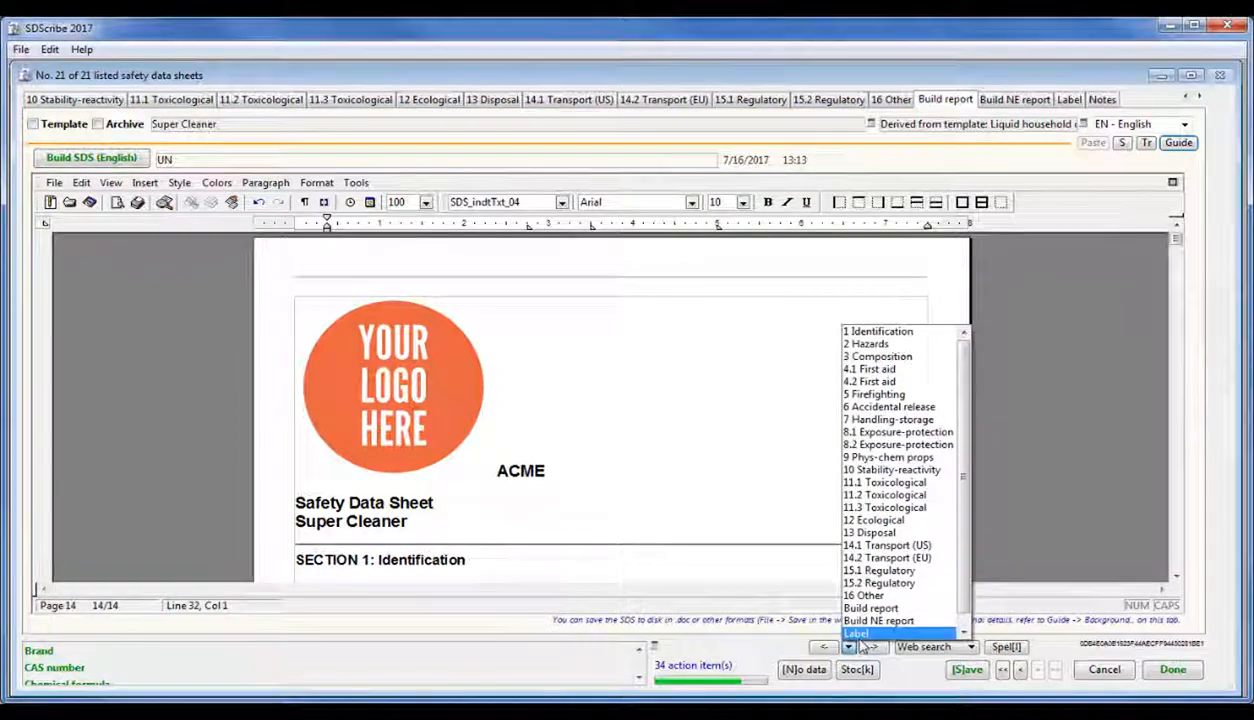
pyautogui.click(888, 632)
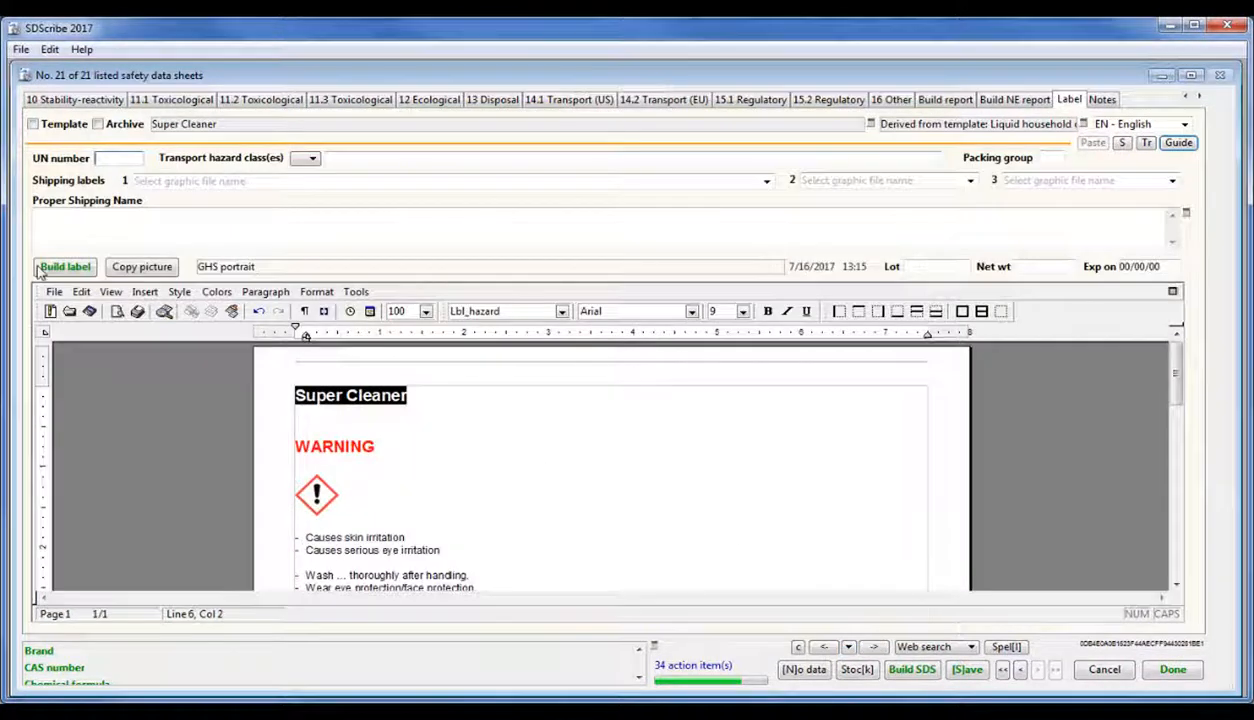
pyautogui.click(64, 266)
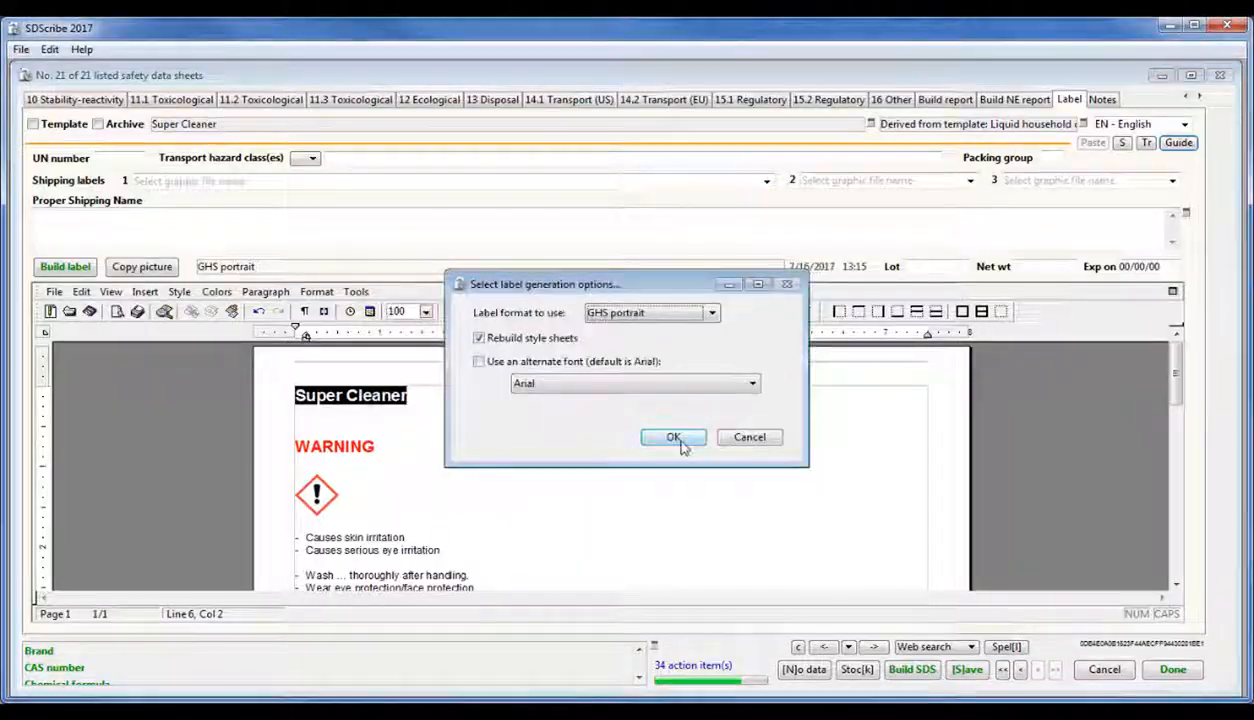